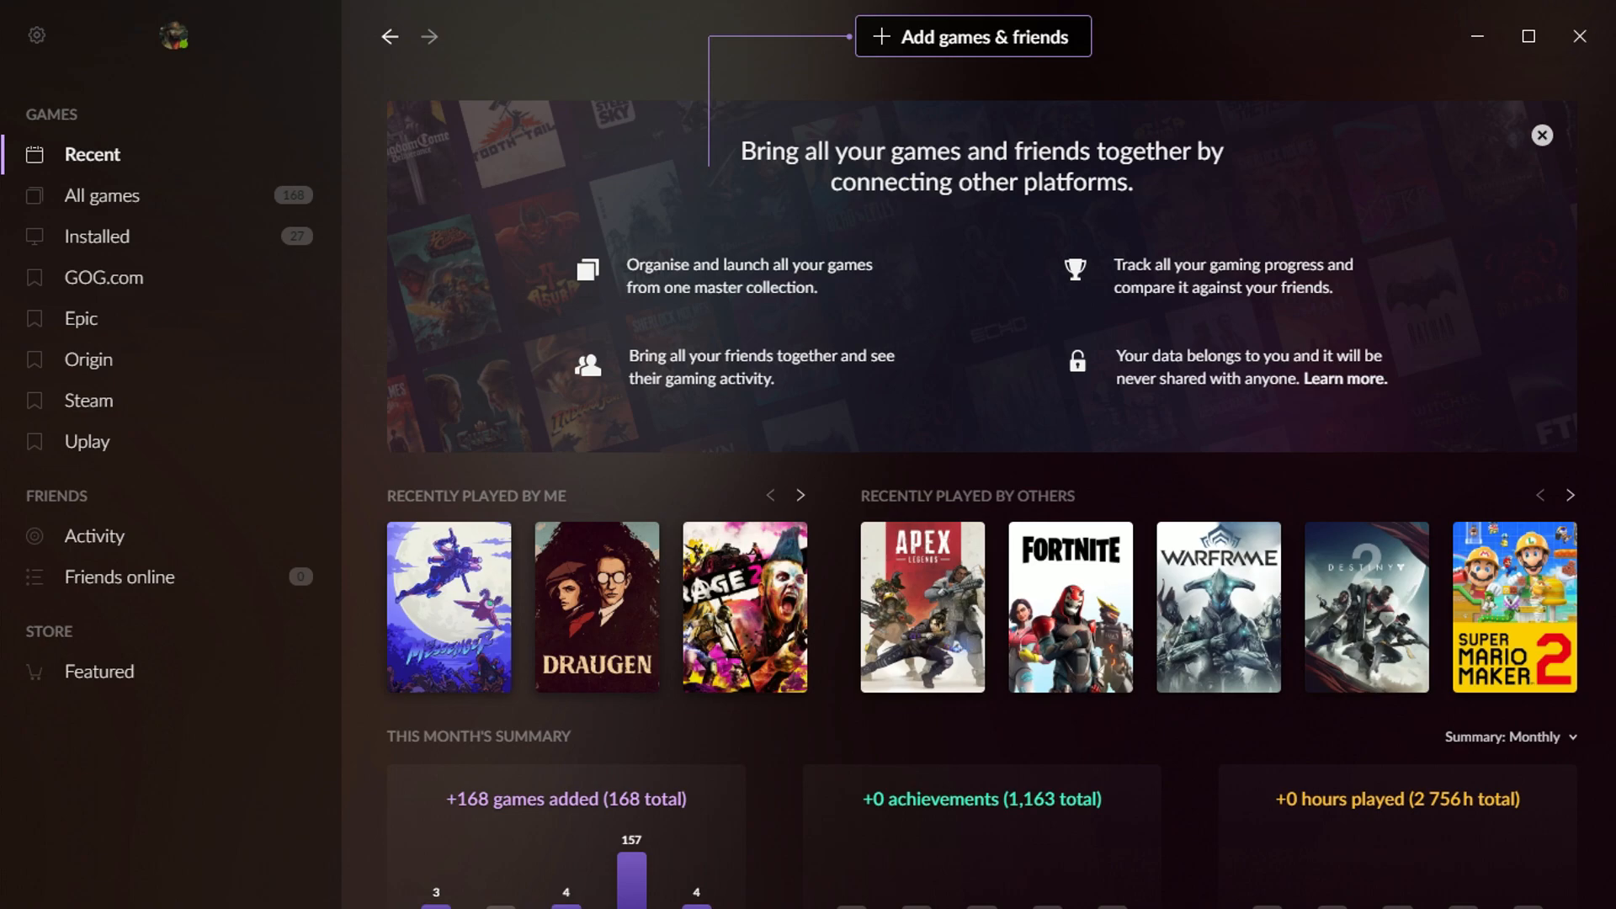
Scroll the Integrations settings listing GOG.com, Epic Games Store and Steam as connected.
{"action": "scroll", "scroll_direction": "down", "scroll_amount": 3}
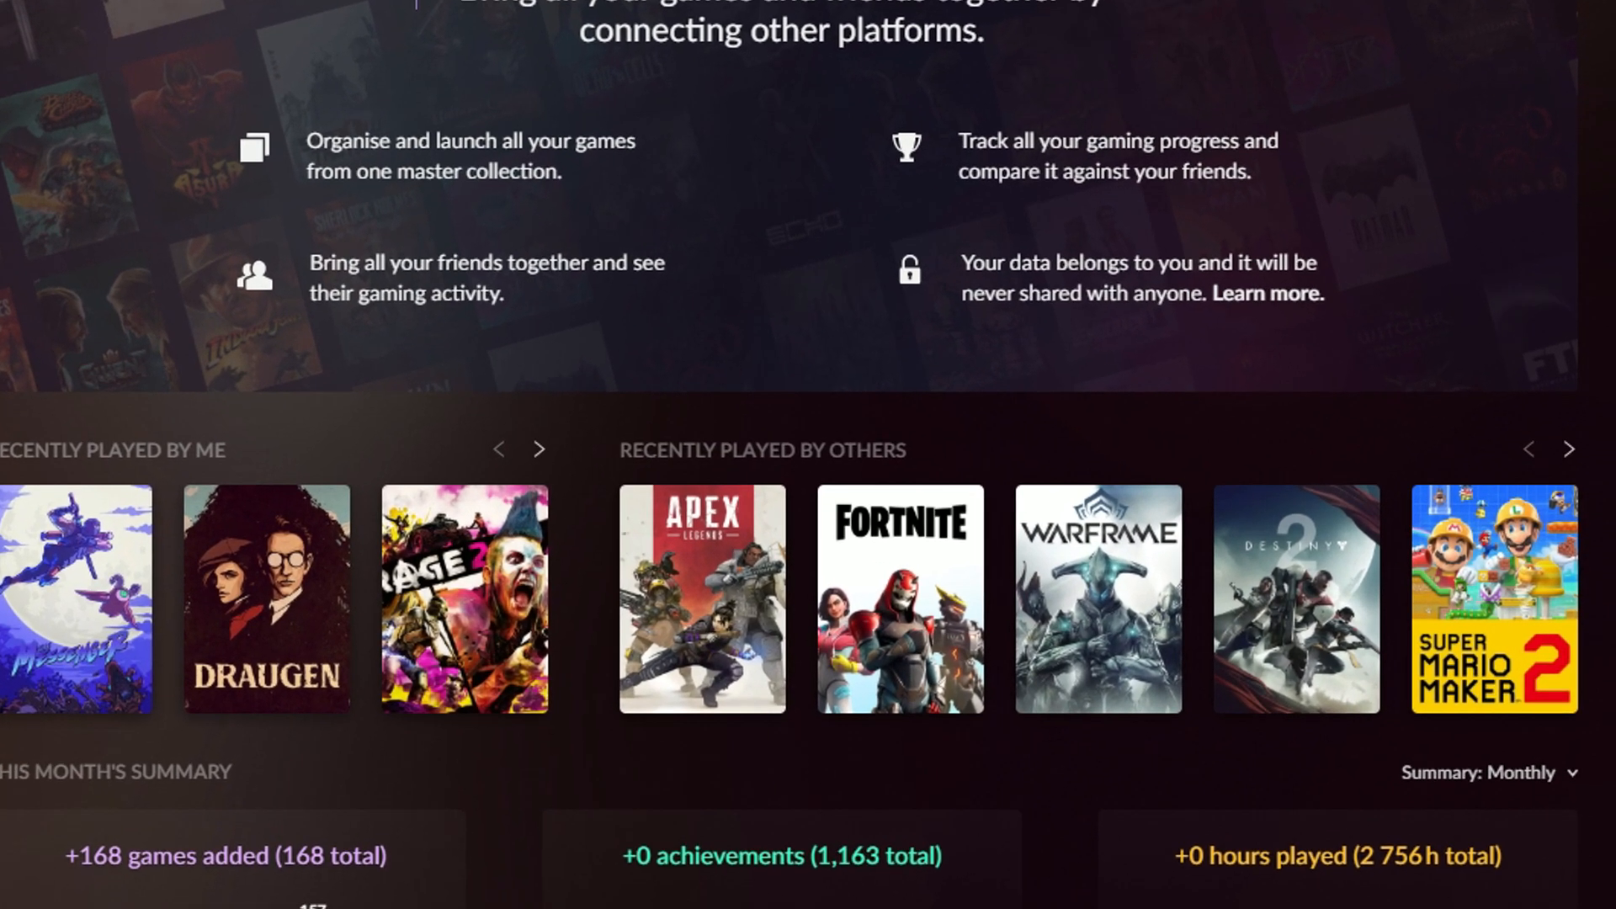
{"action": "scroll", "scroll_direction": "down", "scroll_amount": 3}
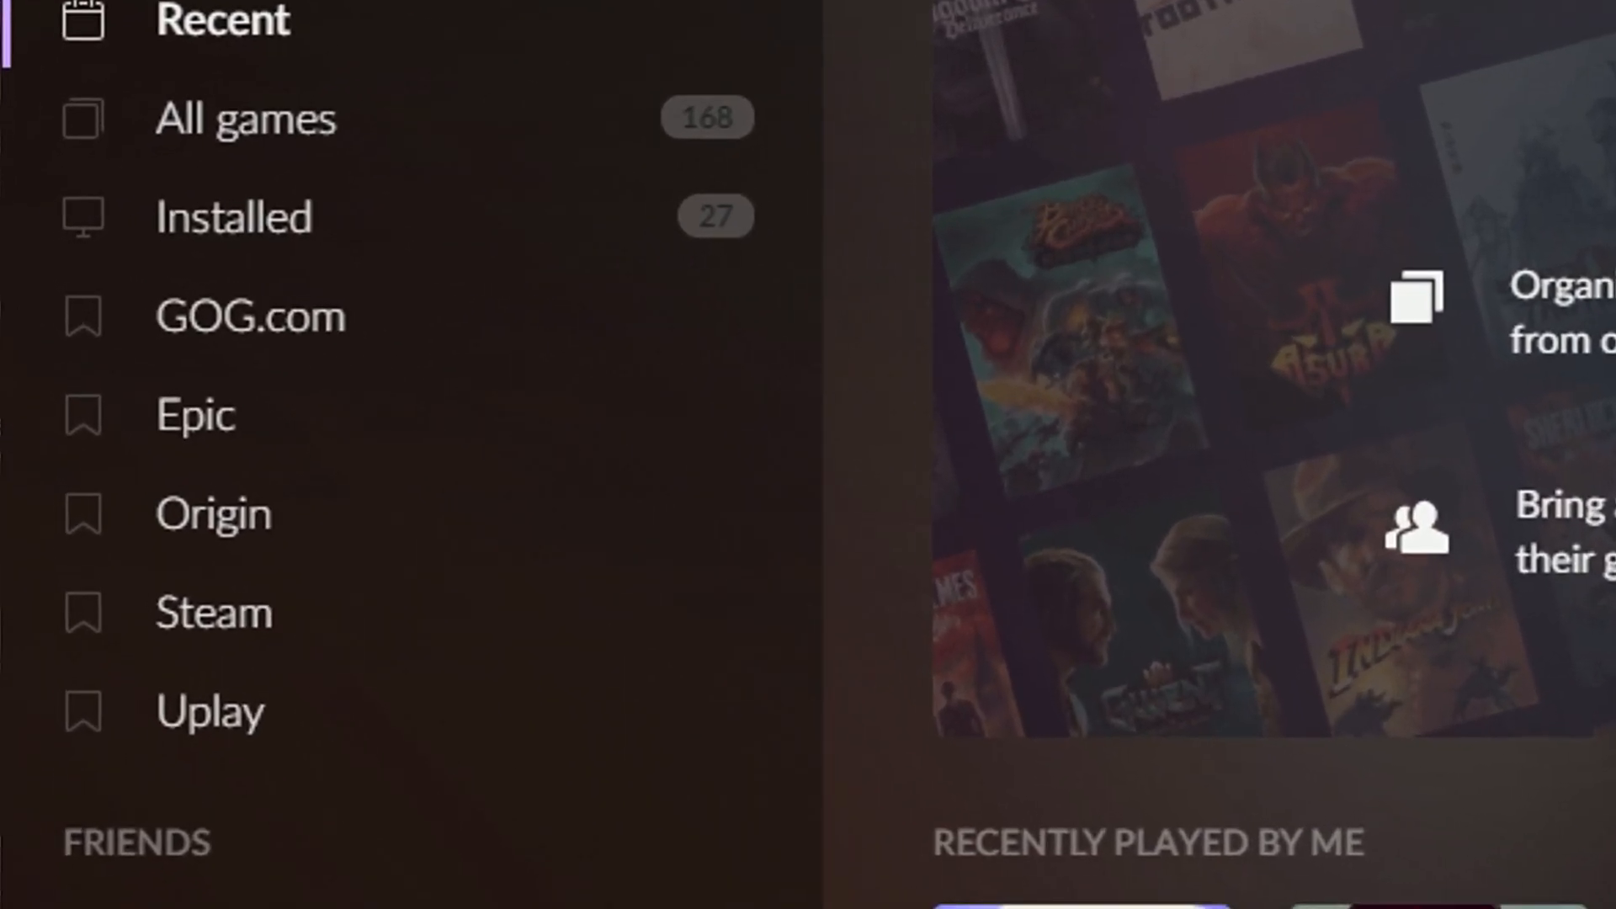
{"action": "scroll", "scroll_direction": "down", "scroll_amount": 3}
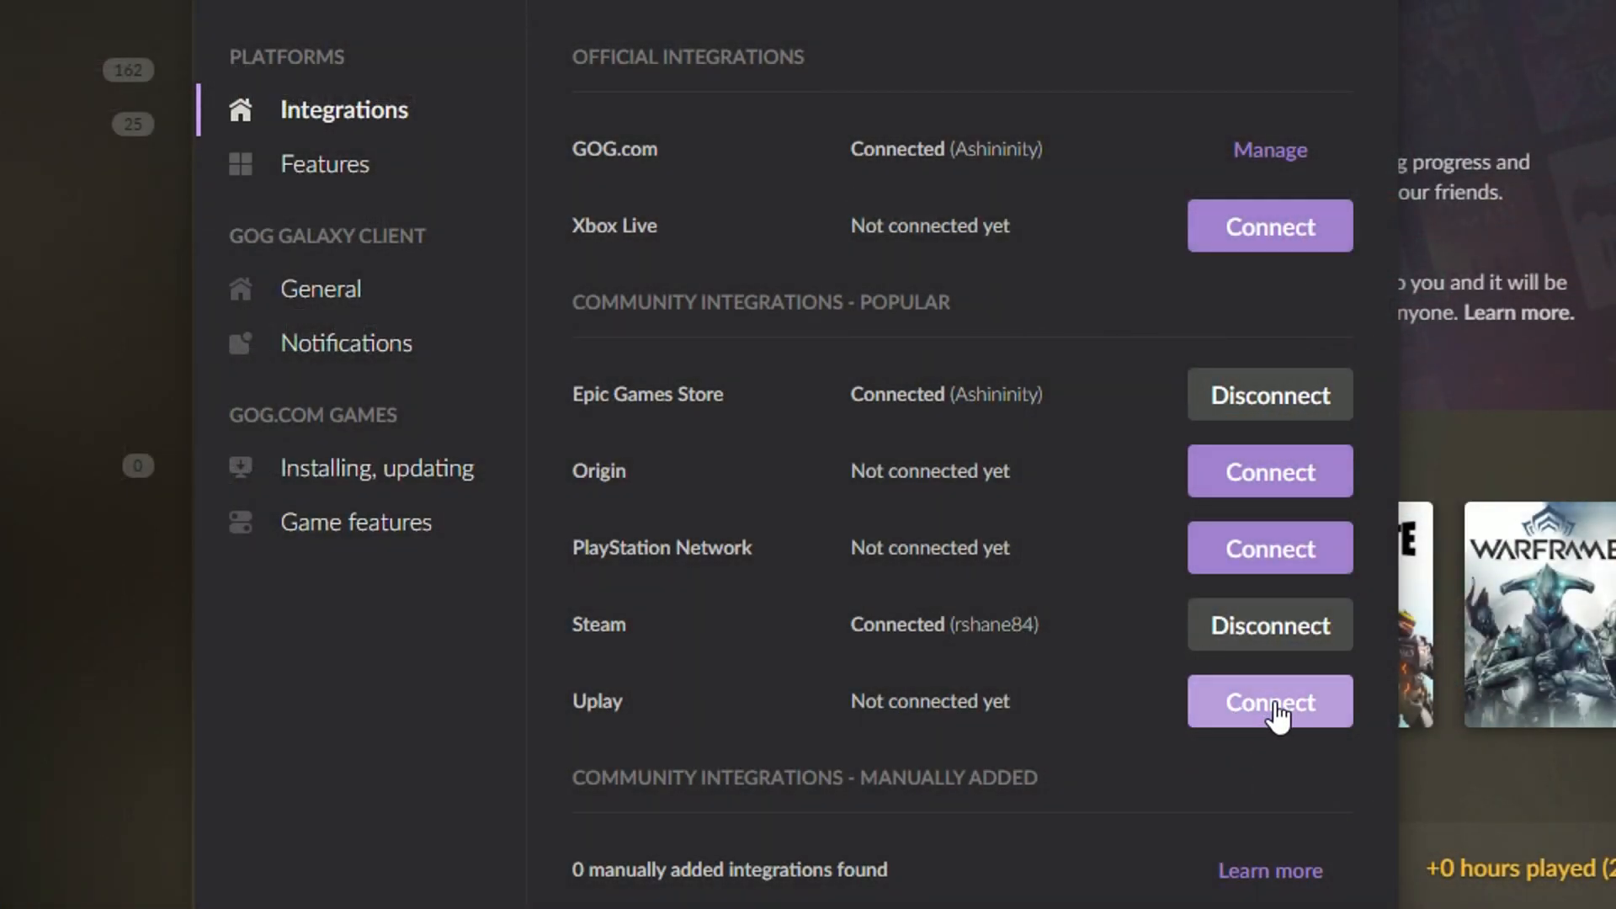
Connect and confirm the Uplay and Origin accounts in Integrations.
{"action": "left_click", "coordinate": [1269, 701]}
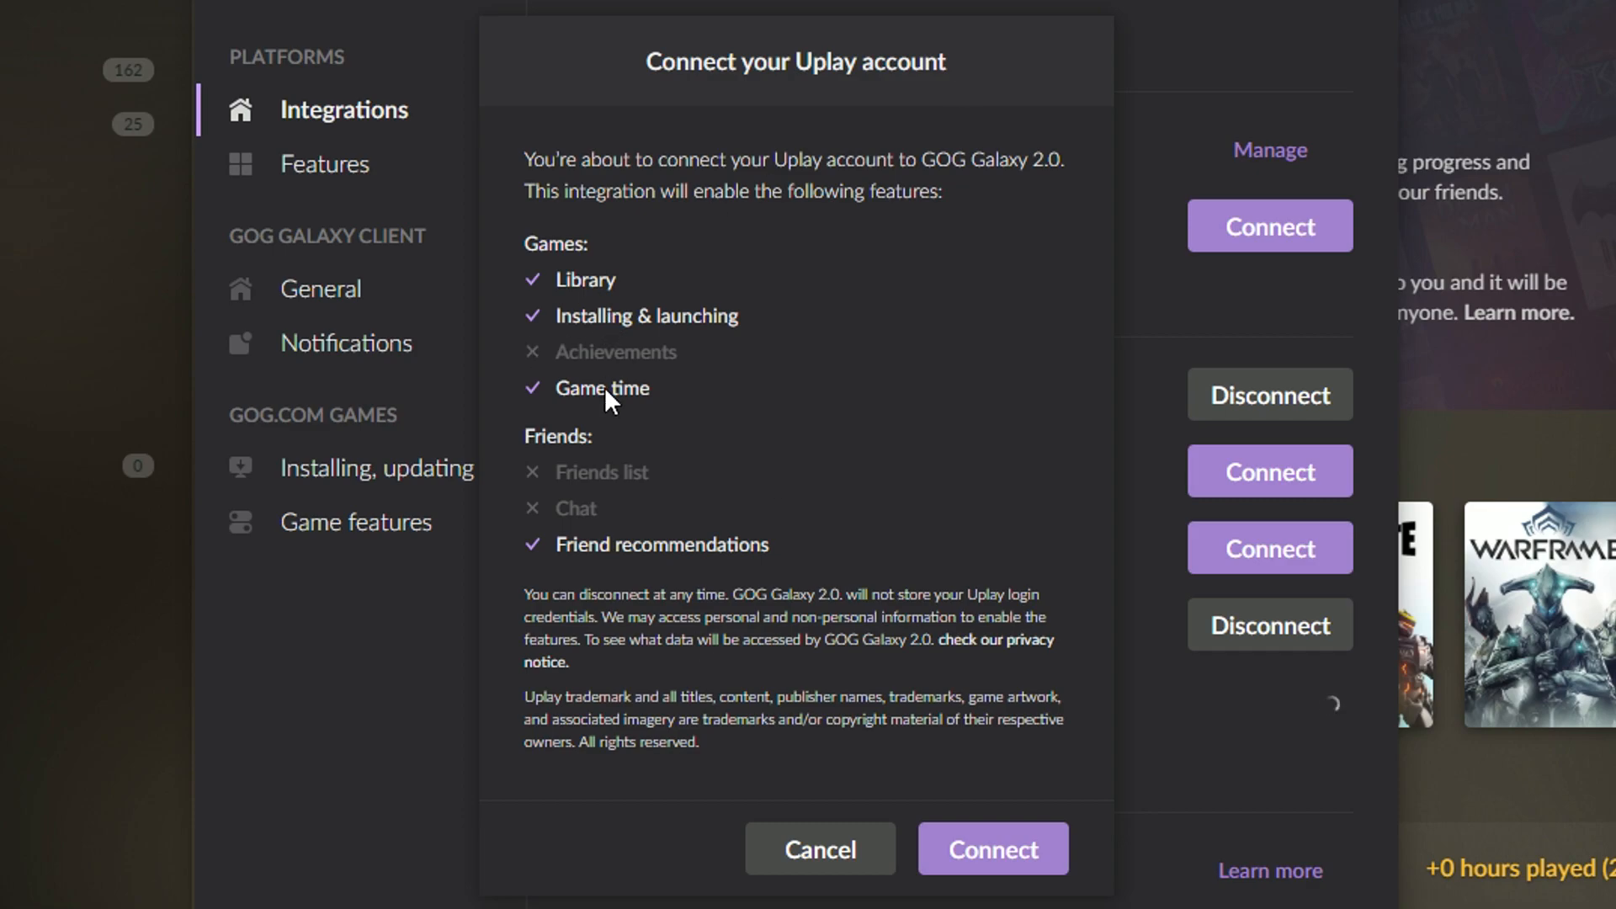
{"action": "mouse_move", "coordinate": [690, 840]}
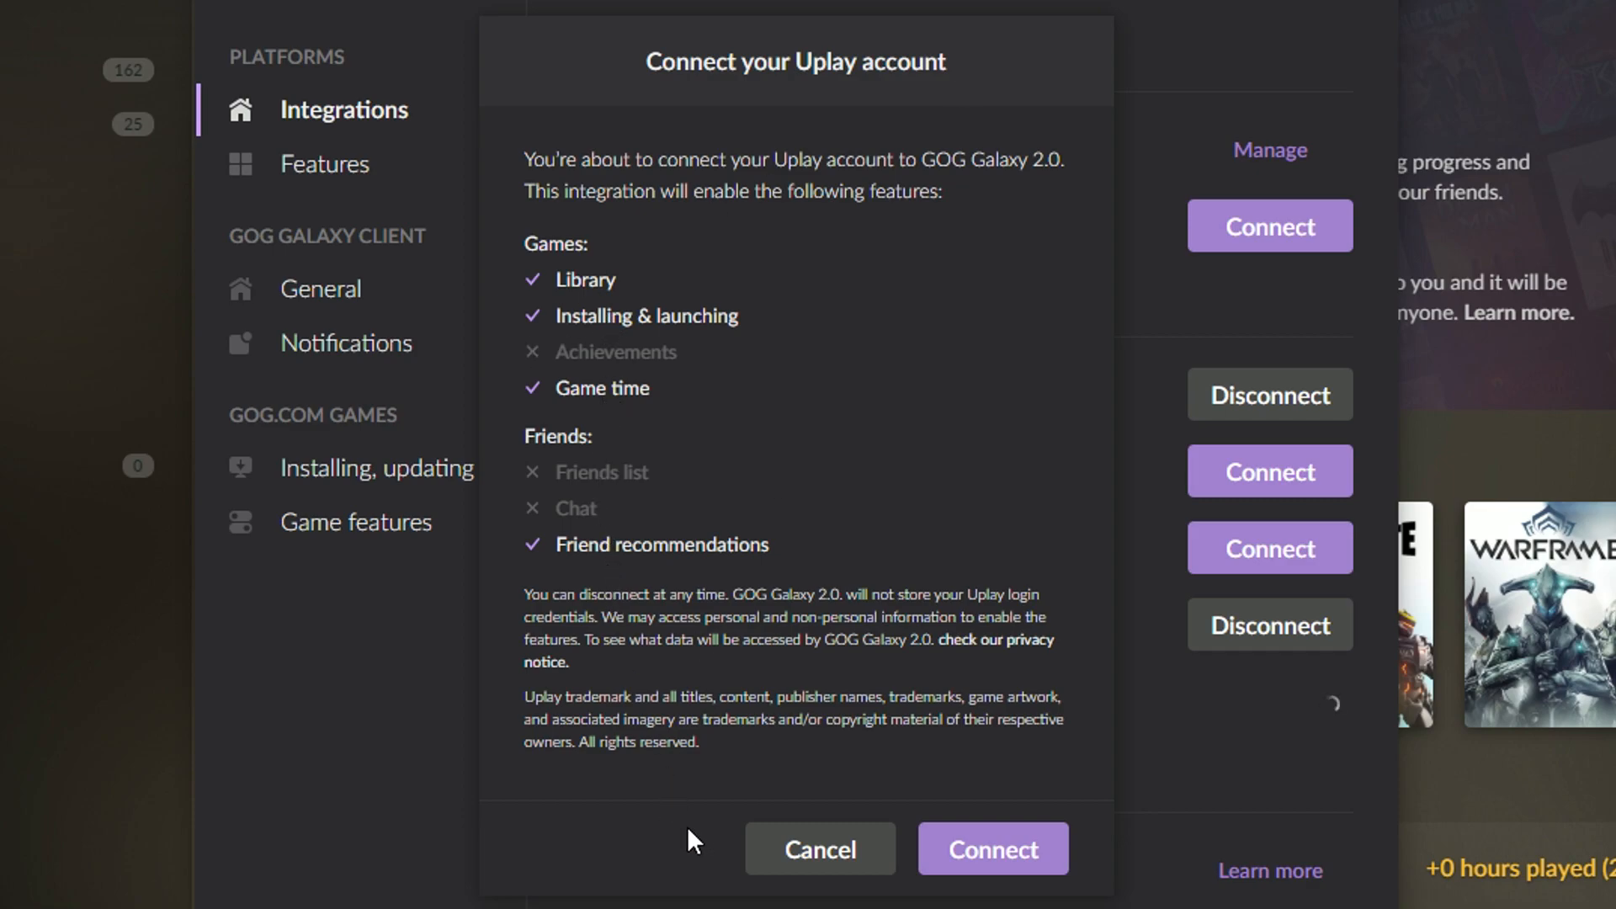
{"action": "left_click", "coordinate": [990, 849]}
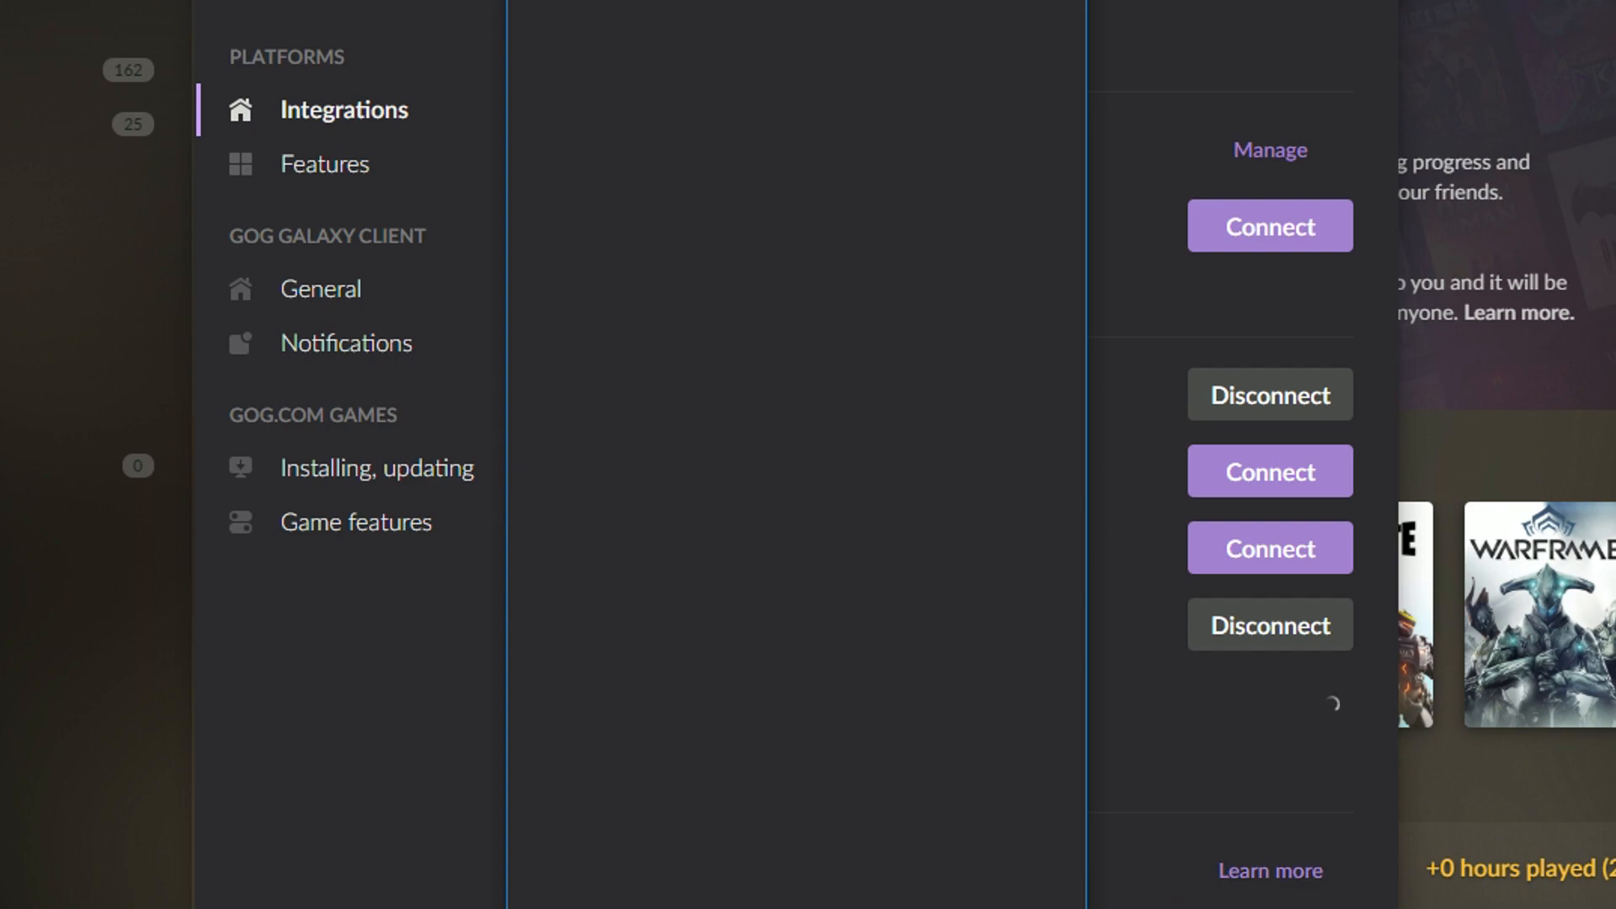
{"action": "left_click", "coordinate": [1271, 472]}
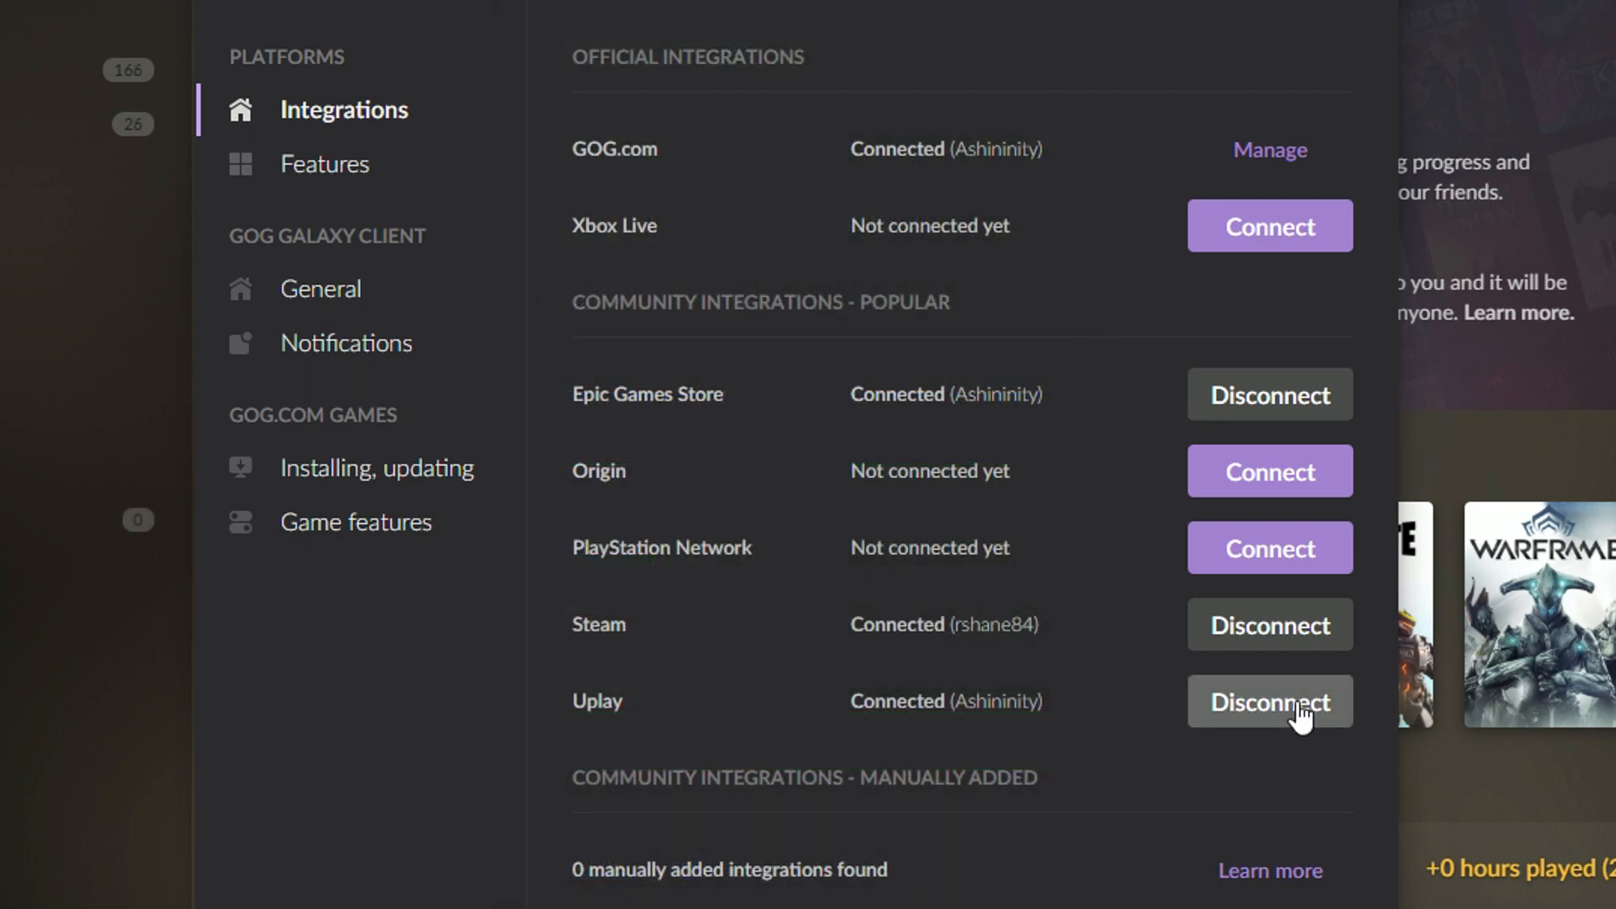
{"action": "left_click", "coordinate": [1269, 472]}
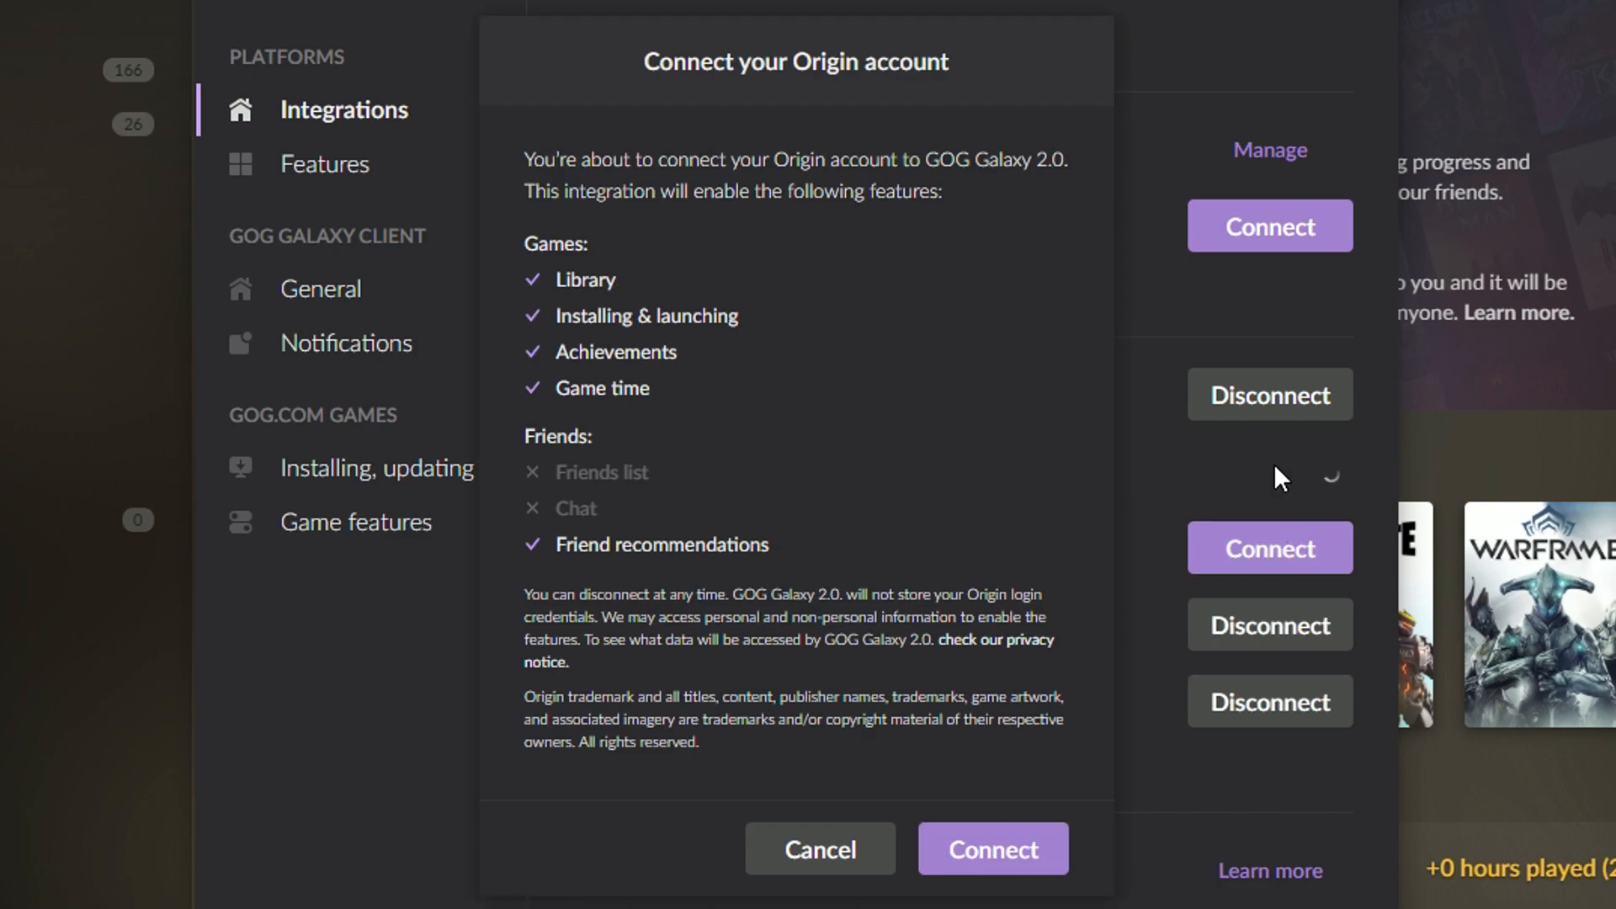
{"action": "mouse_move", "coordinate": [916, 603]}
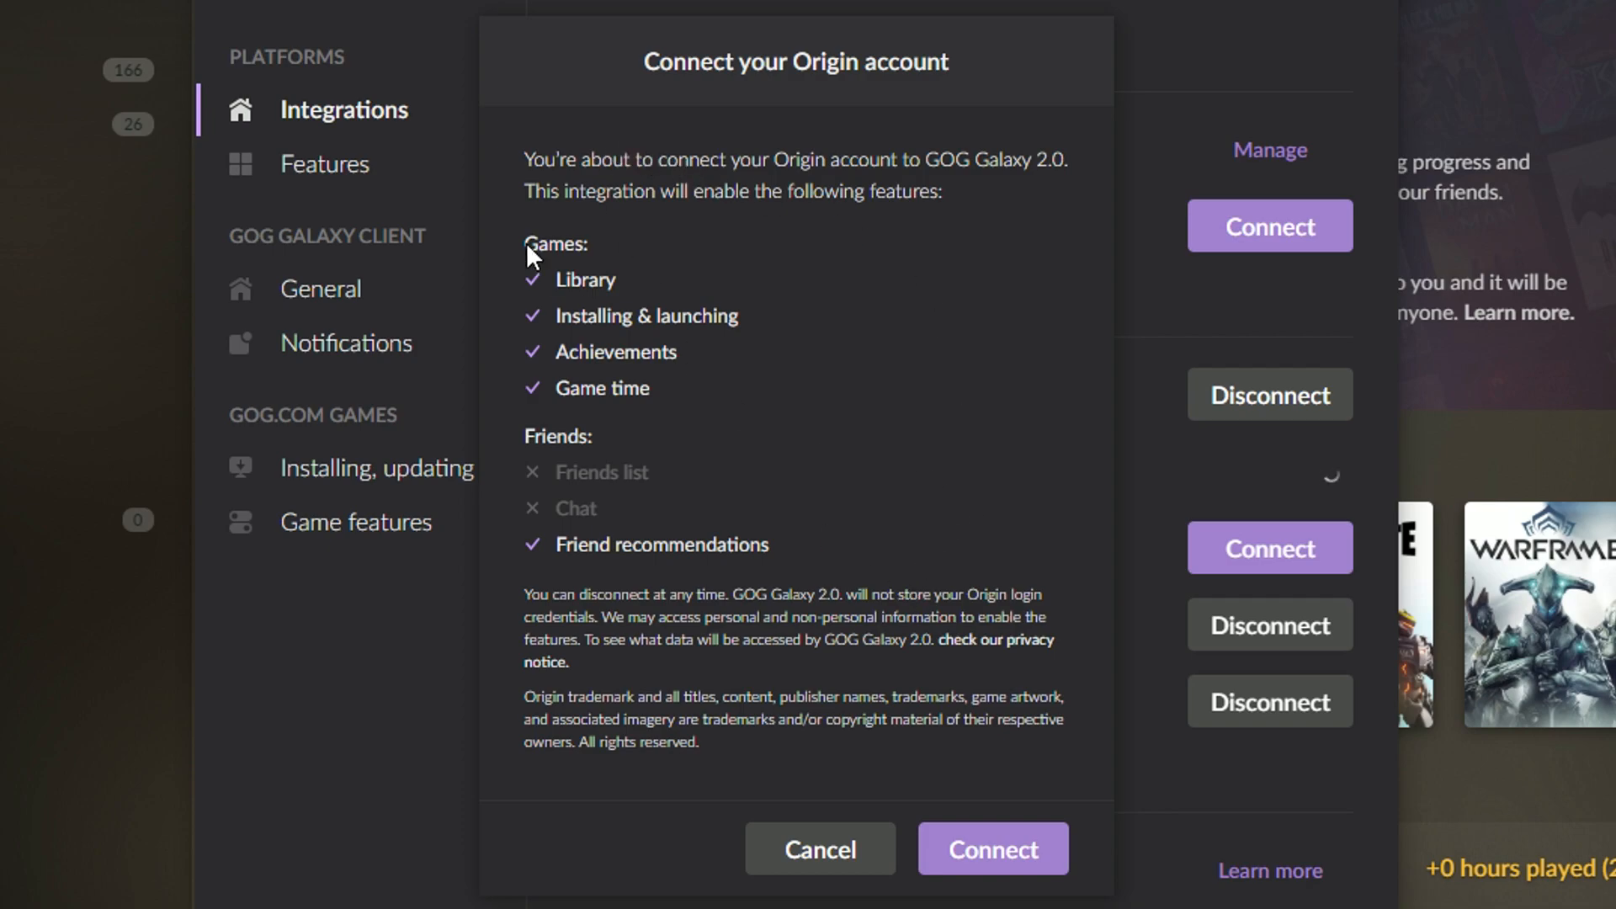
{"action": "left_click", "coordinate": [991, 849]}
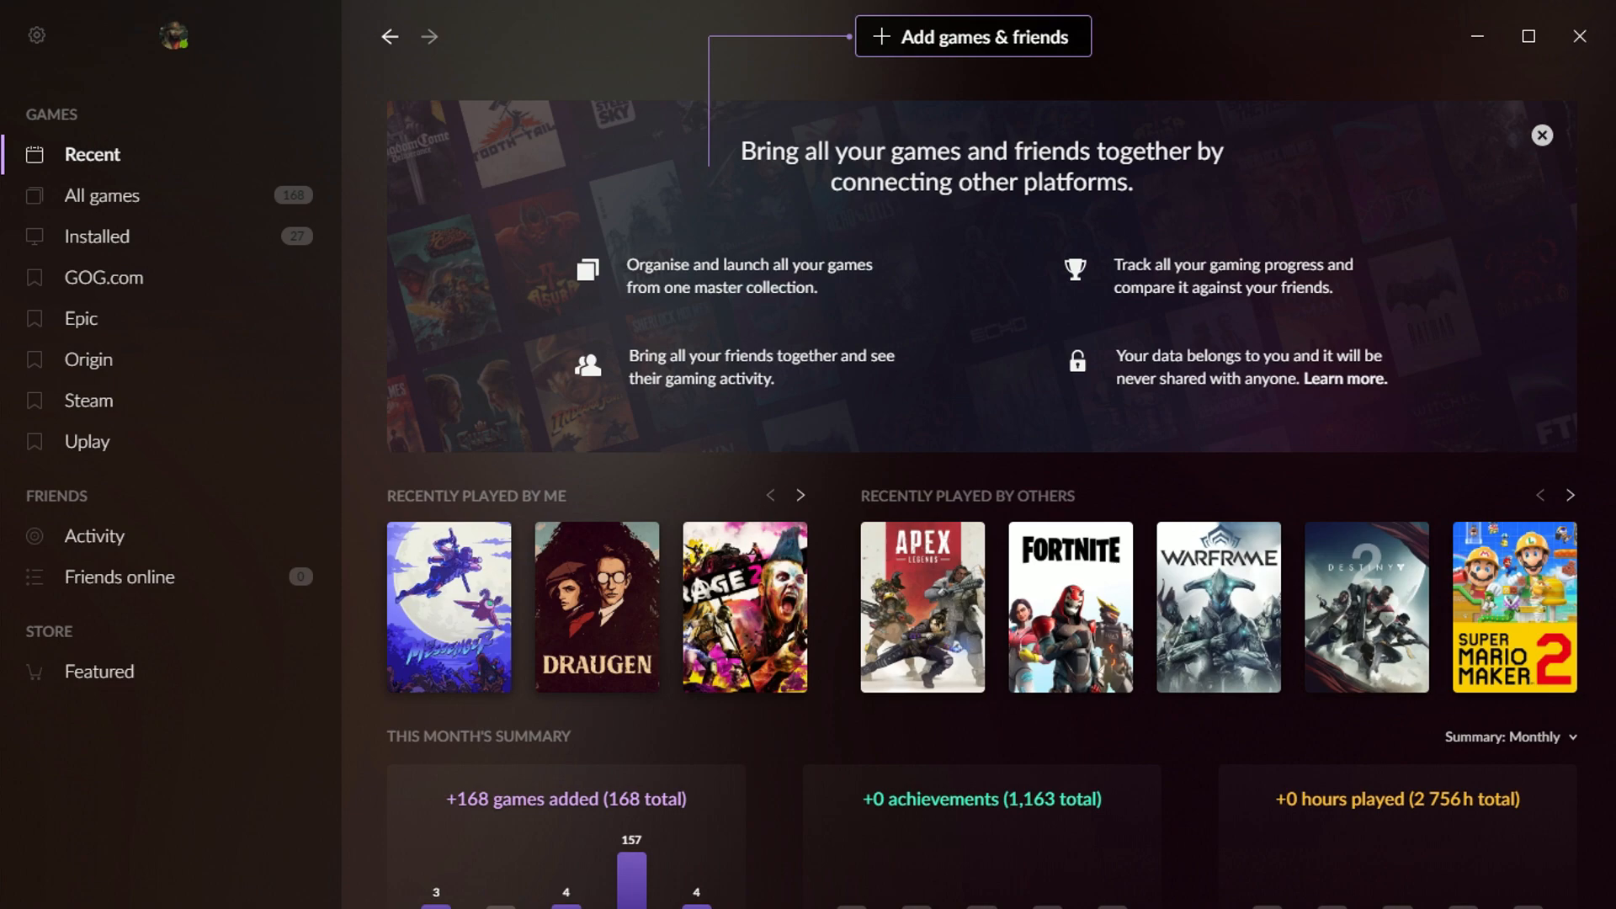
{"action": "mouse_move", "coordinate": [592, 776]}
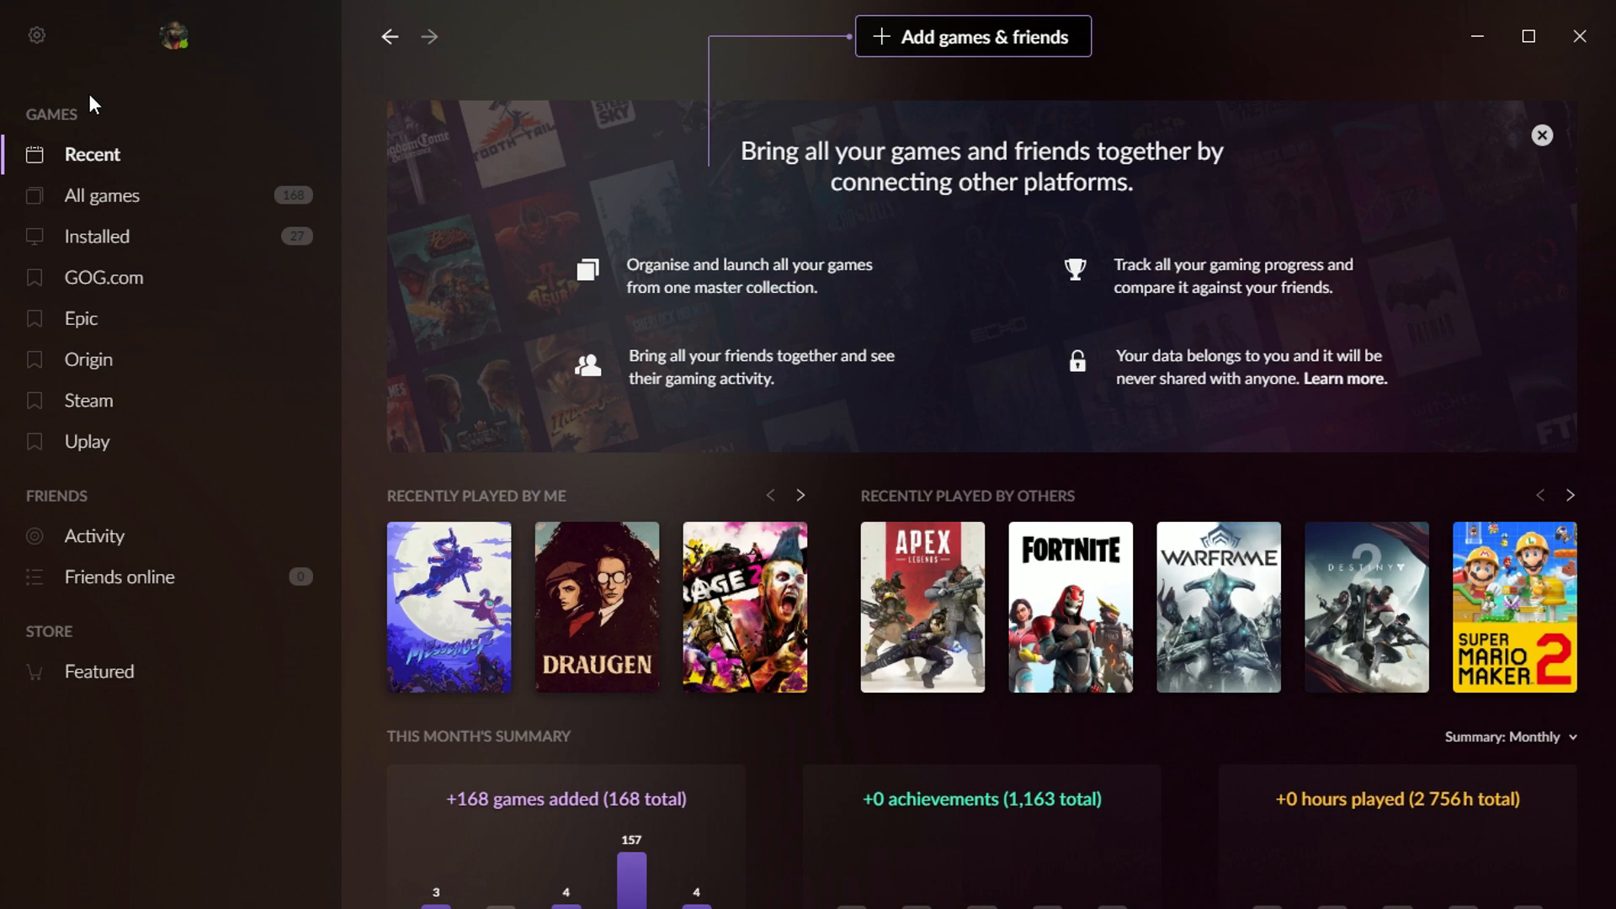
{"action": "mouse_move", "coordinate": [281, 398]}
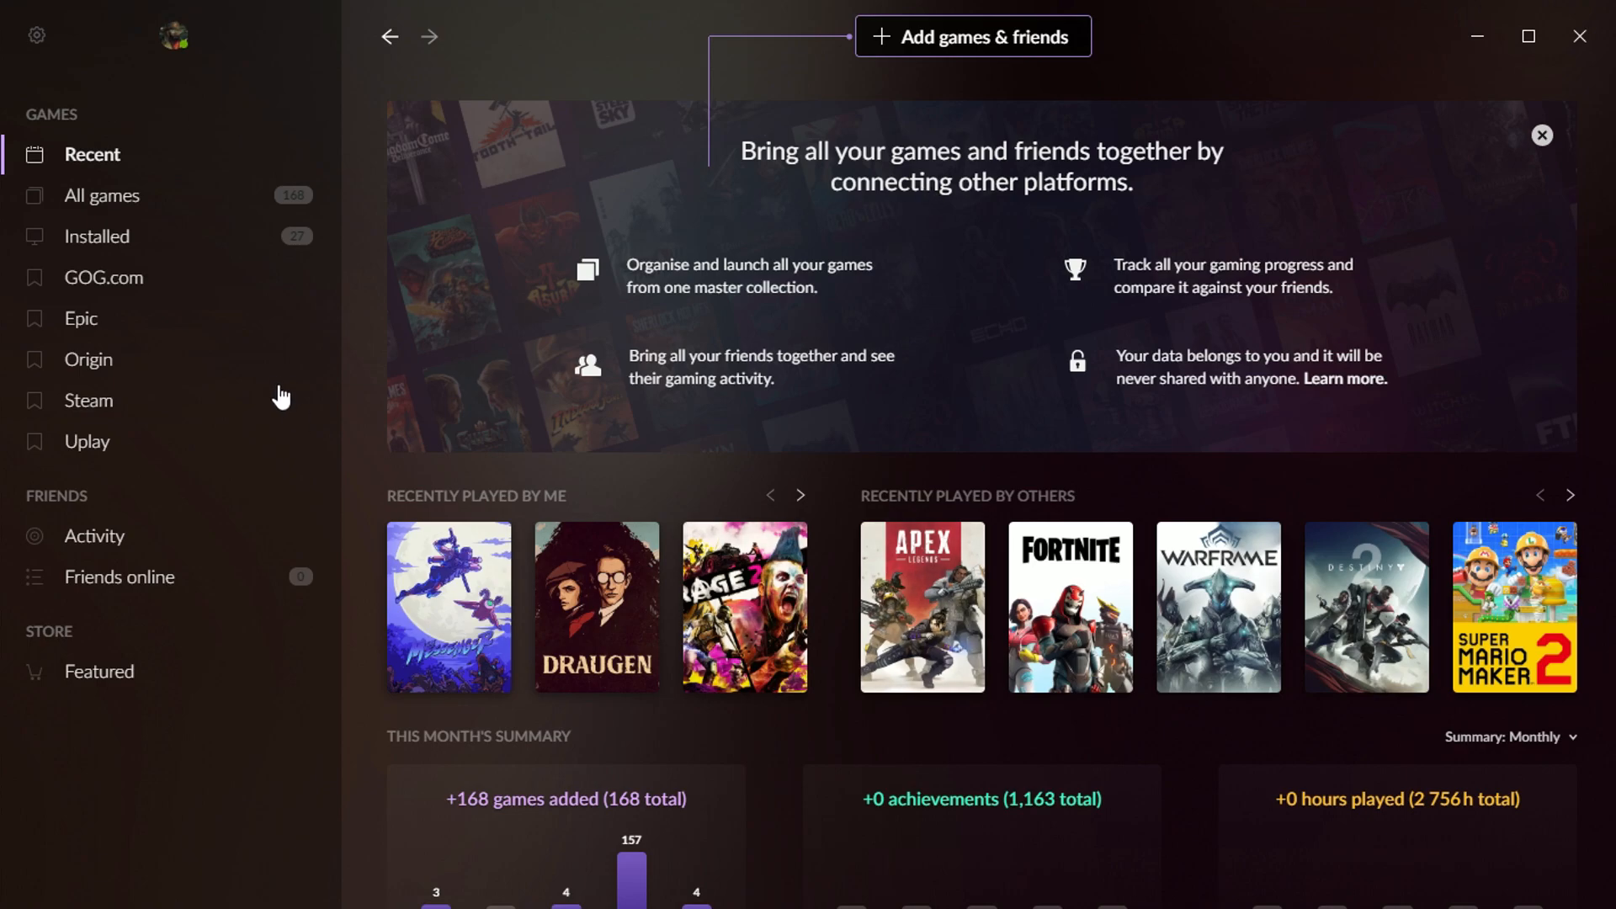
{"action": "mouse_move", "coordinate": [557, 160]}
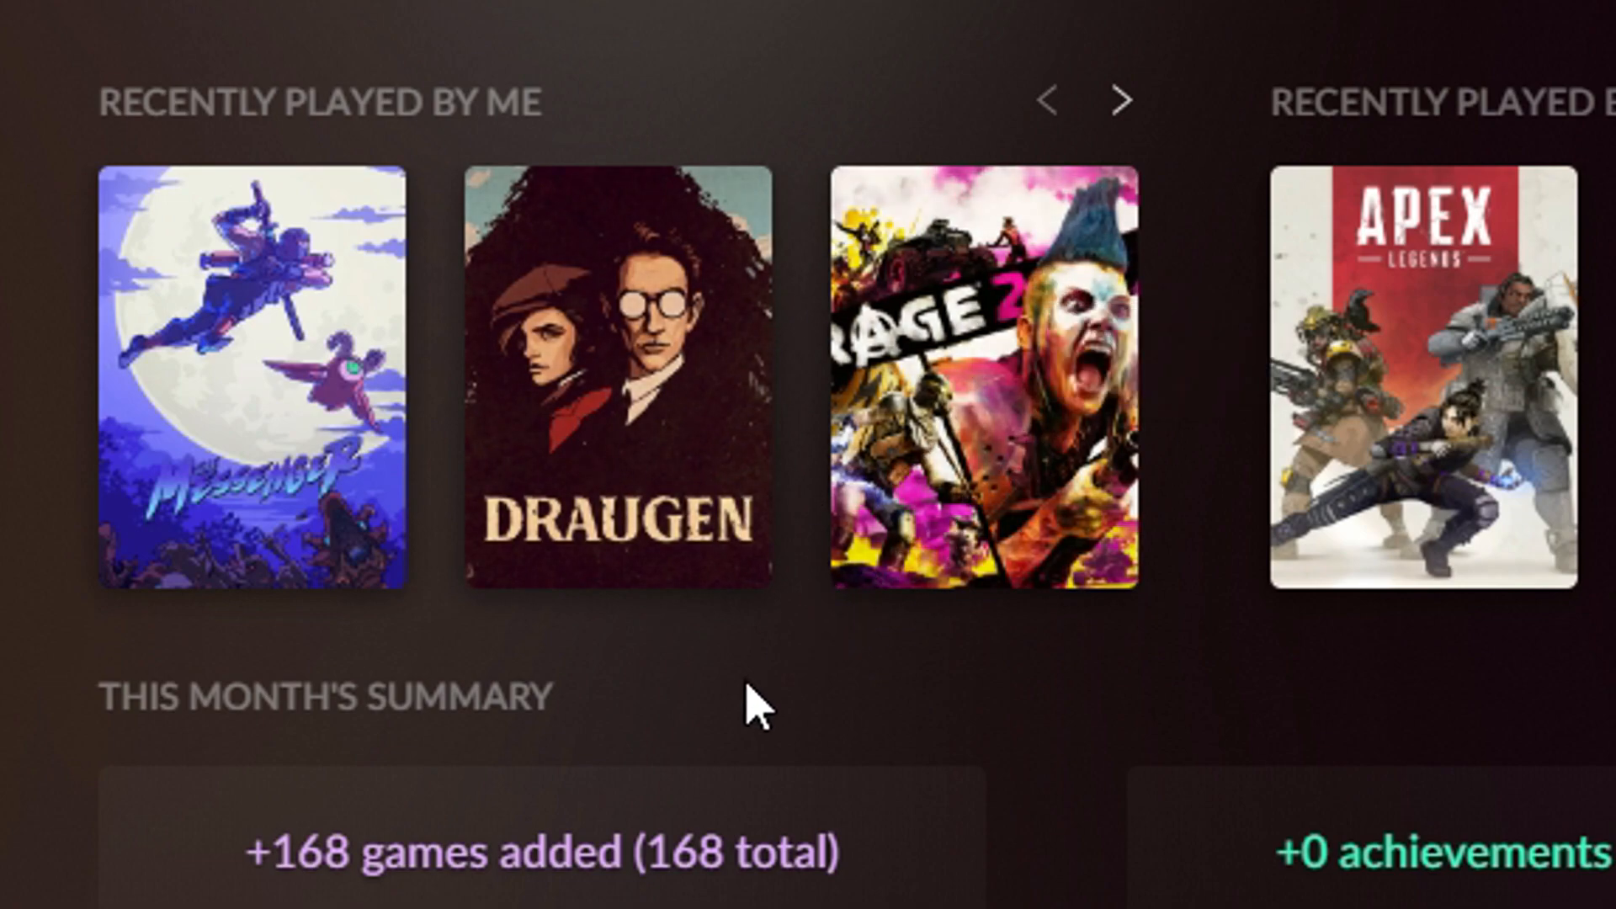
{"action": "mouse_move", "coordinate": [613, 495]}
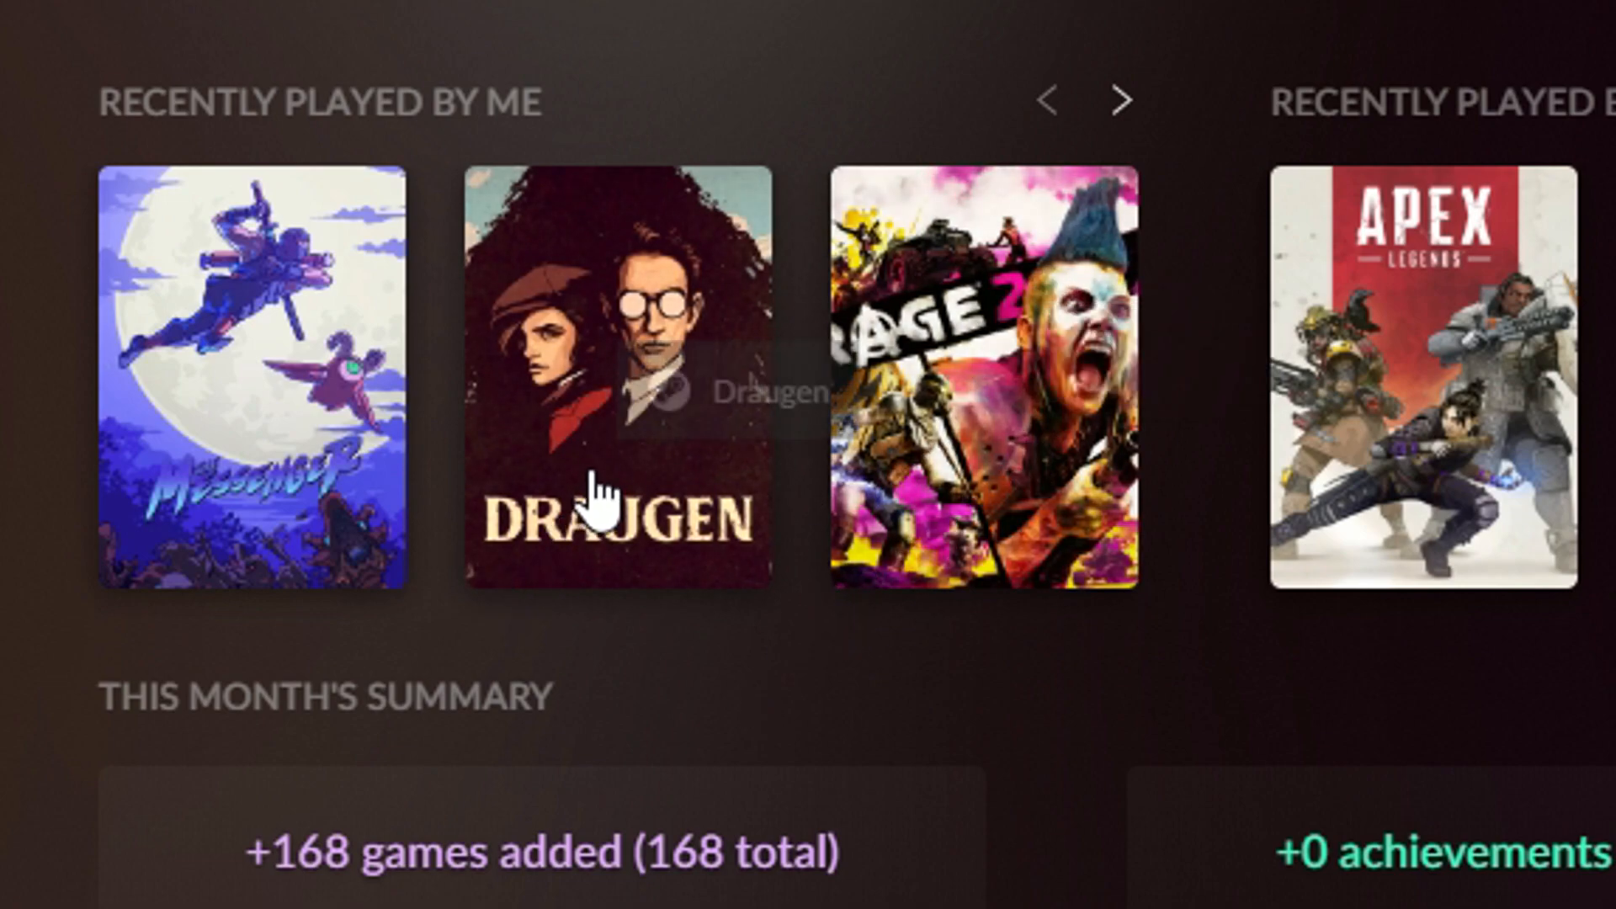
{"action": "mouse_move", "coordinate": [239, 541]}
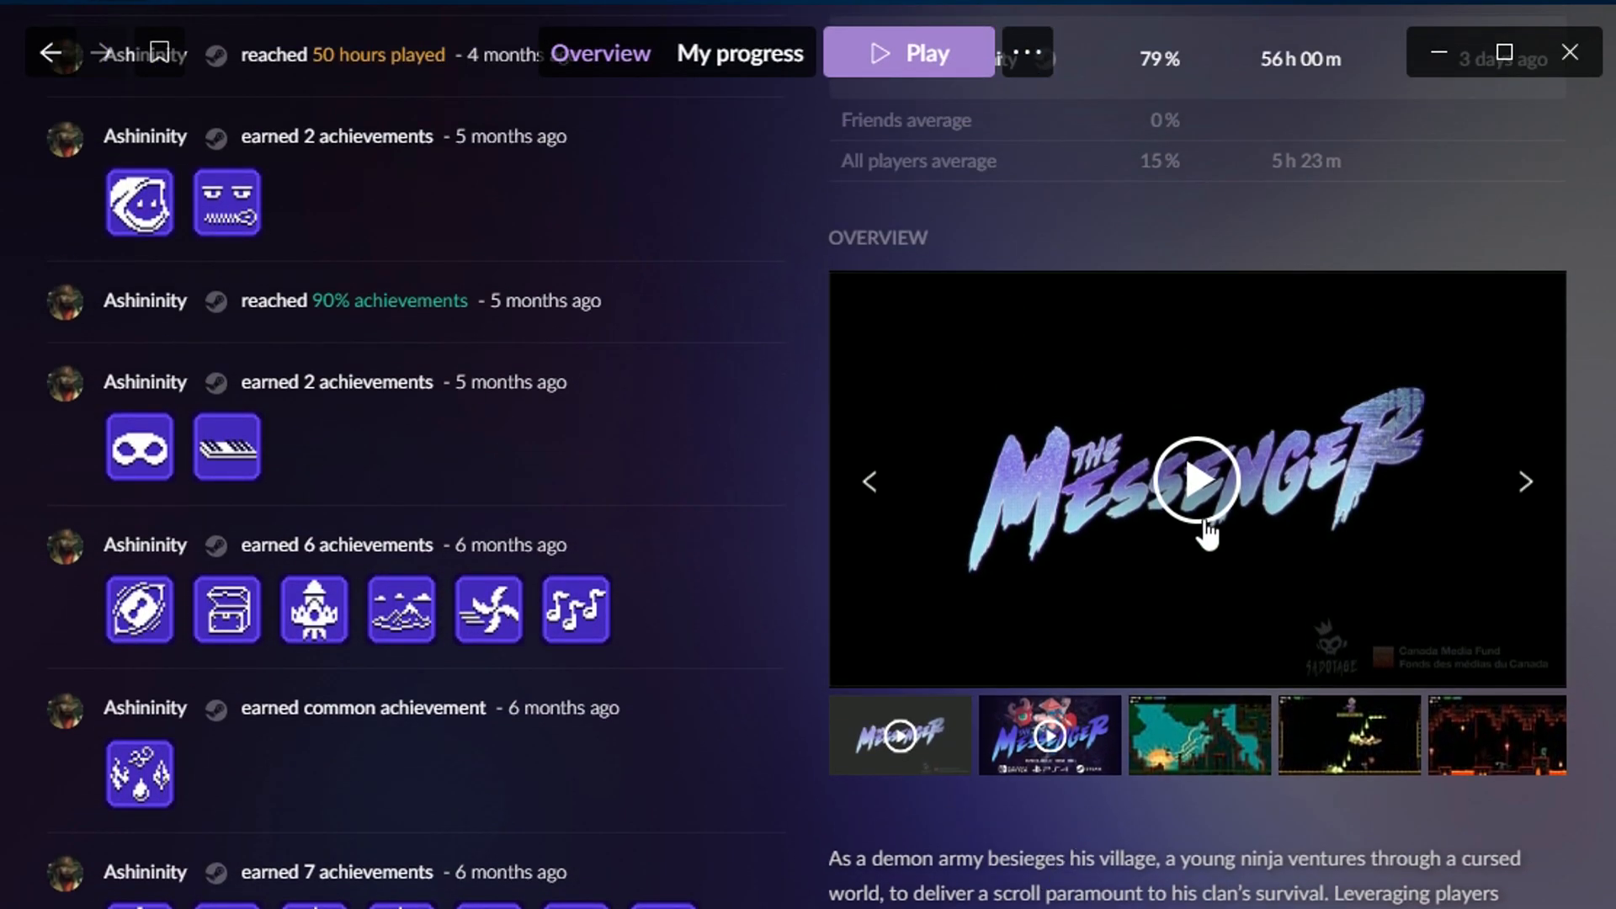
Browse The Messenger's My progress achievement list with rarity ratings.
{"action": "left_click", "coordinate": [1525, 481]}
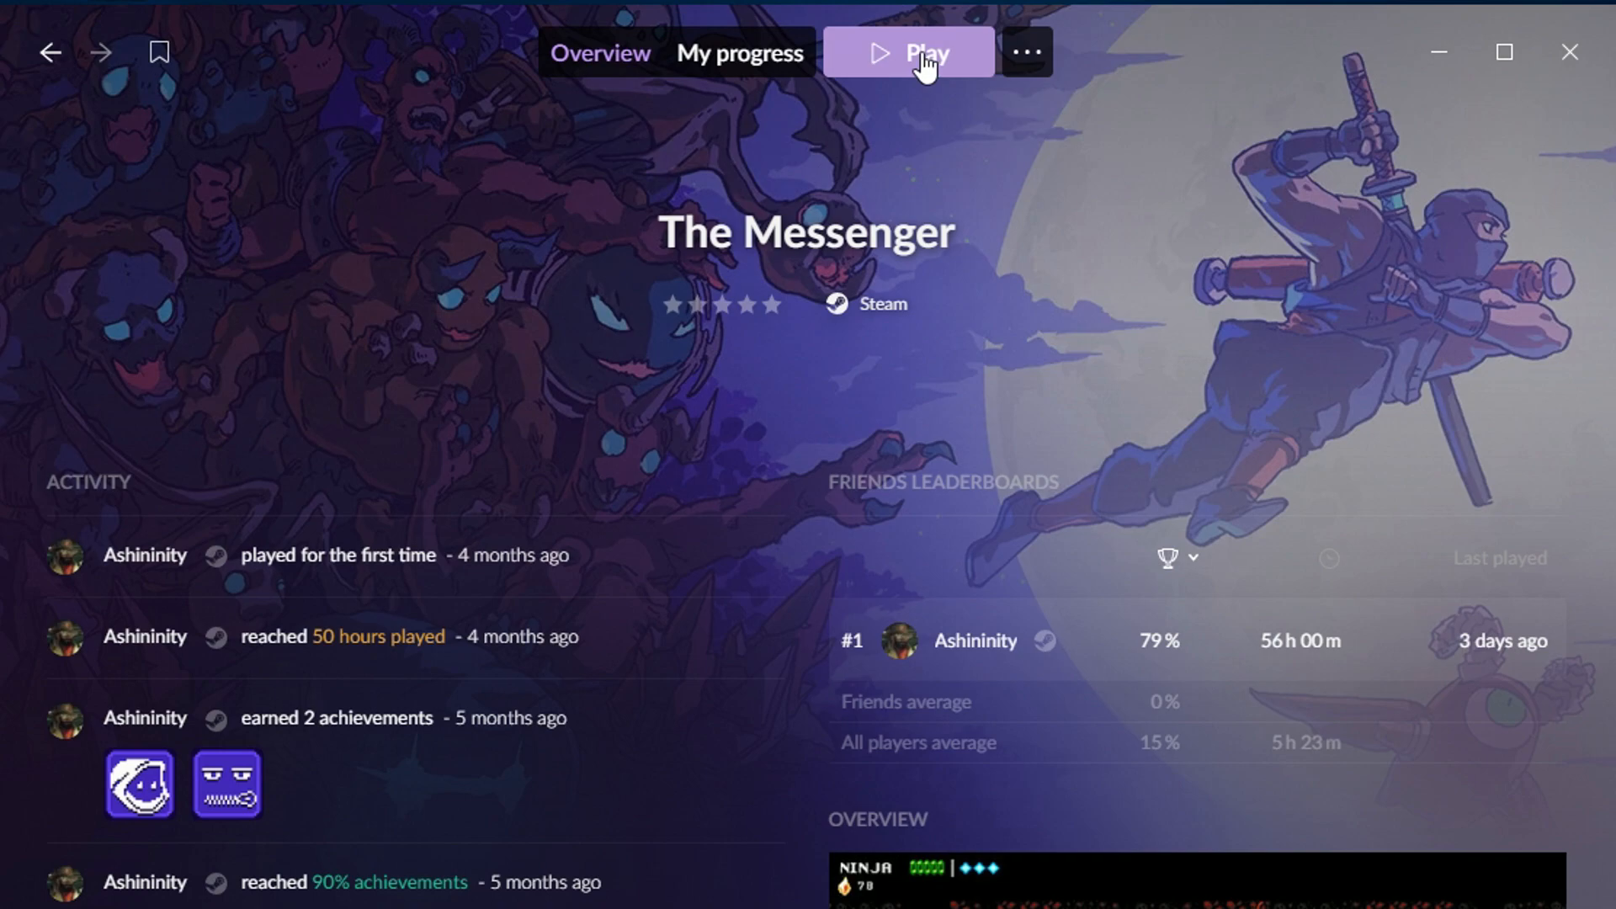
{"action": "left_click", "coordinate": [739, 52]}
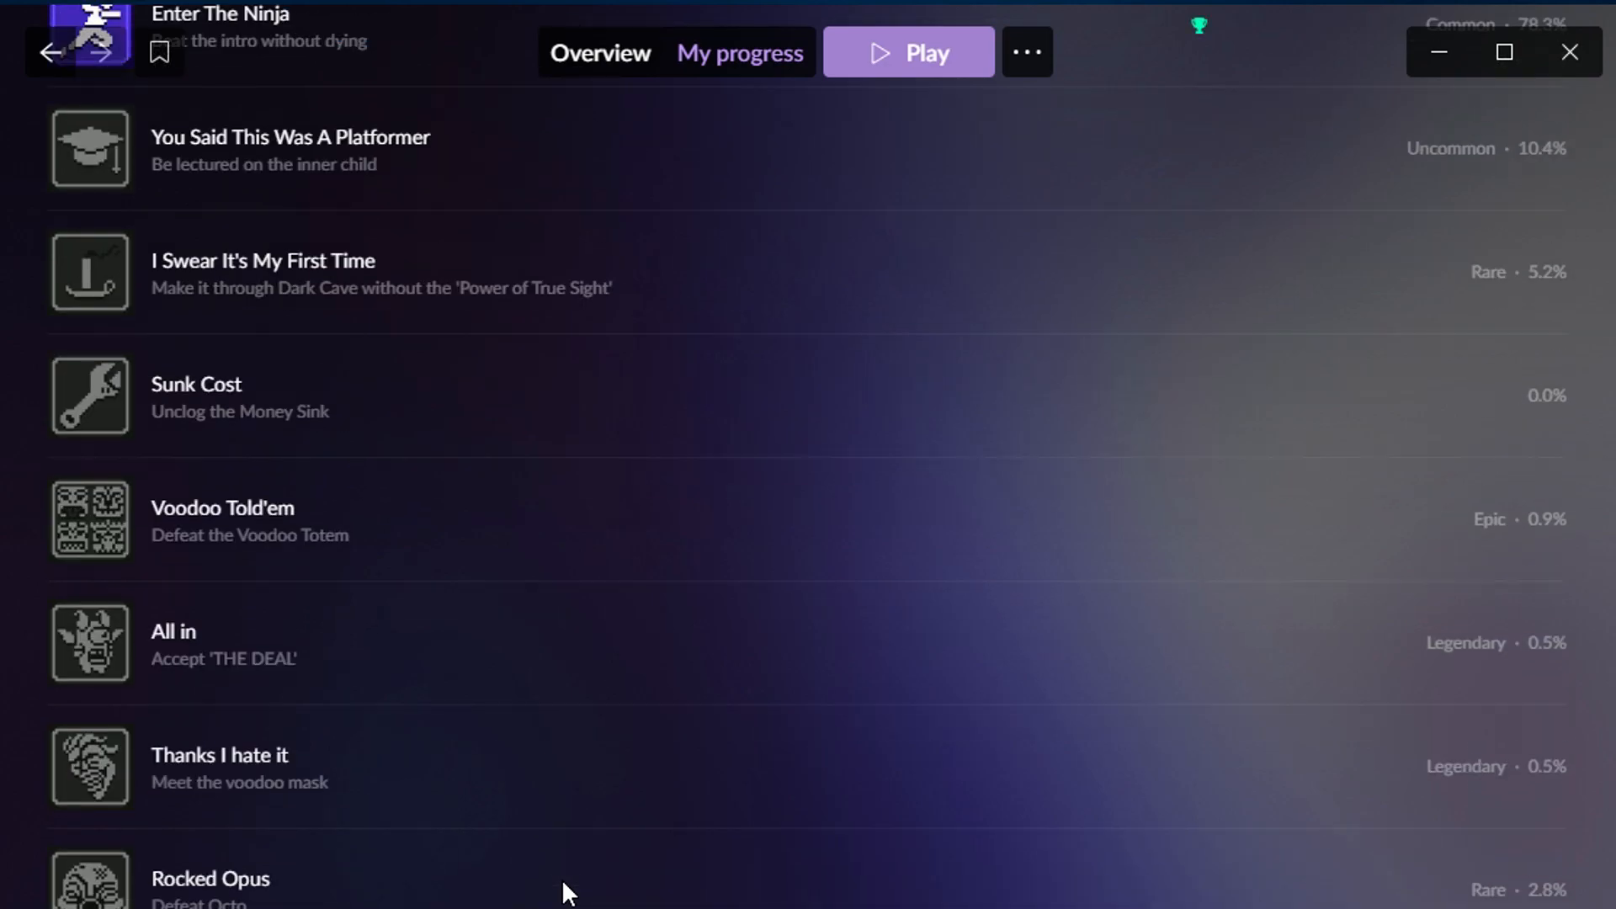
{"action": "scroll", "scroll_direction": "down", "scroll_amount": 3}
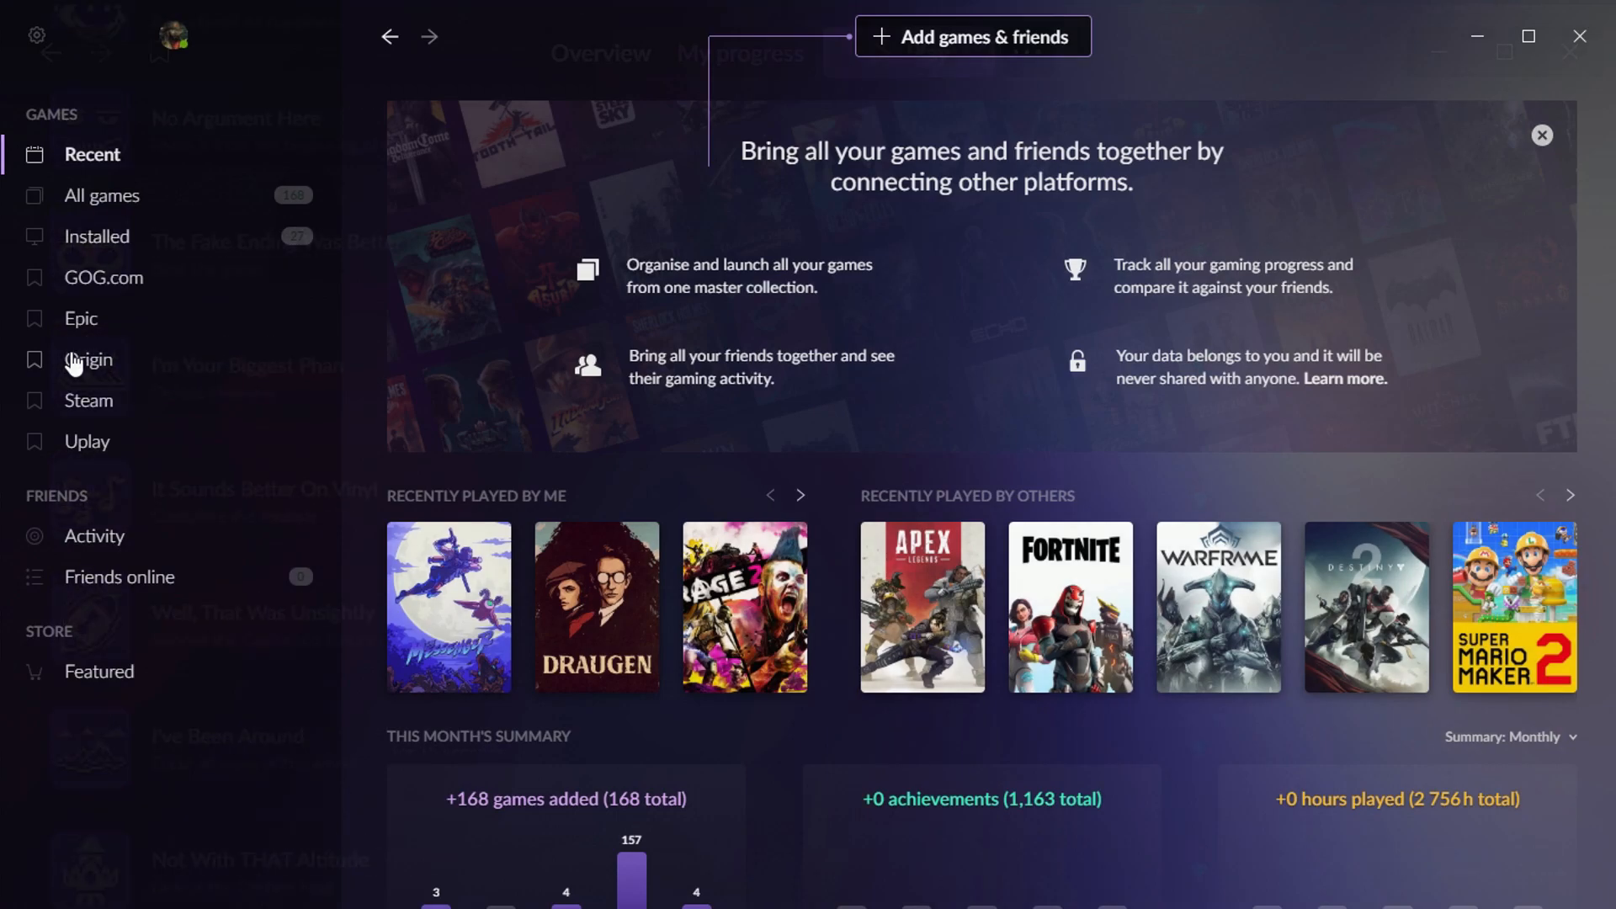
Browse the Steam, Epic, Uplay and Installed library views from the sidebar.
{"action": "left_click", "coordinate": [120, 576]}
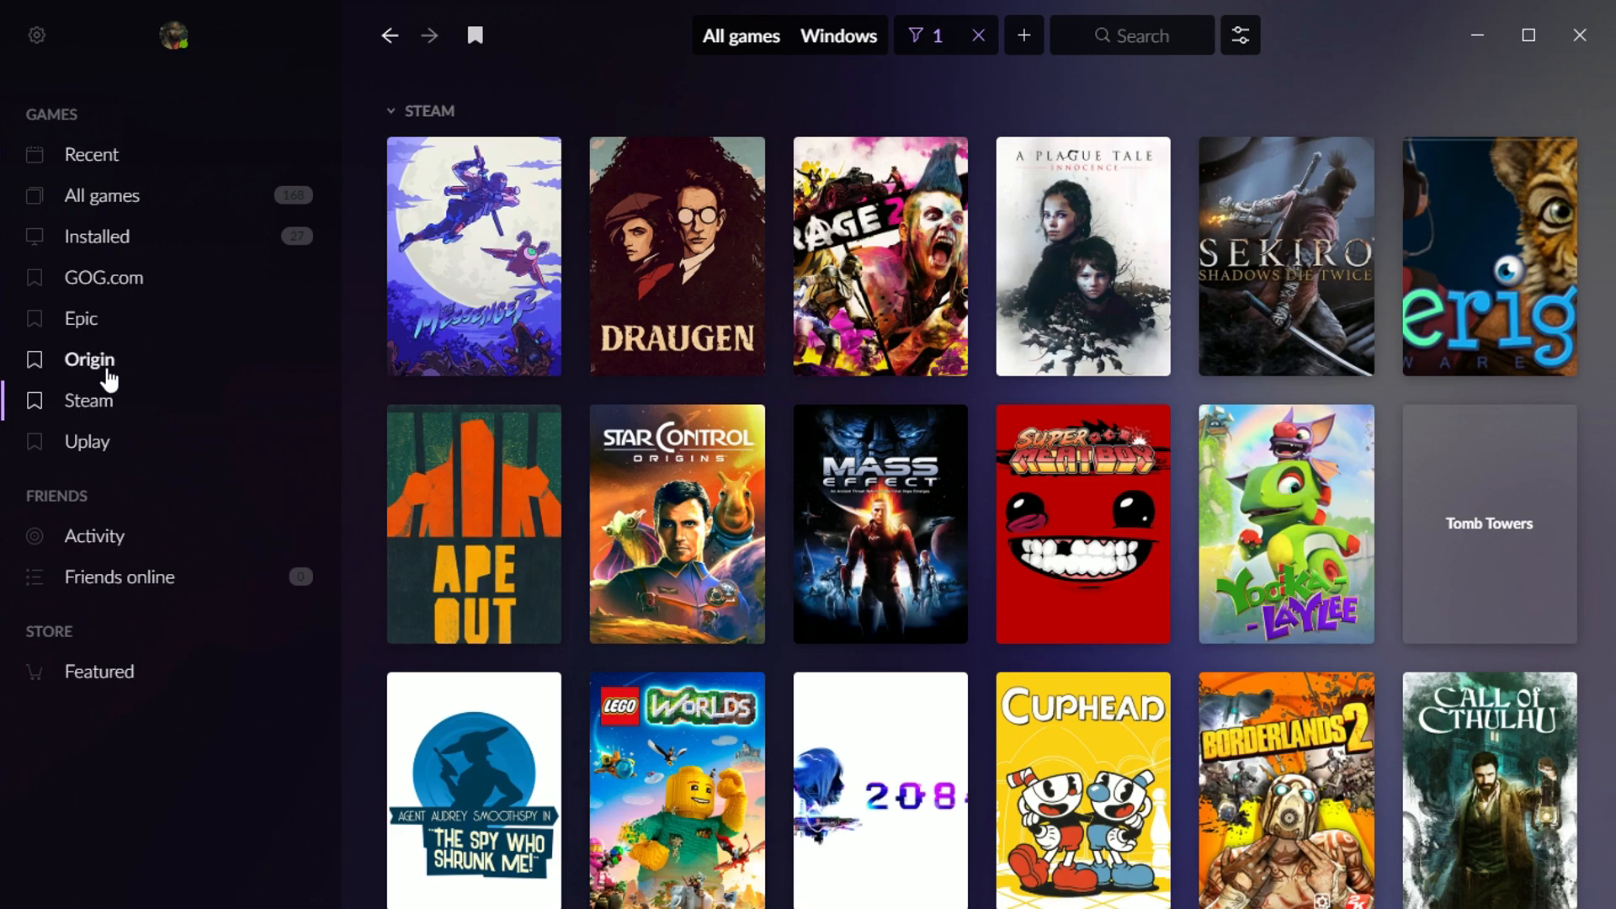
{"action": "left_click", "coordinate": [80, 318]}
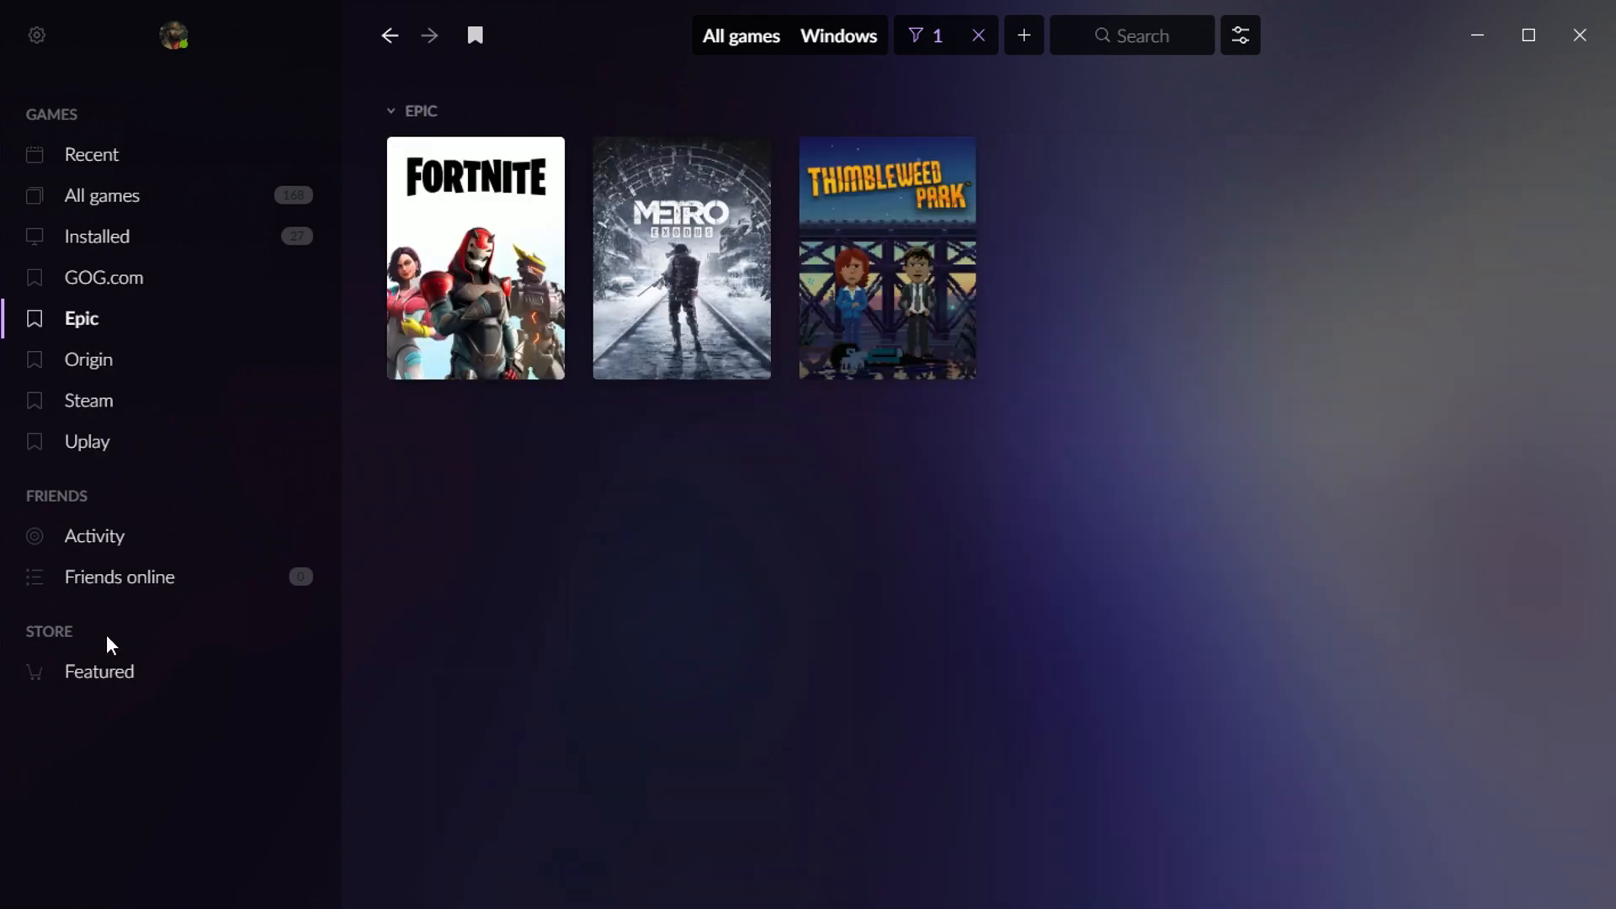
{"action": "left_click", "coordinate": [87, 441]}
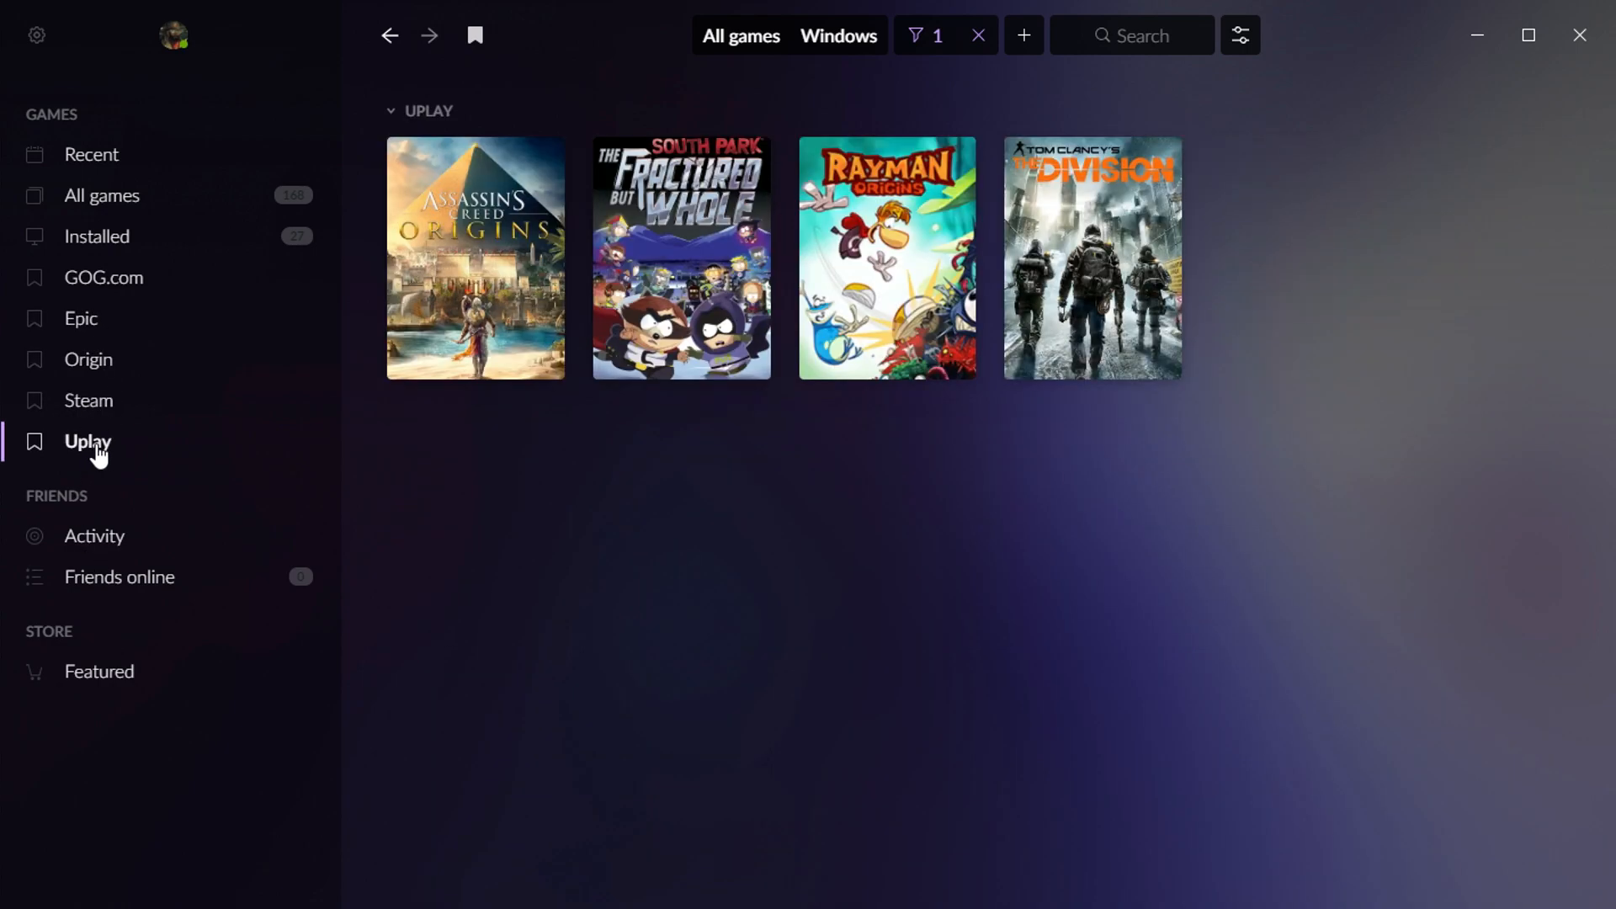
{"action": "left_click", "coordinate": [97, 234]}
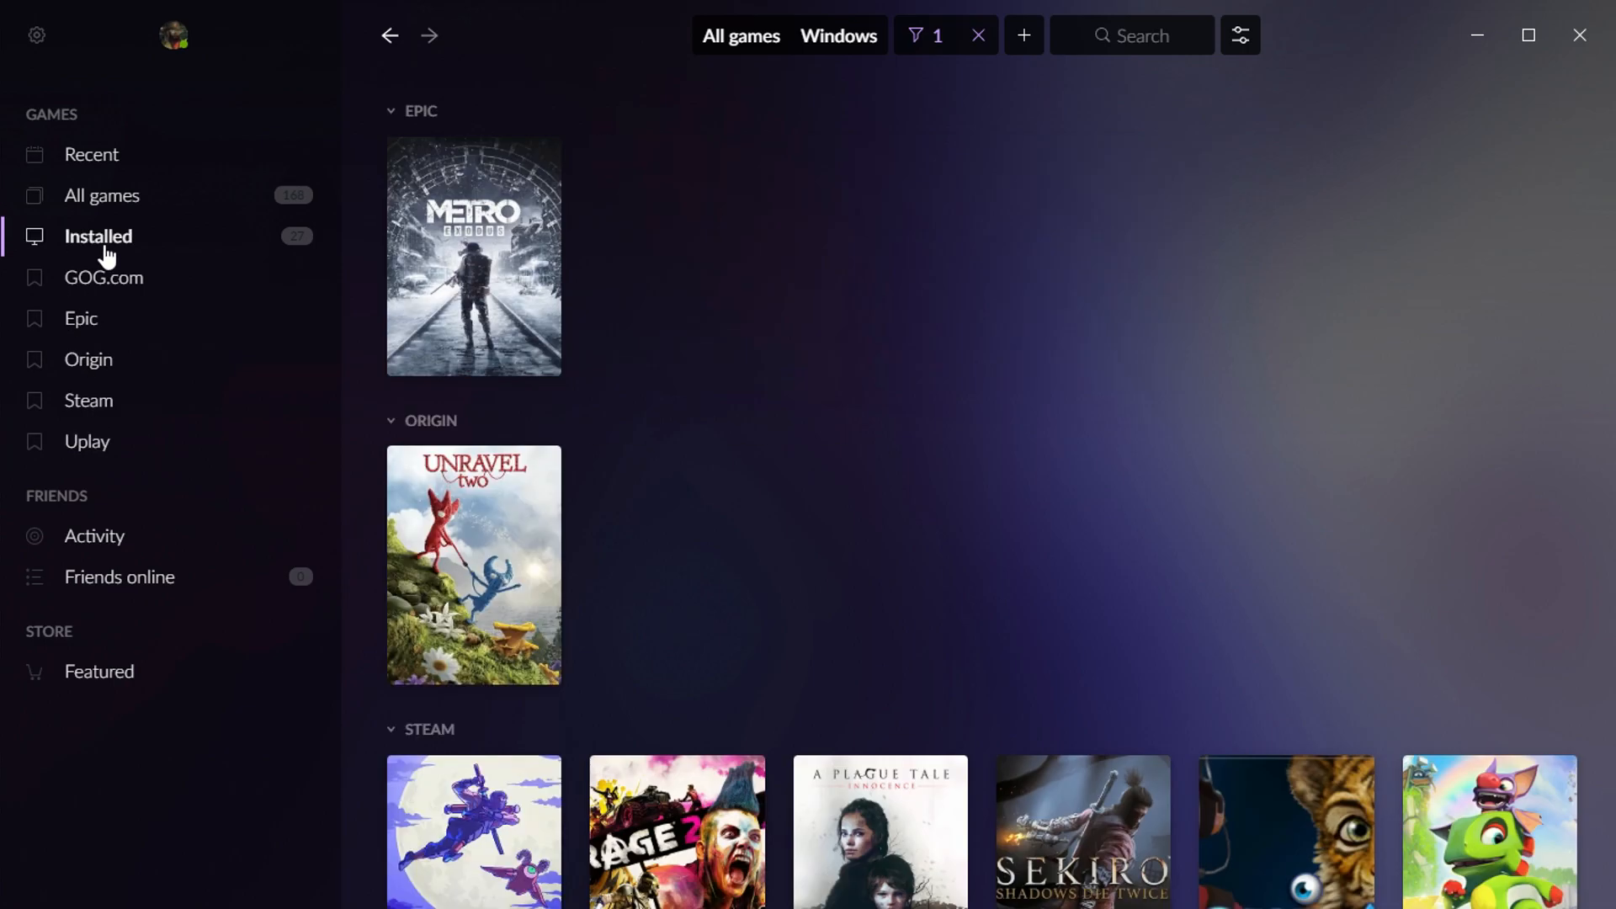
{"action": "scroll", "scroll_direction": "down", "scroll_amount": 3}
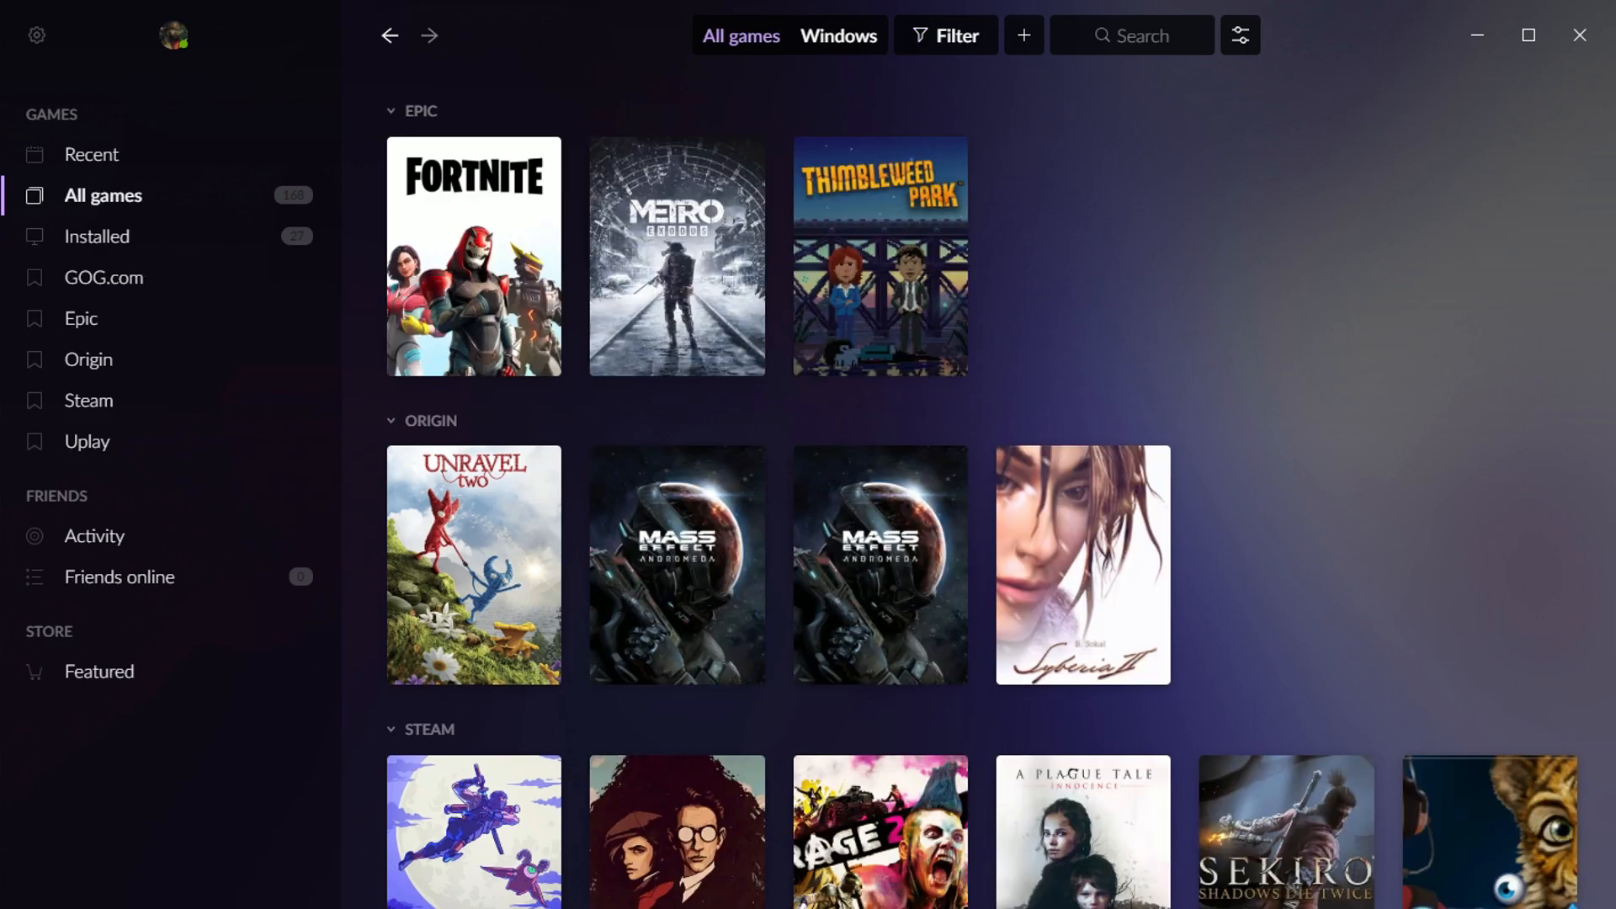
Filter the library by Genre Platform and Status Installed.
{"action": "scroll", "scroll_direction": "down", "scroll_amount": 3}
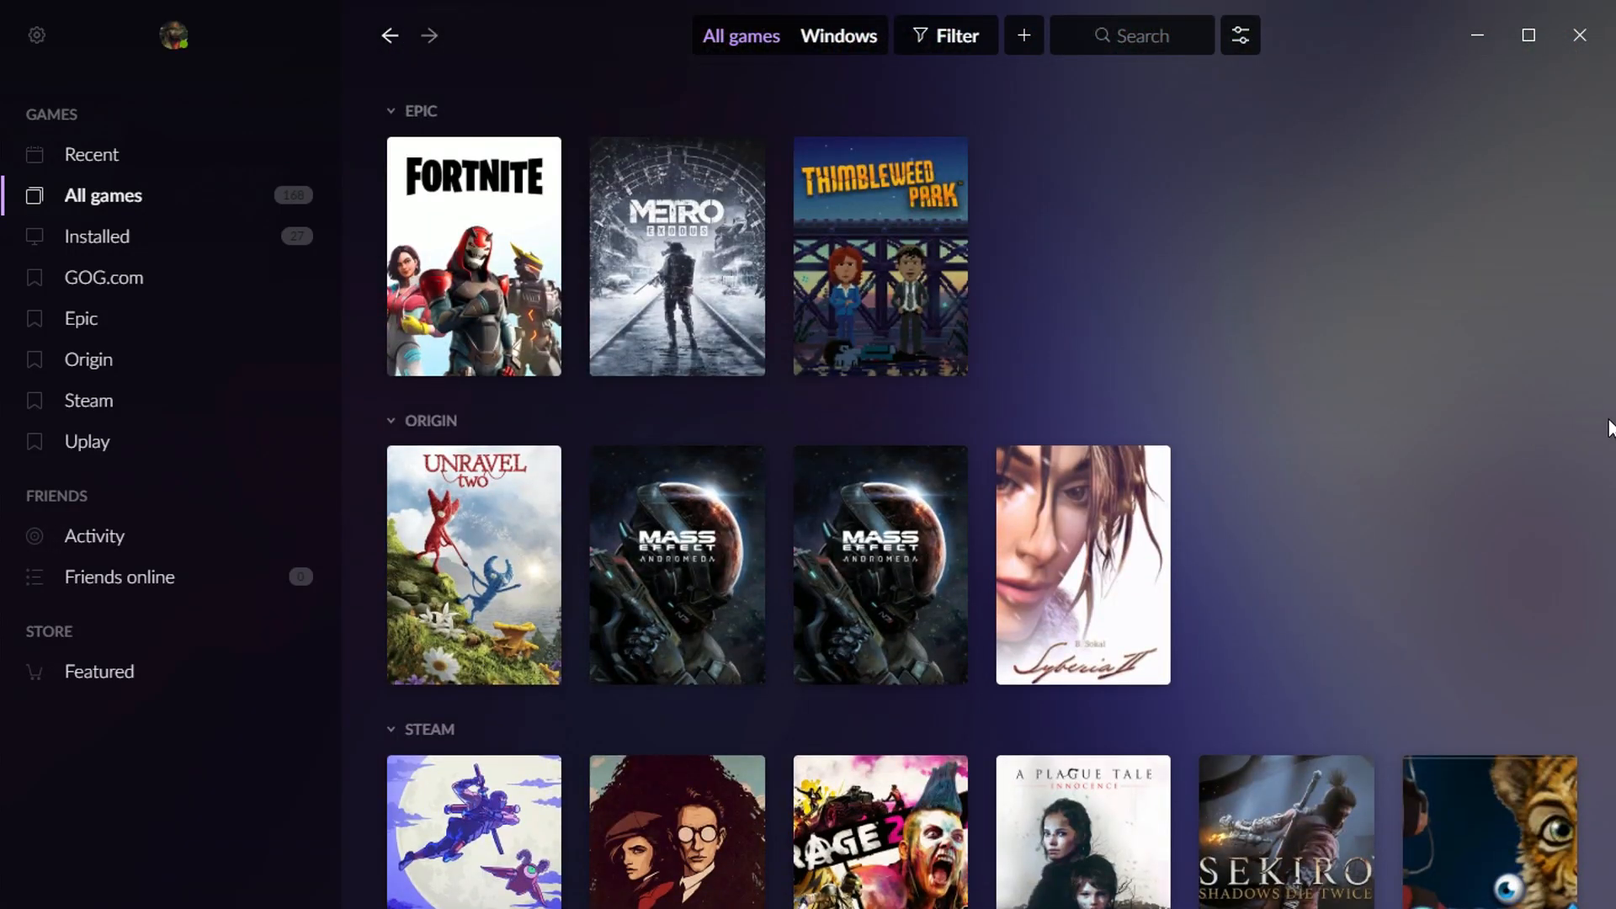
{"action": "left_click", "coordinate": [947, 35]}
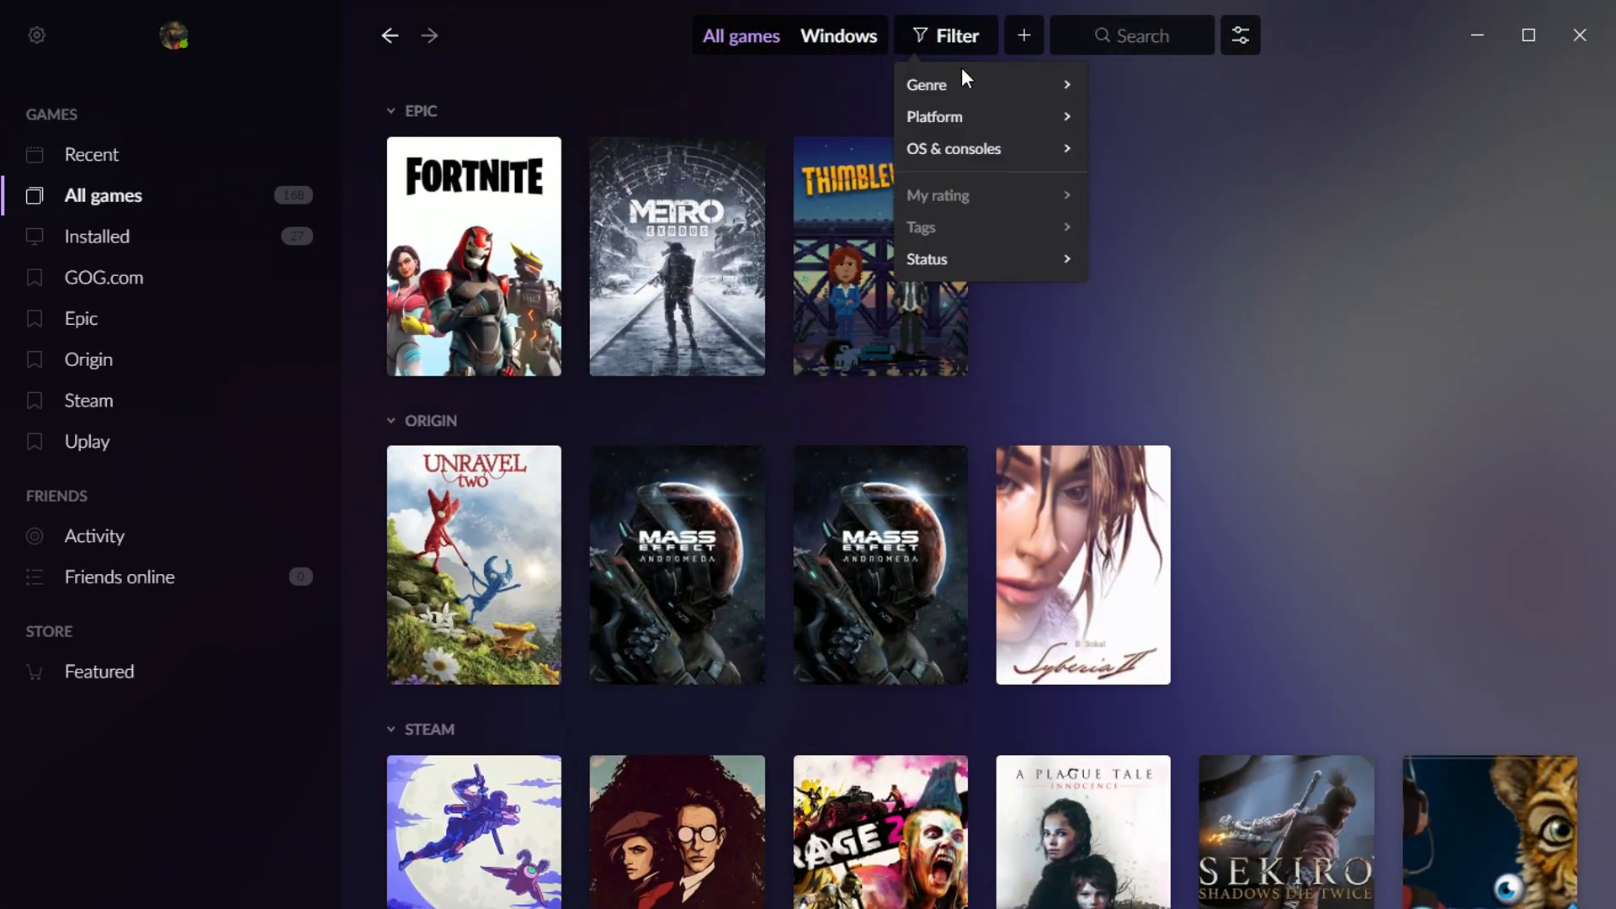
{"action": "left_click", "coordinate": [1179, 308]}
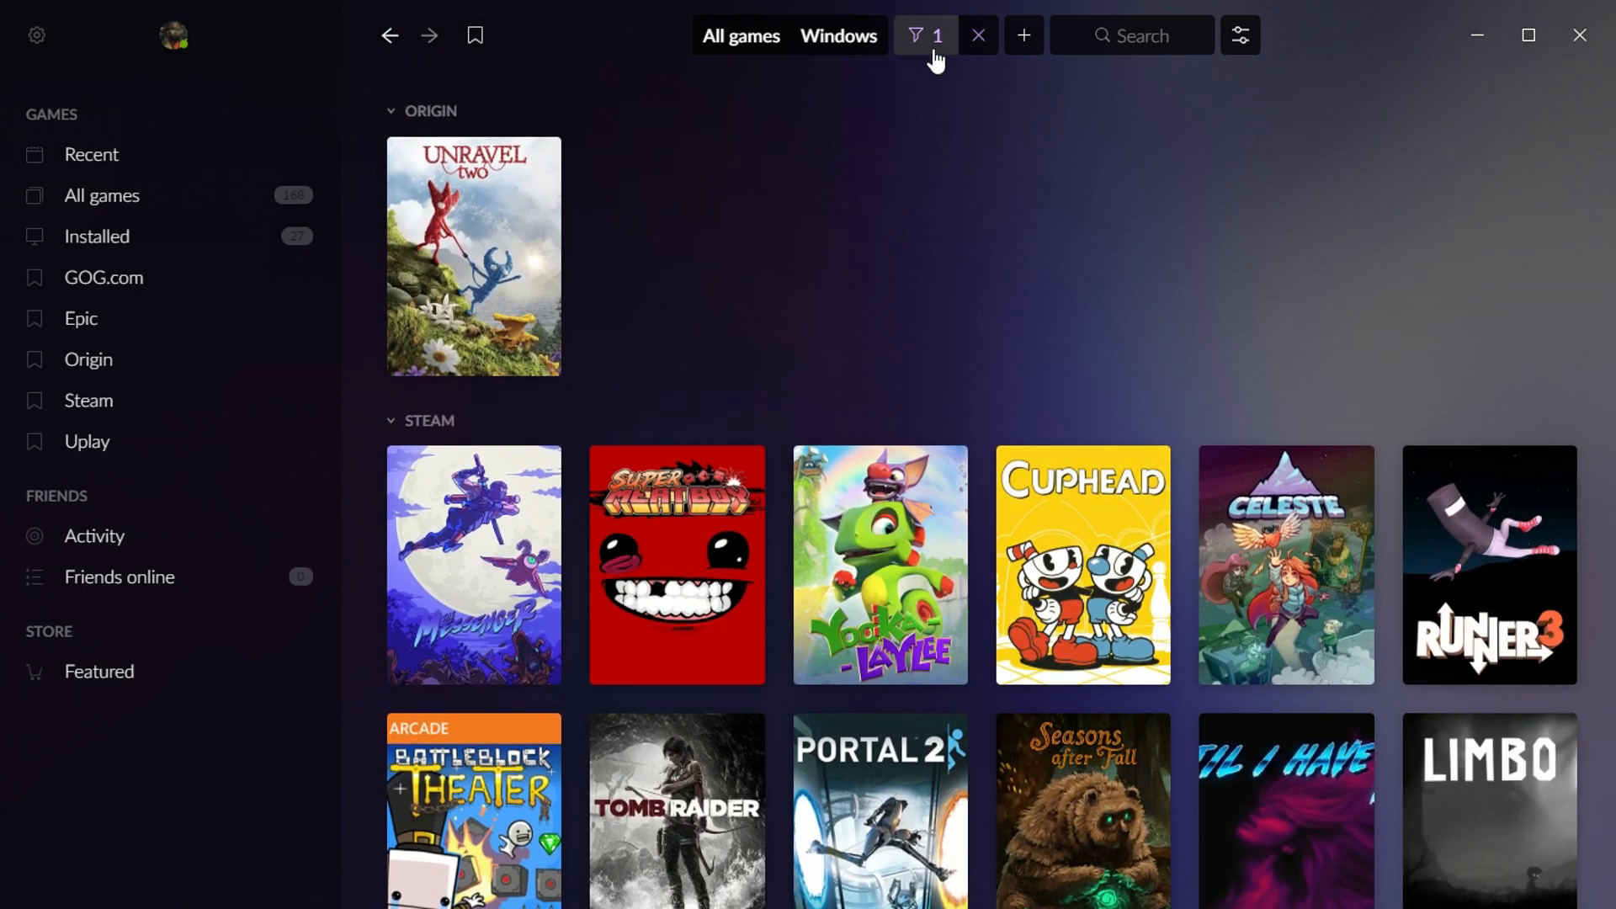
{"action": "left_click", "coordinate": [923, 36]}
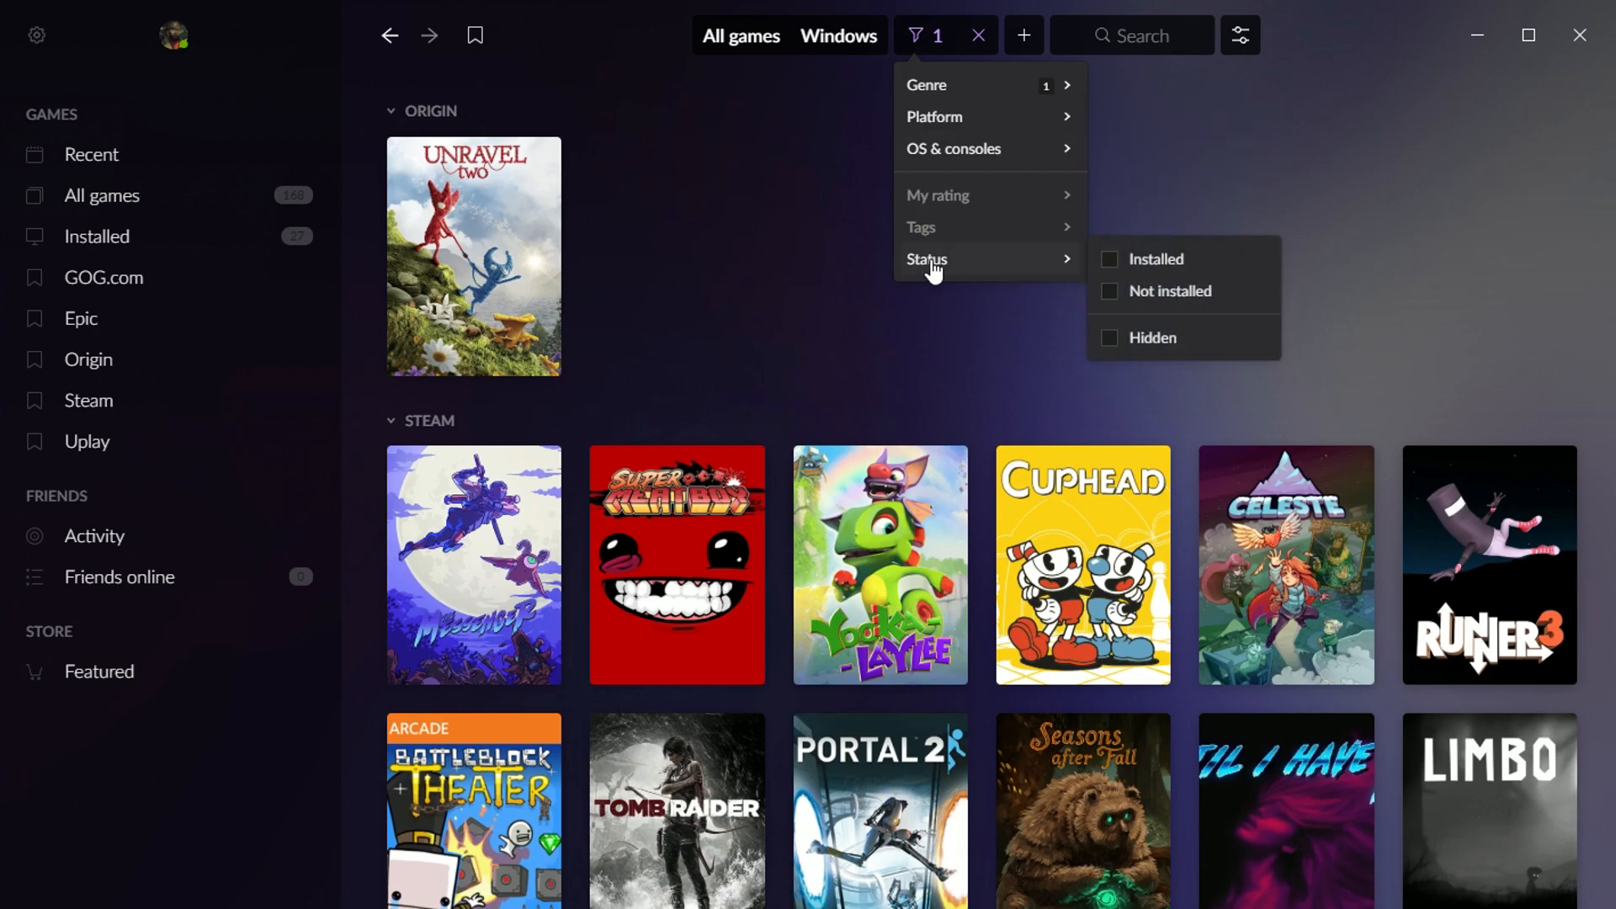
{"action": "mouse_move", "coordinate": [943, 270]}
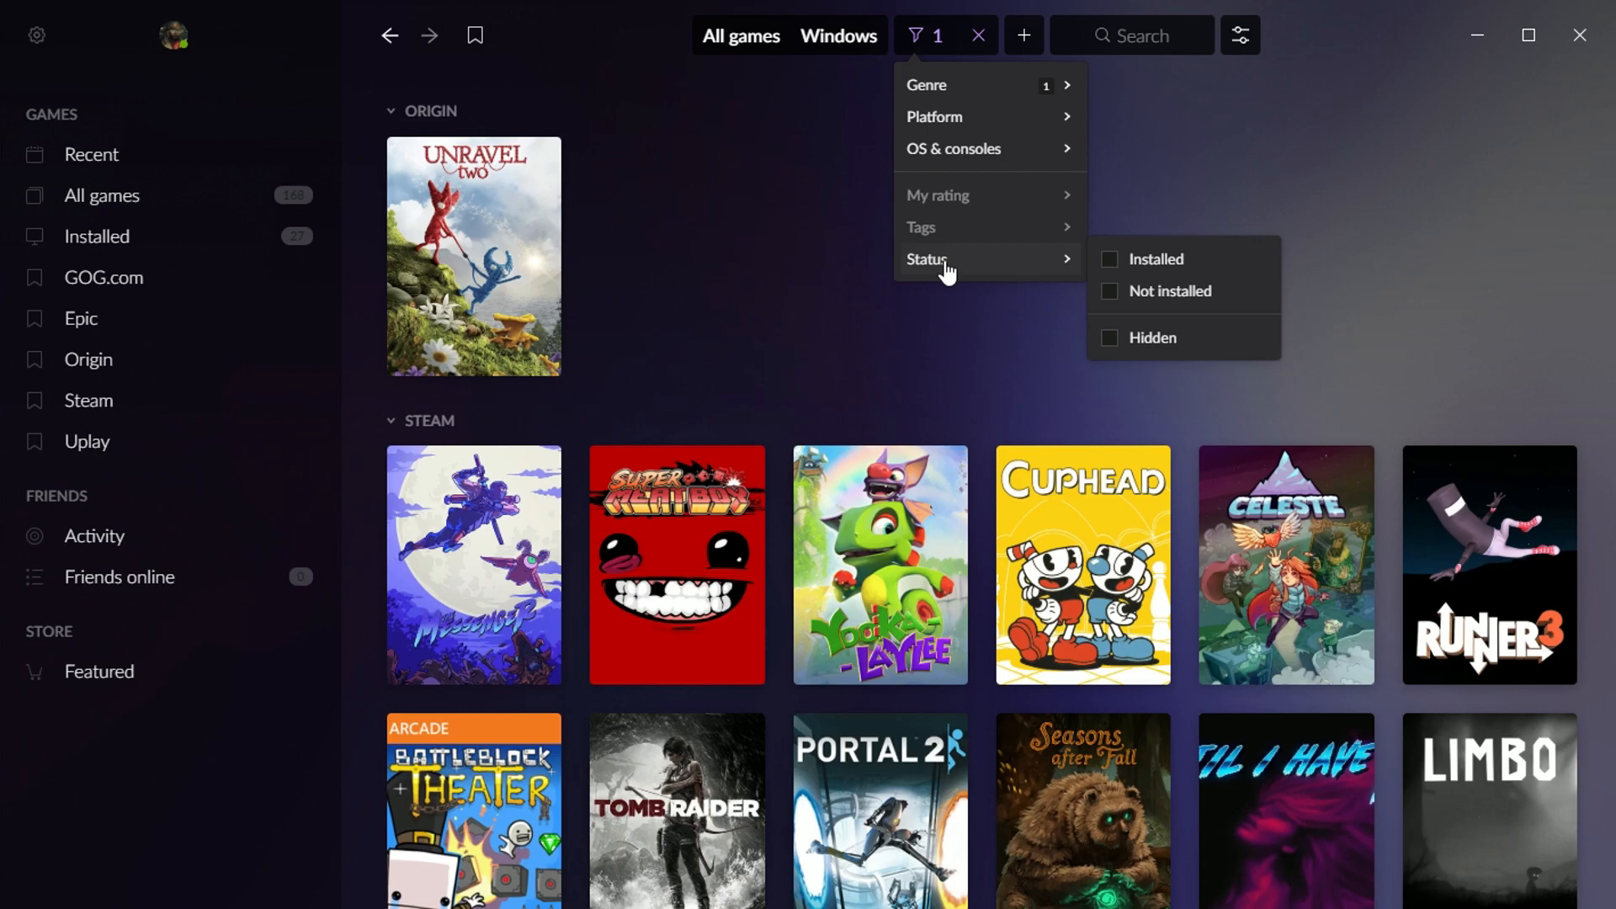
{"action": "left_click", "coordinate": [1111, 259]}
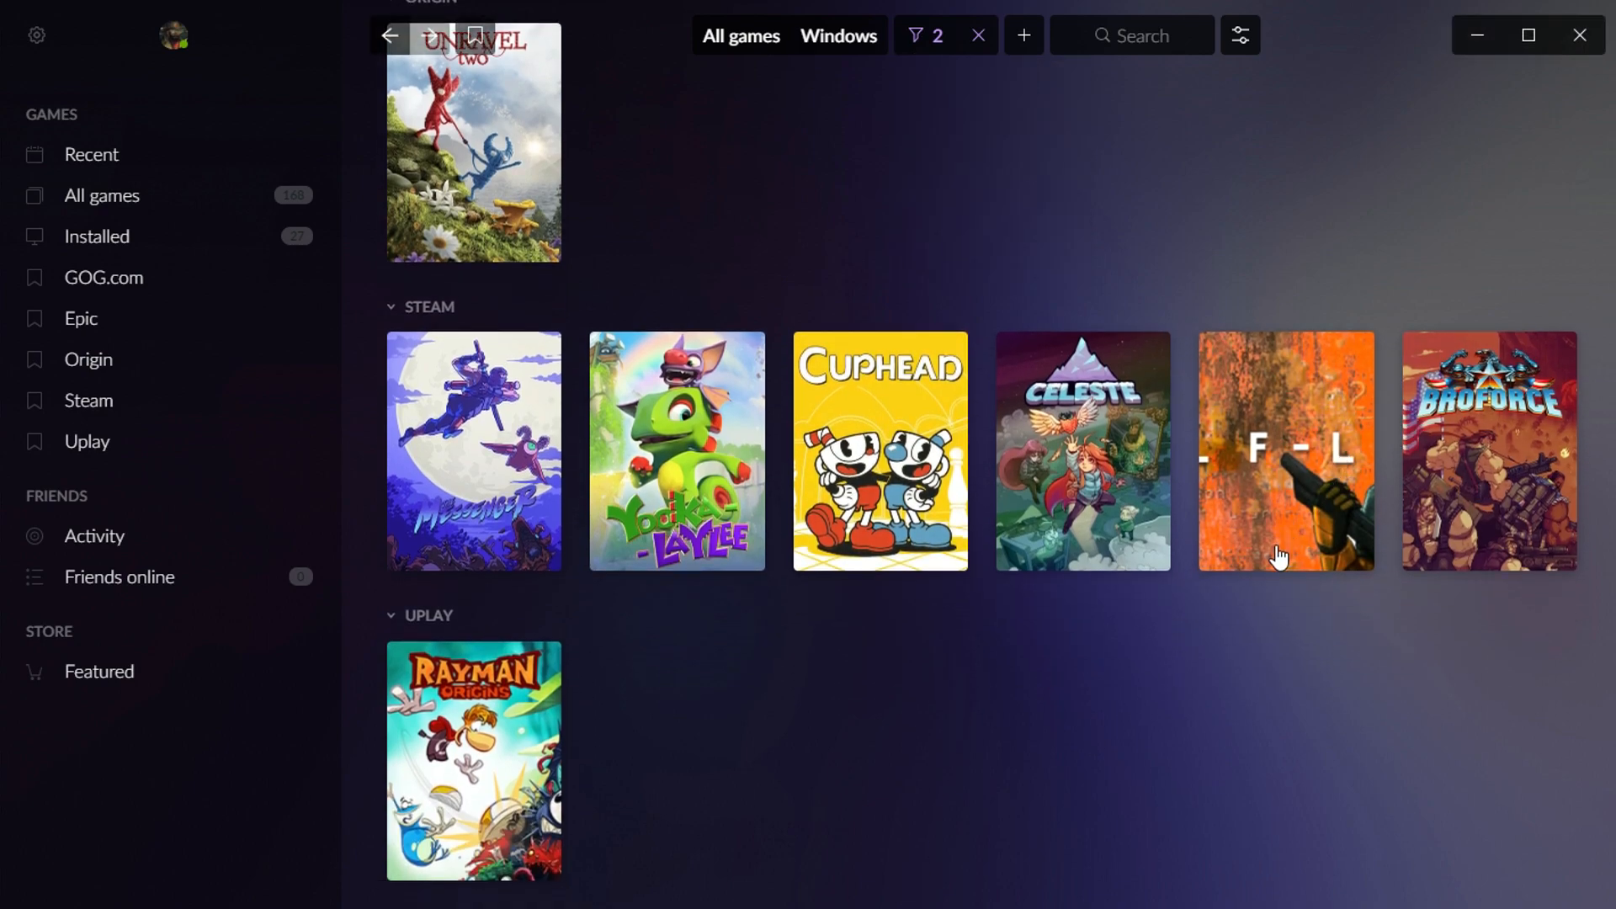
{"action": "mouse_move", "coordinate": [1003, 809]}
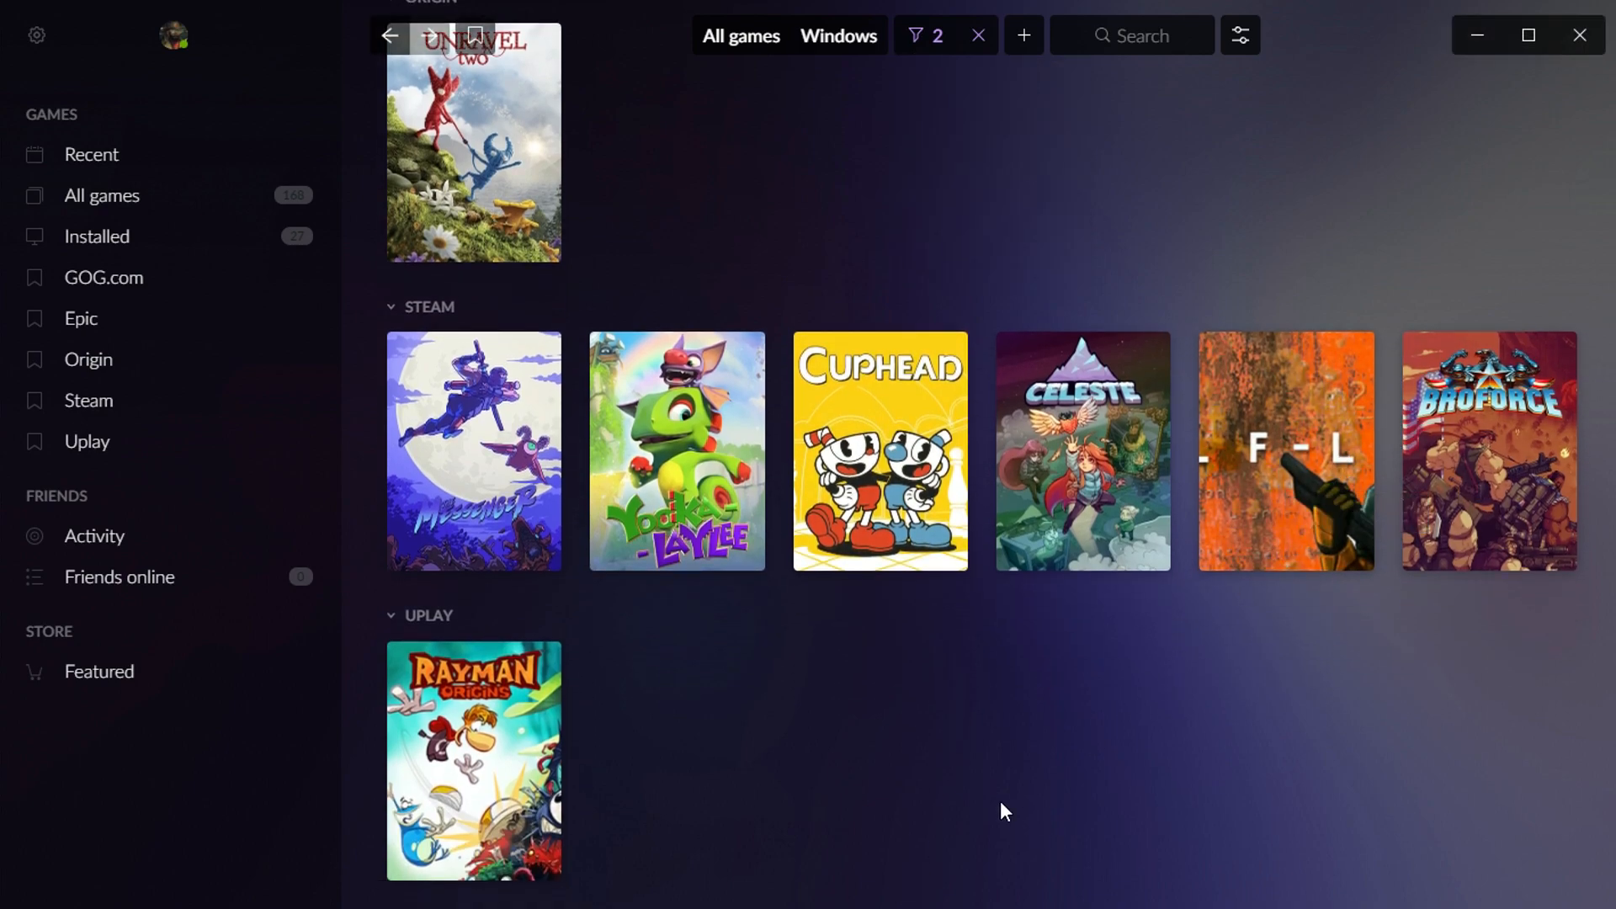
{"action": "scroll", "scroll_direction": "down", "scroll_amount": 3}
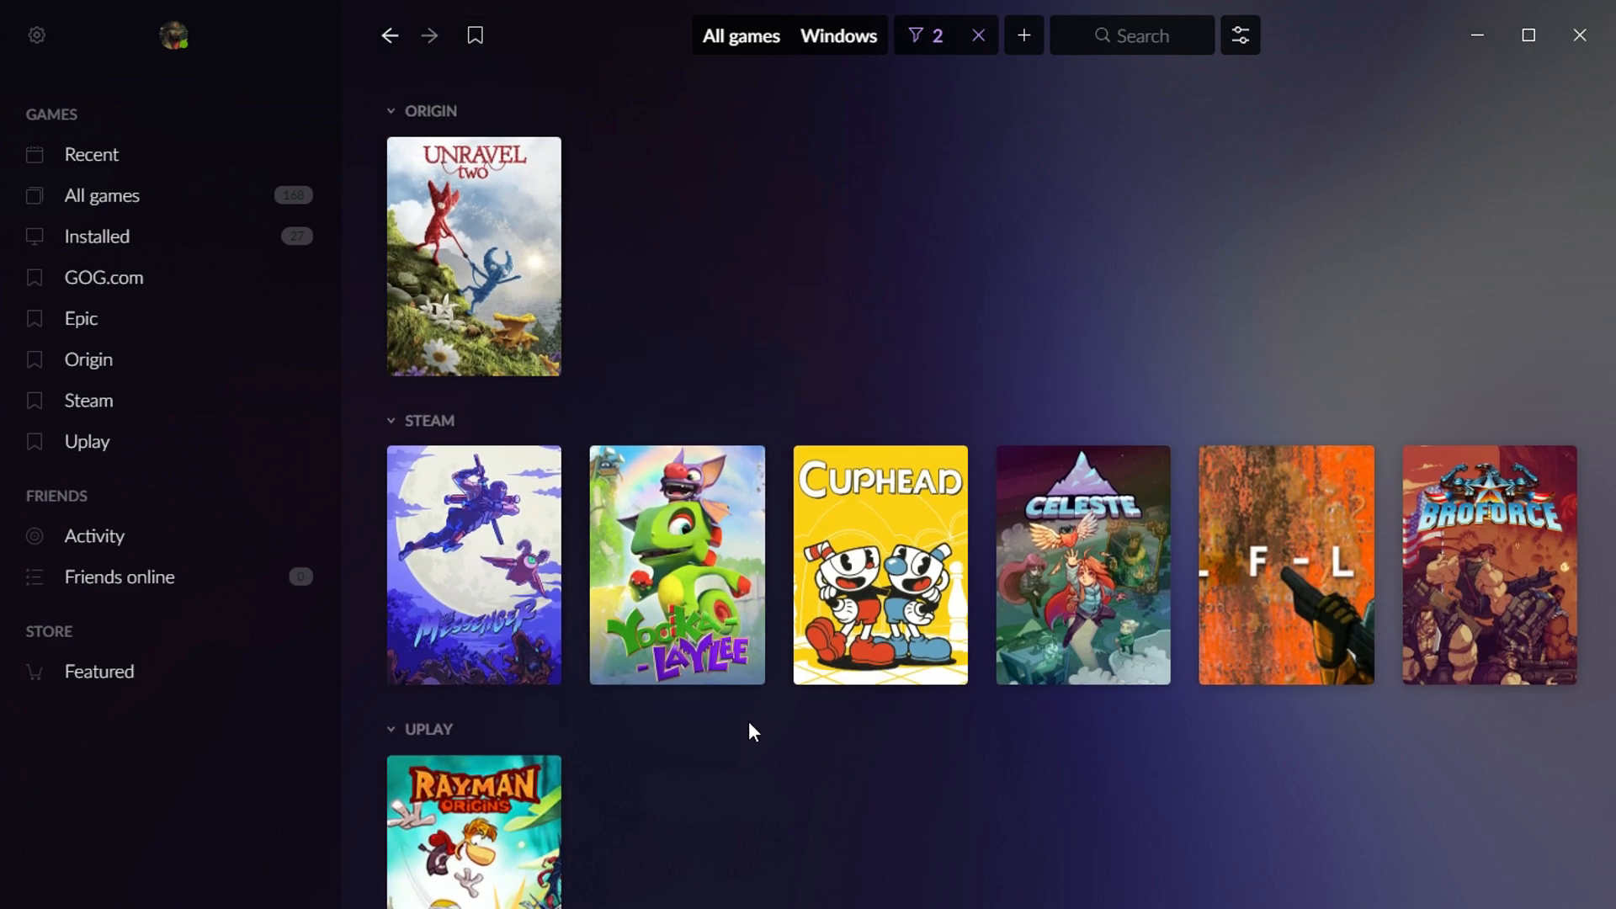
{"action": "mouse_move", "coordinate": [858, 809]}
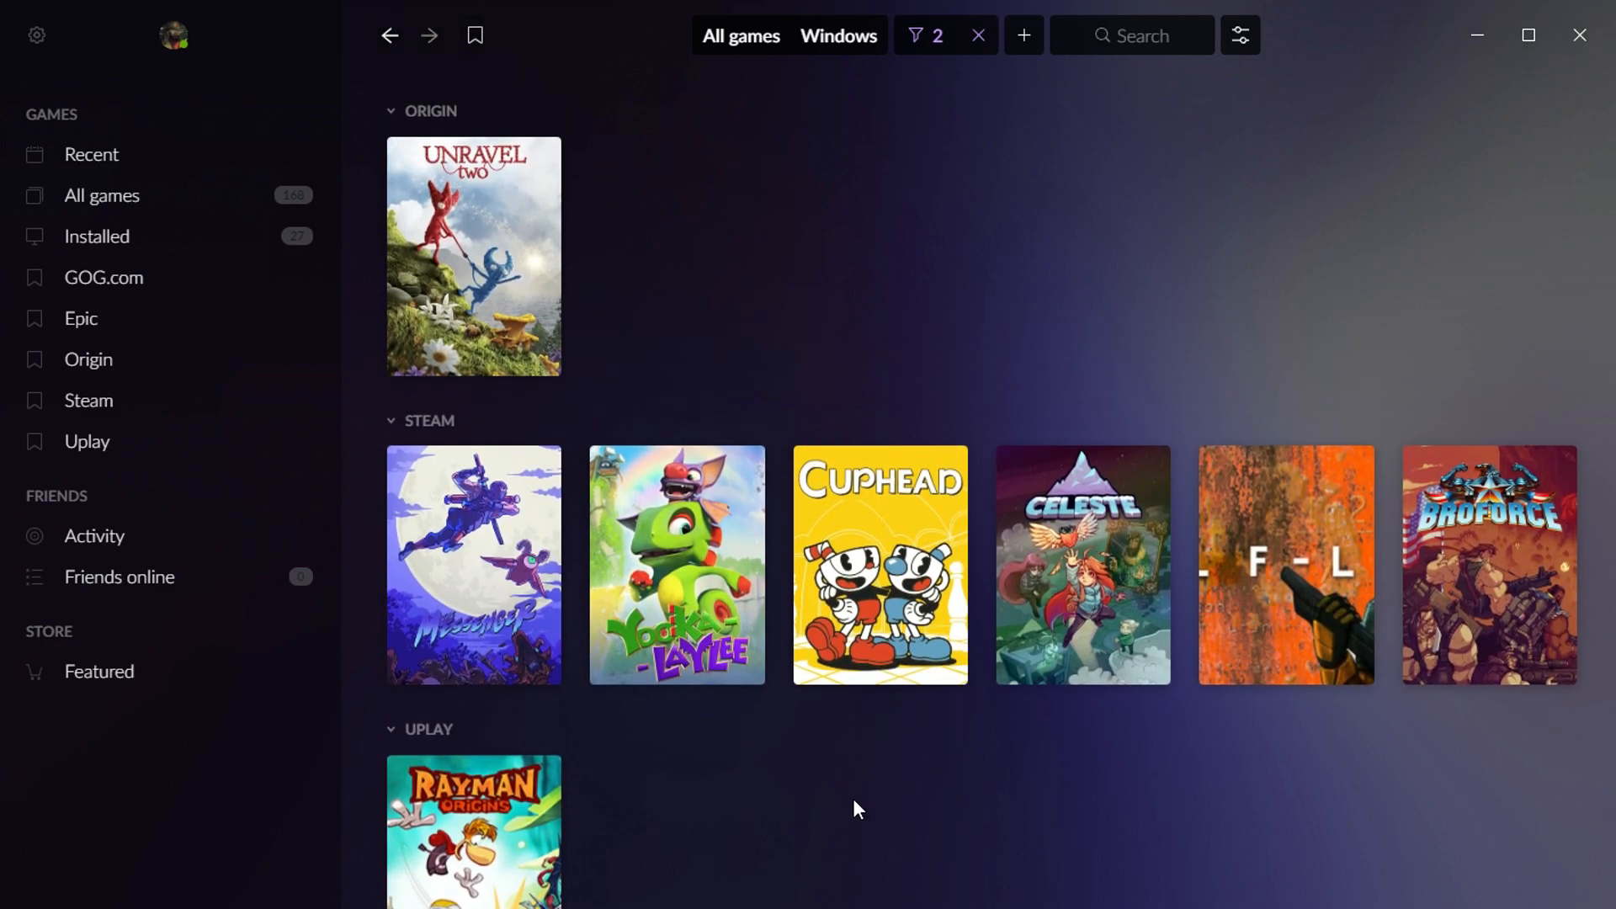
{"action": "mouse_move", "coordinate": [947, 217]}
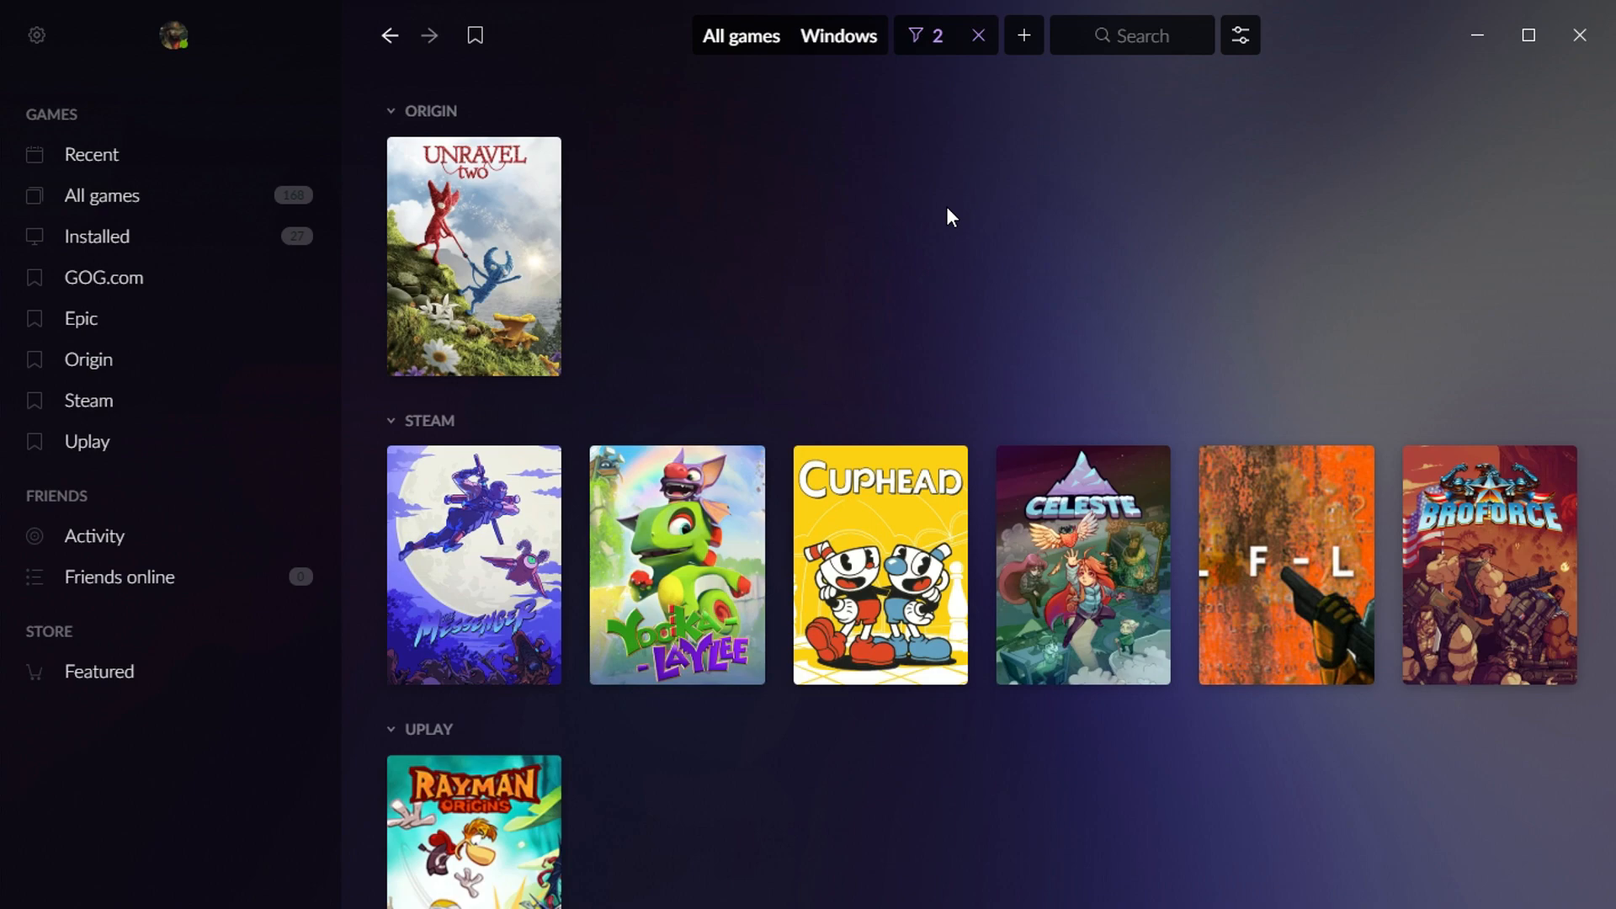
{"action": "mouse_move", "coordinate": [946, 316]}
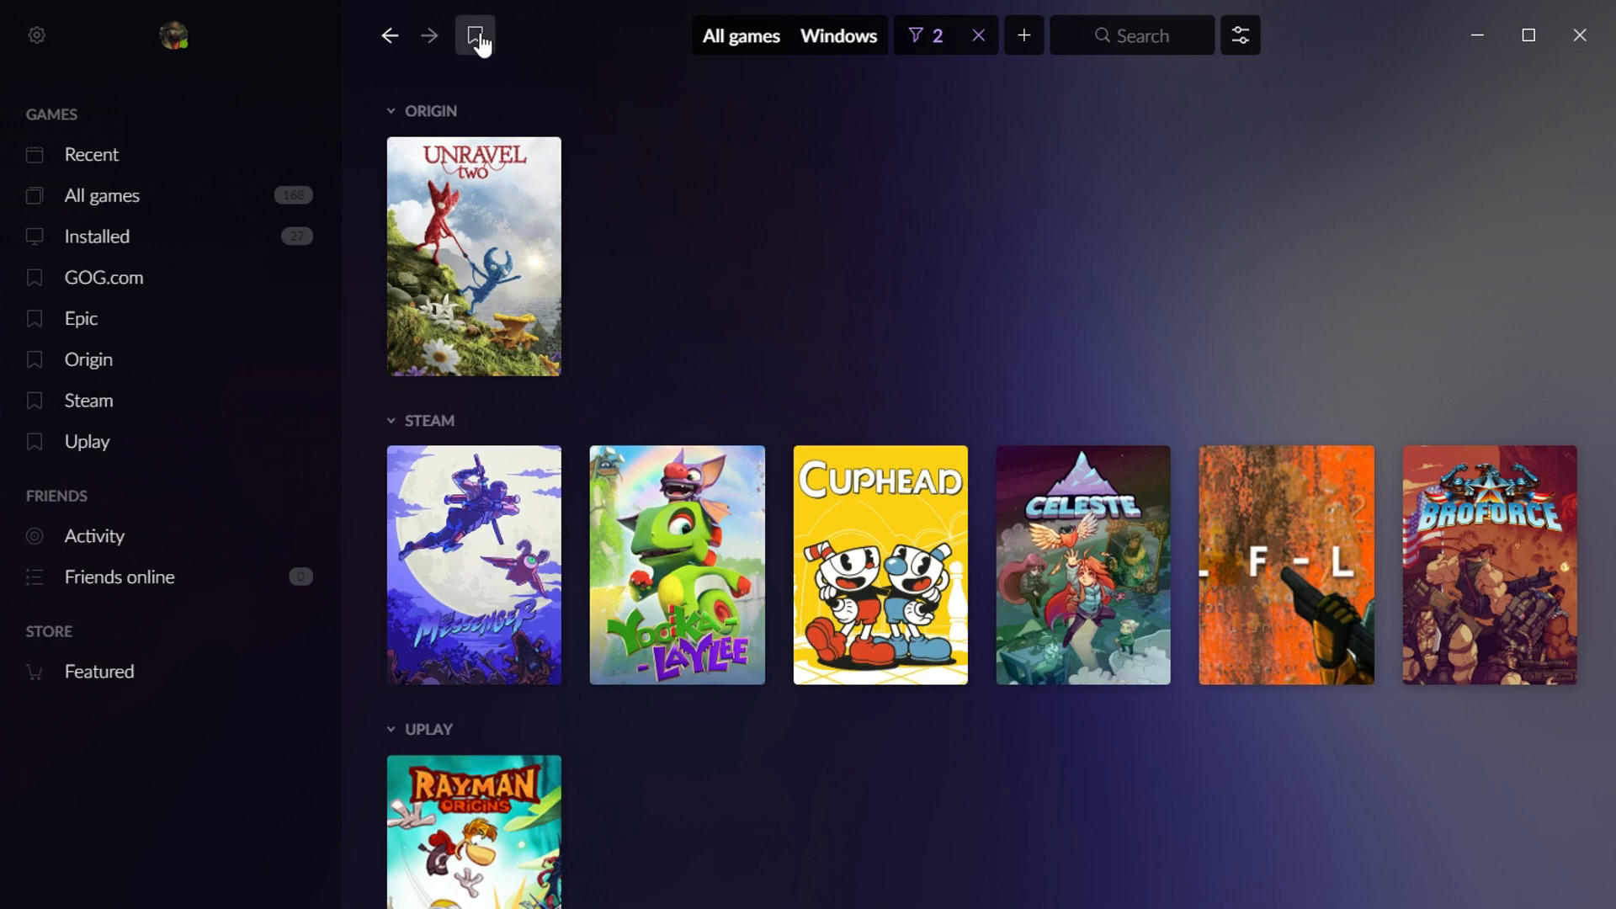
Bookmark the filtered view, rename it 'Jumpy Jump!', and open it.
{"action": "left_click", "coordinate": [475, 36]}
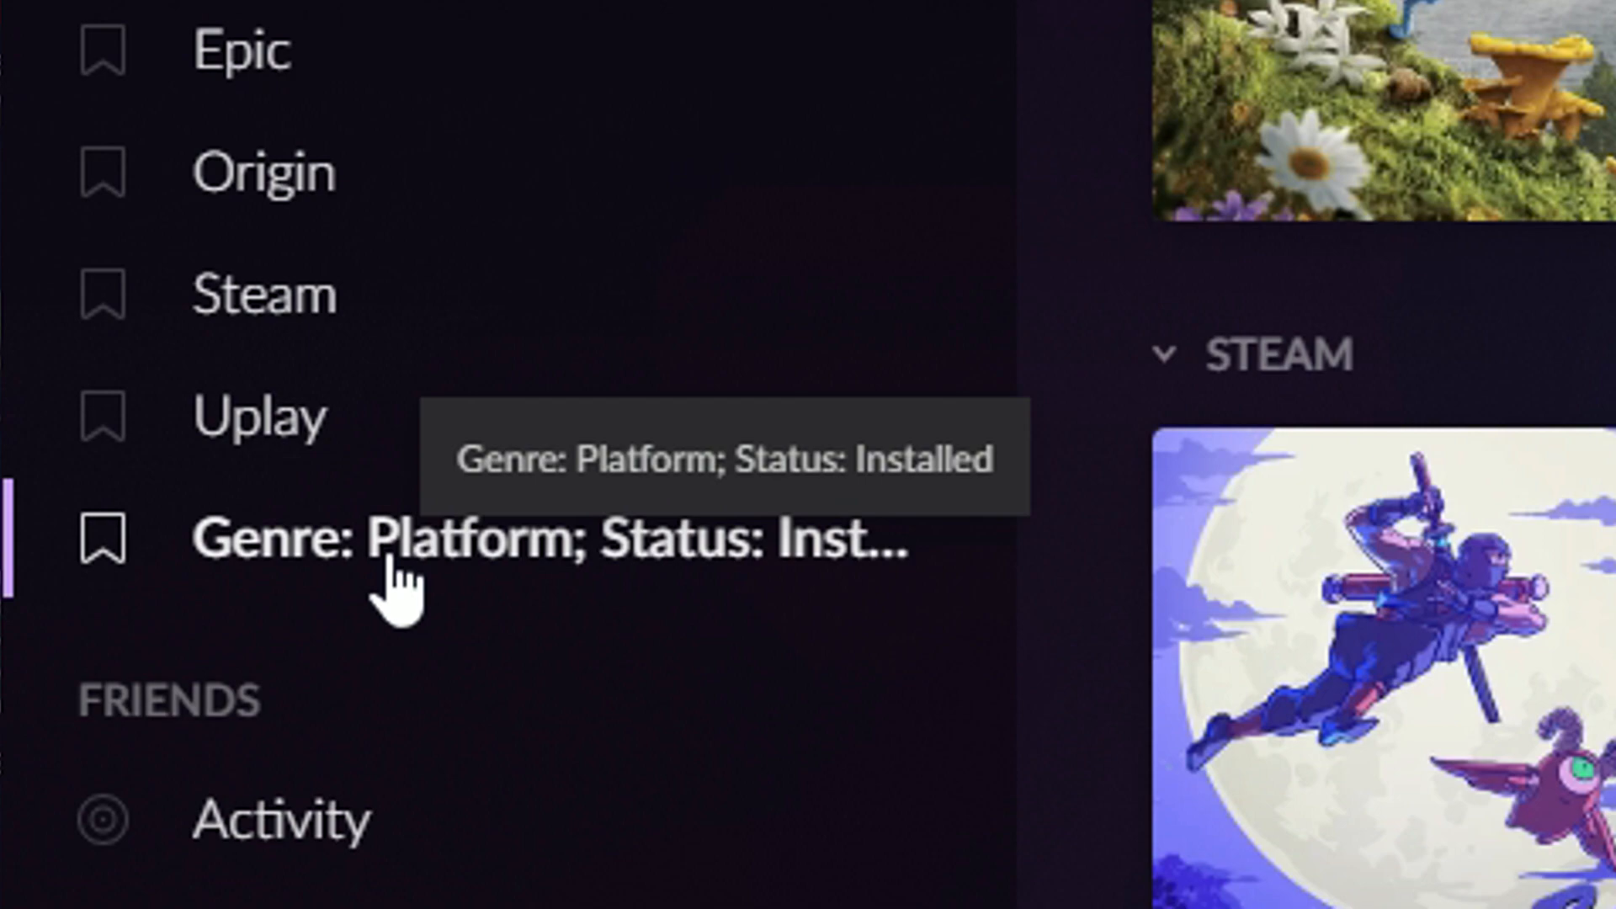
{"action": "double_click", "coordinate": [556, 536]}
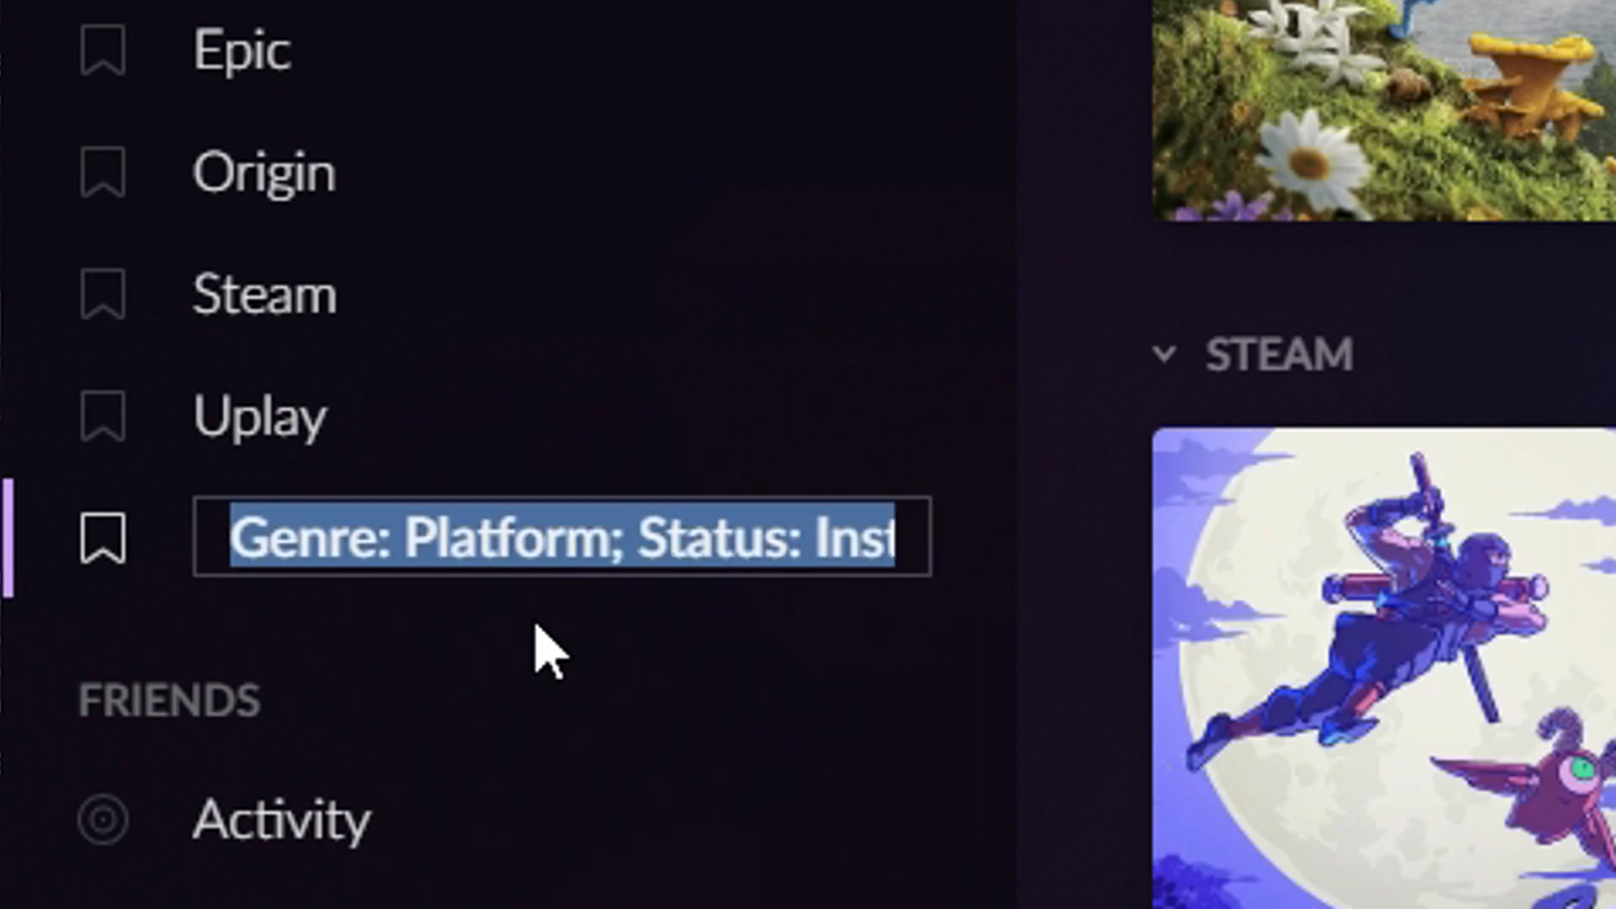
{"action": "type", "text": "Jumpy Jump!"}
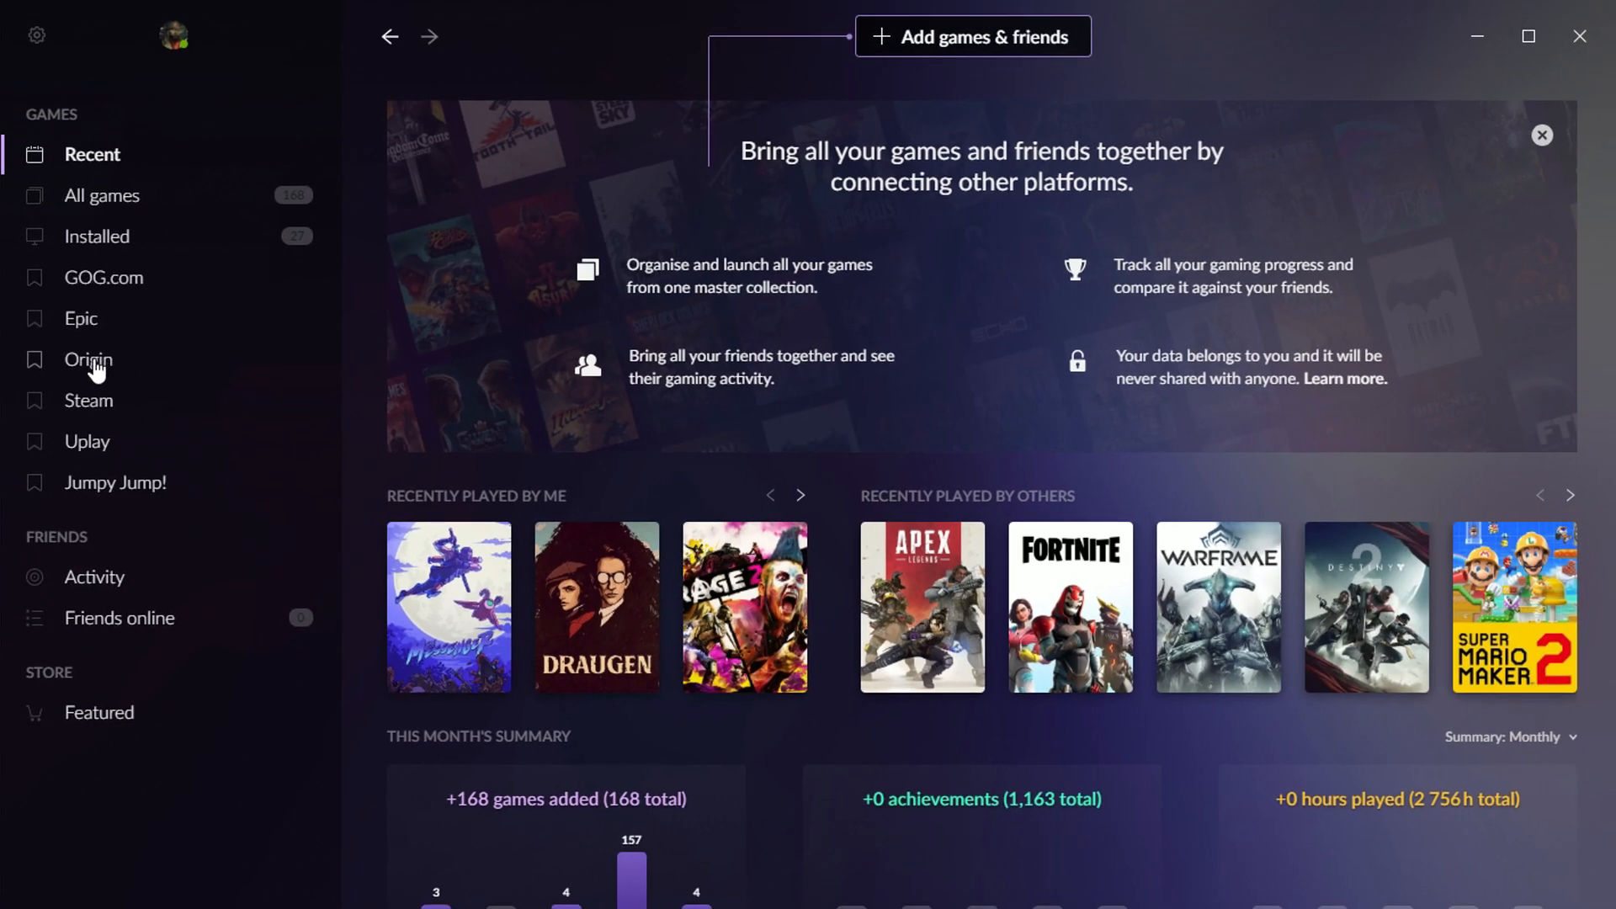
{"action": "left_click", "coordinate": [102, 195]}
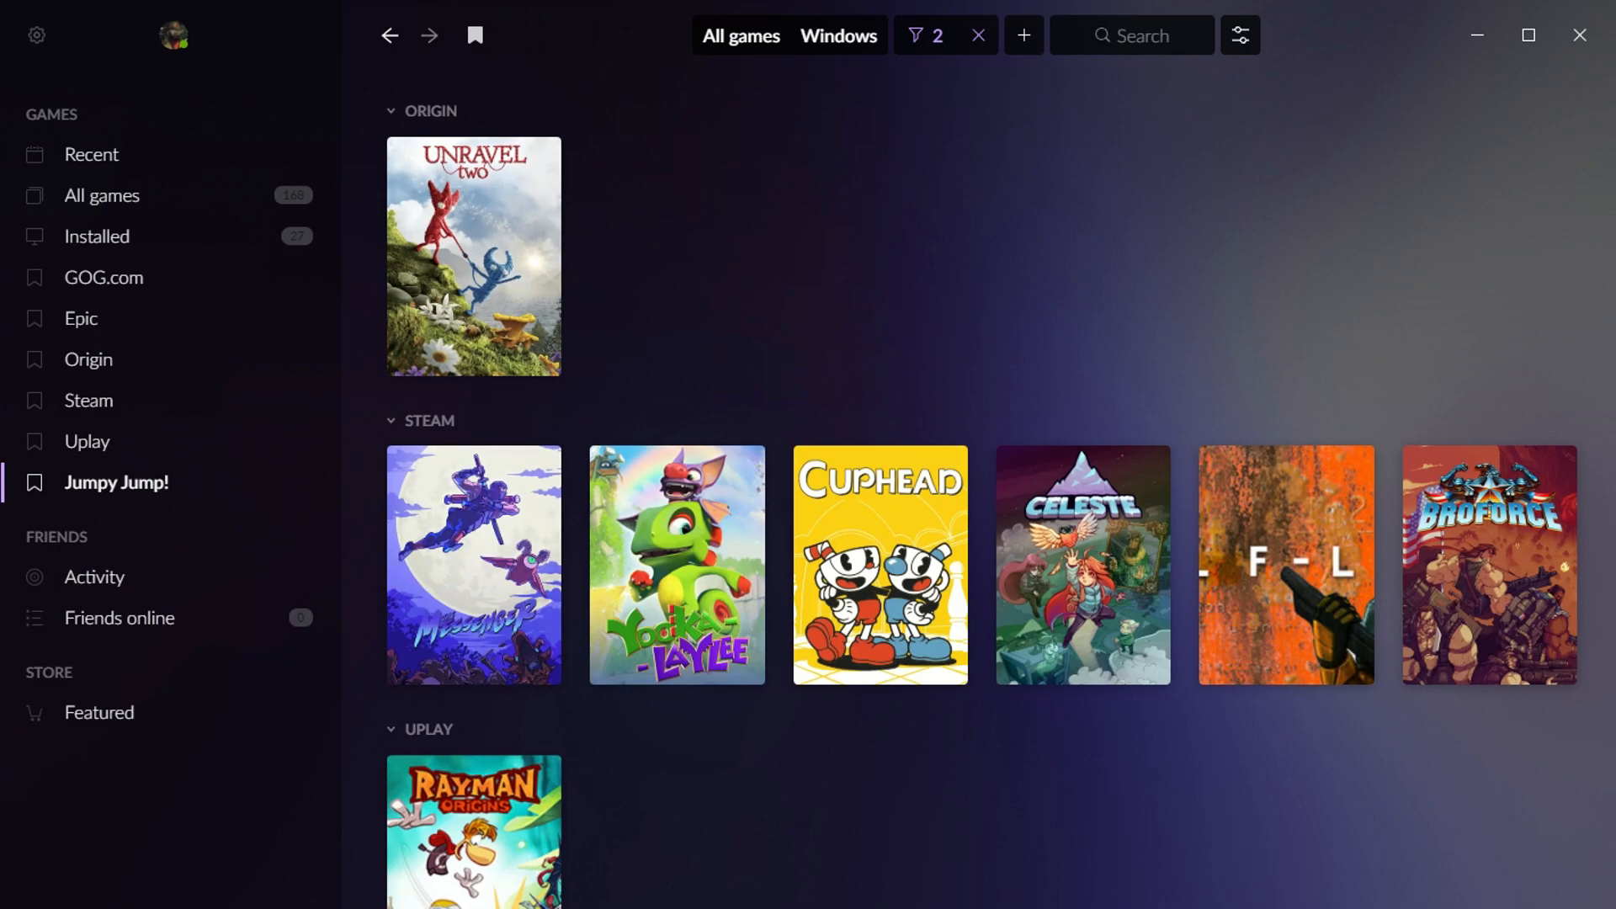
{"action": "mouse_move", "coordinate": [142, 596]}
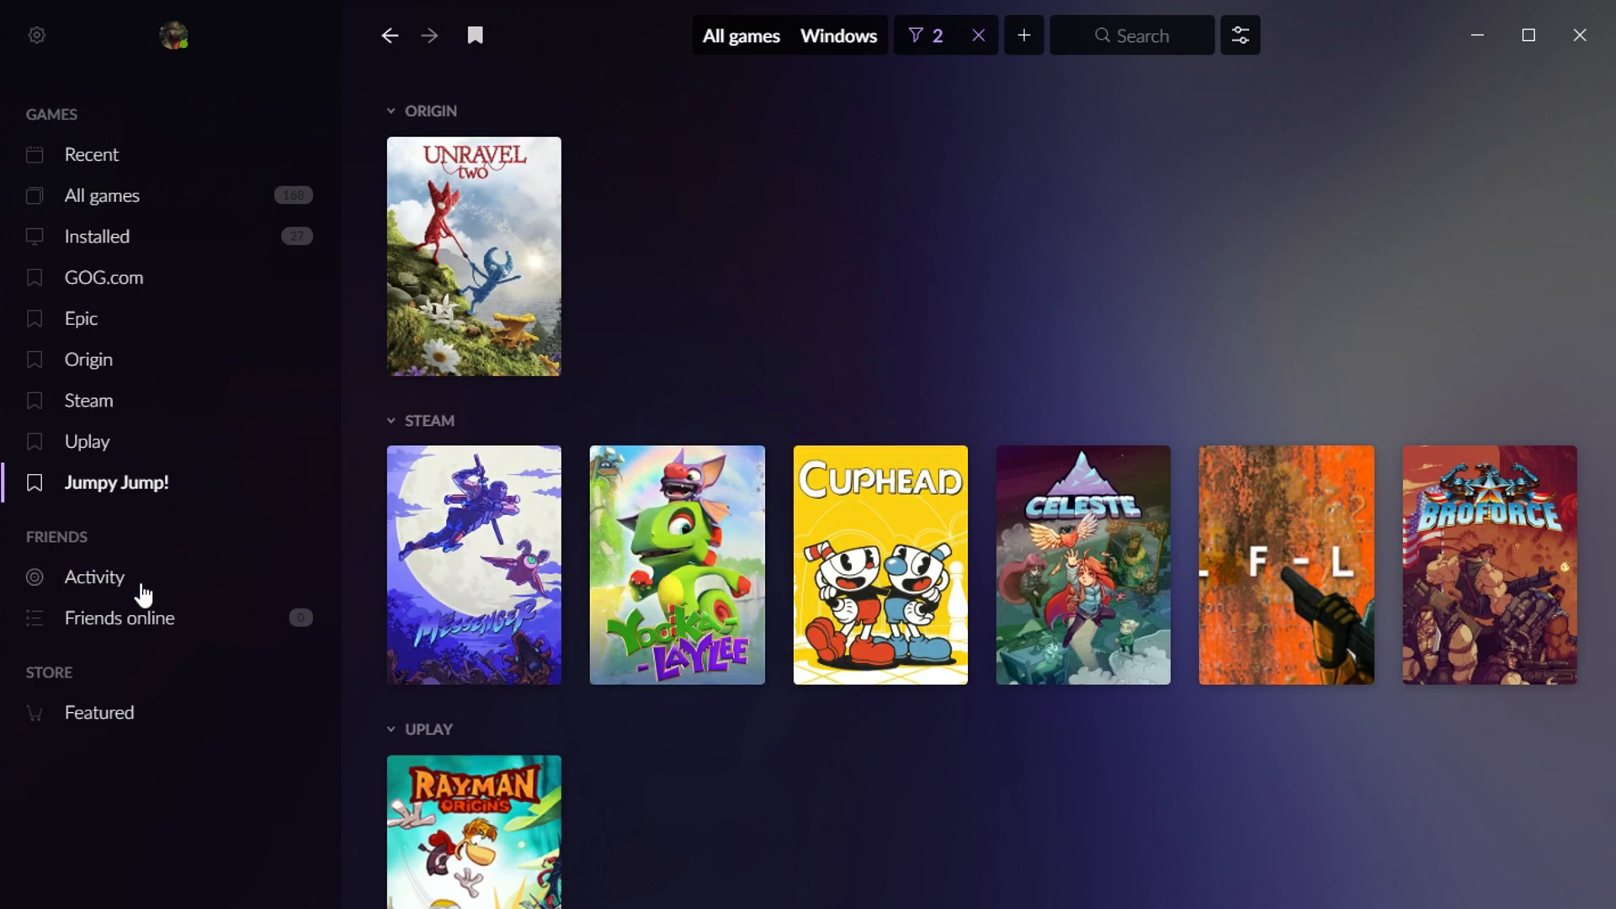
Filter all games to installed Steam titles and show them as a cover grid.
{"action": "left_click", "coordinate": [945, 35]}
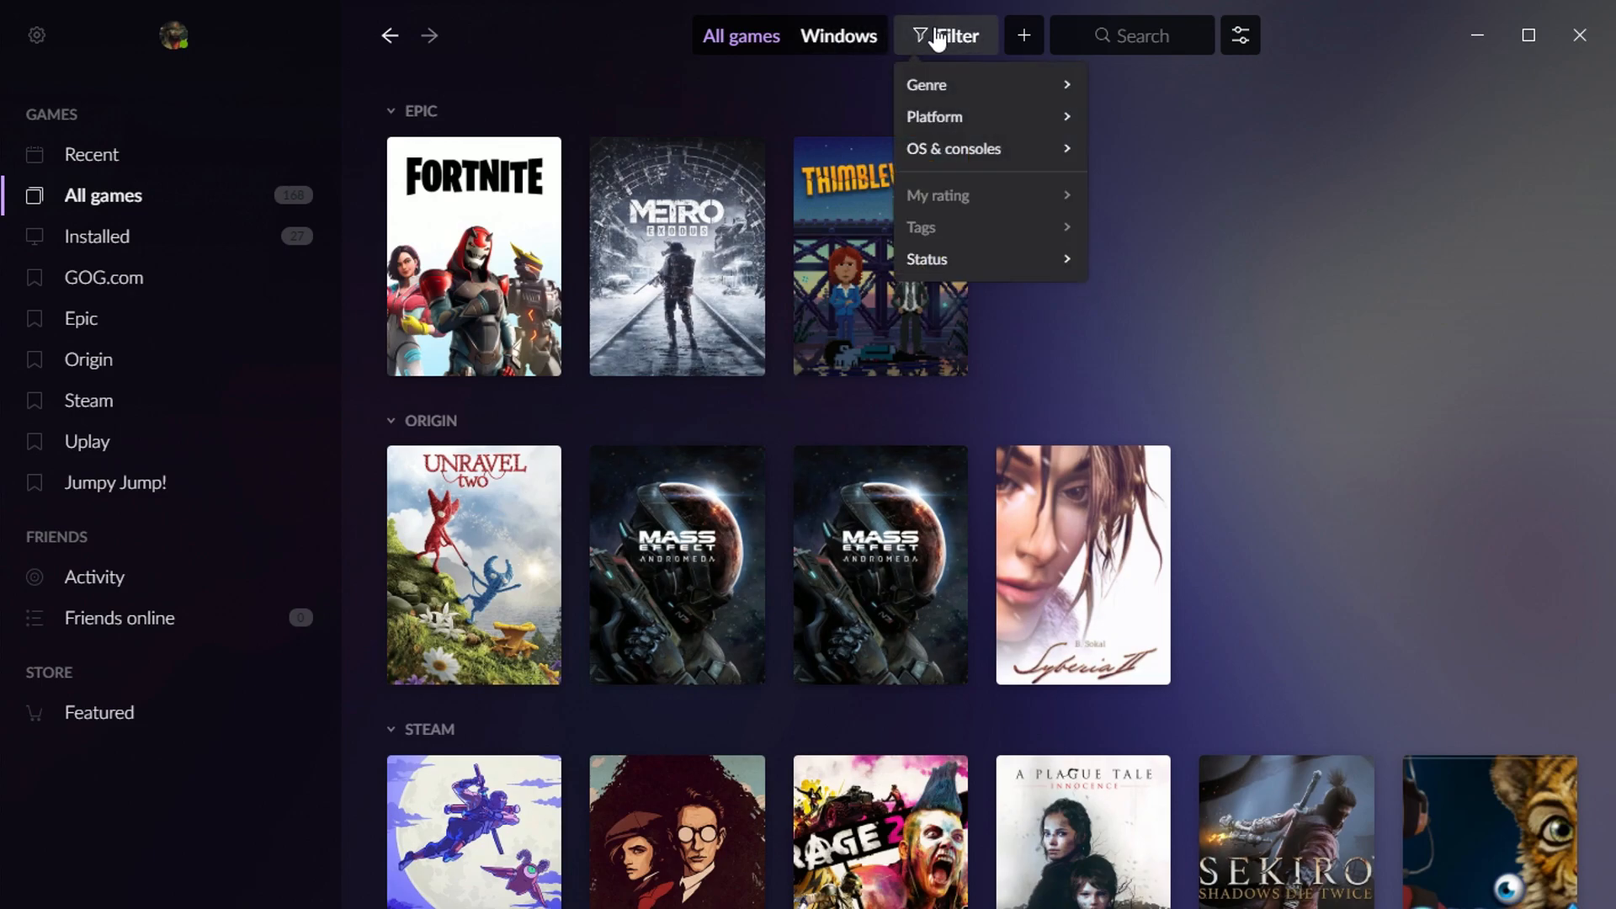
{"action": "mouse_move", "coordinate": [926, 258]}
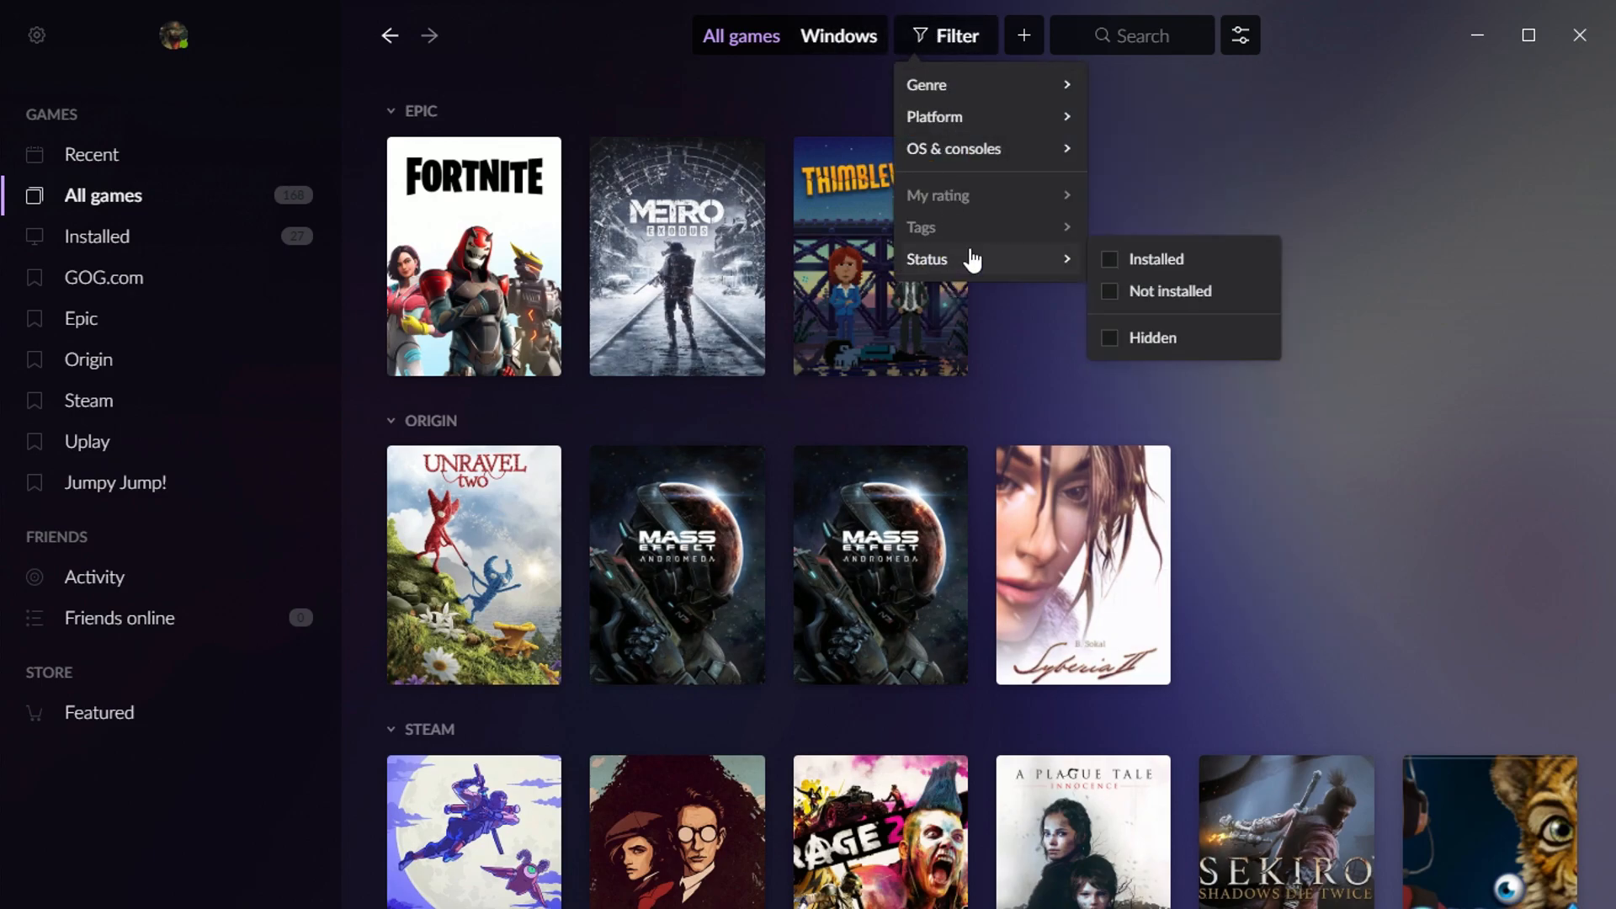
{"action": "left_click", "coordinate": [1111, 259]}
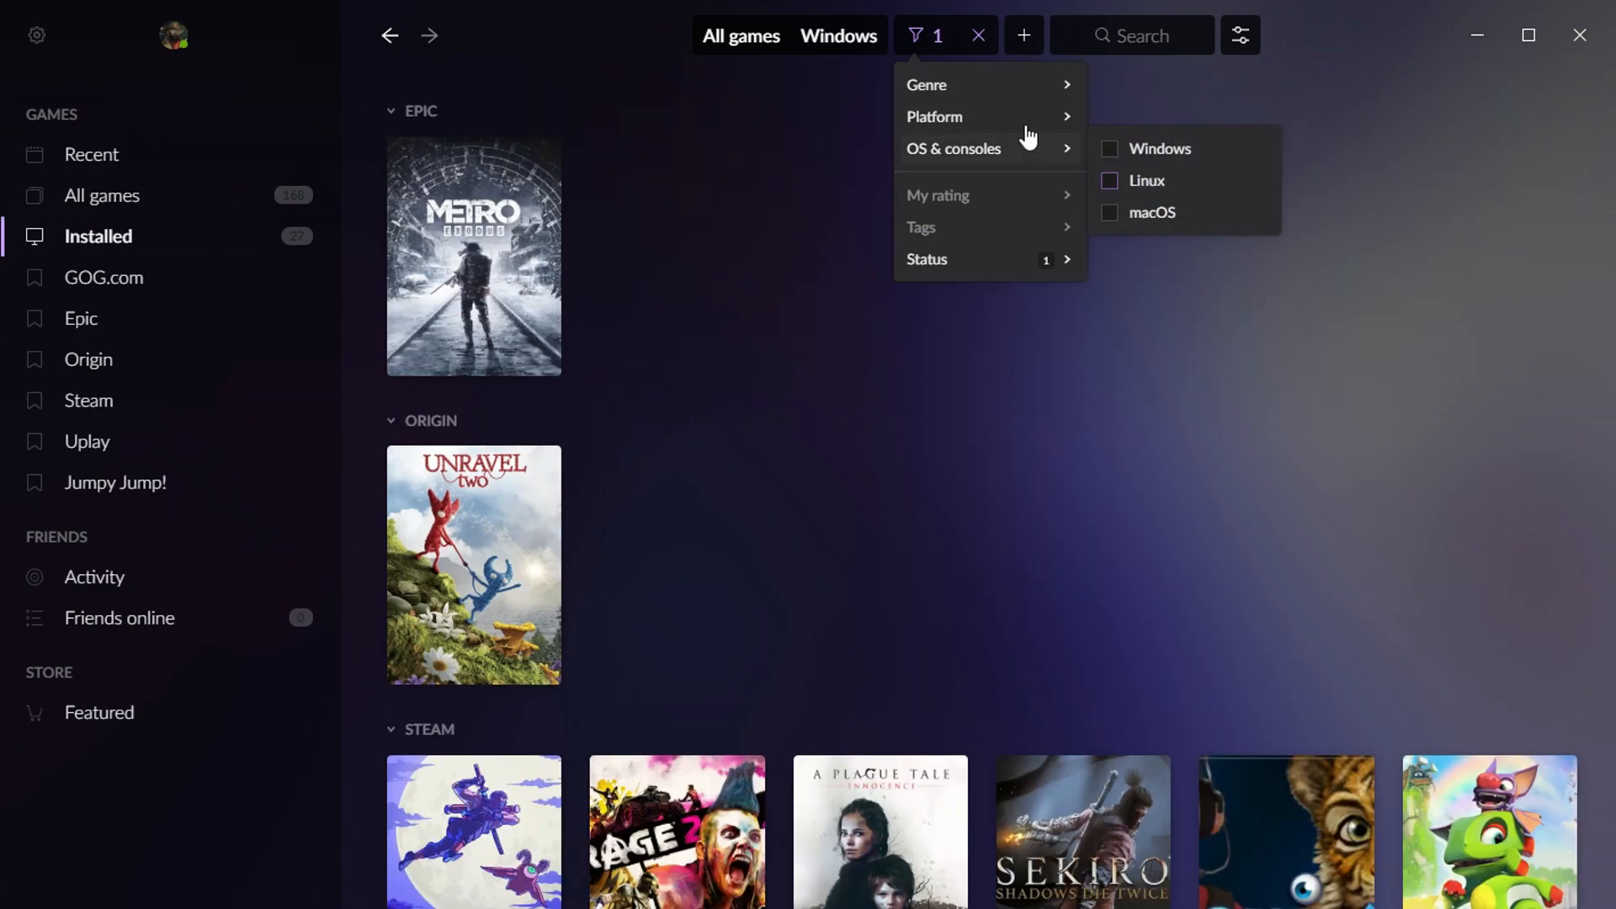
{"action": "left_click", "coordinate": [1148, 180]}
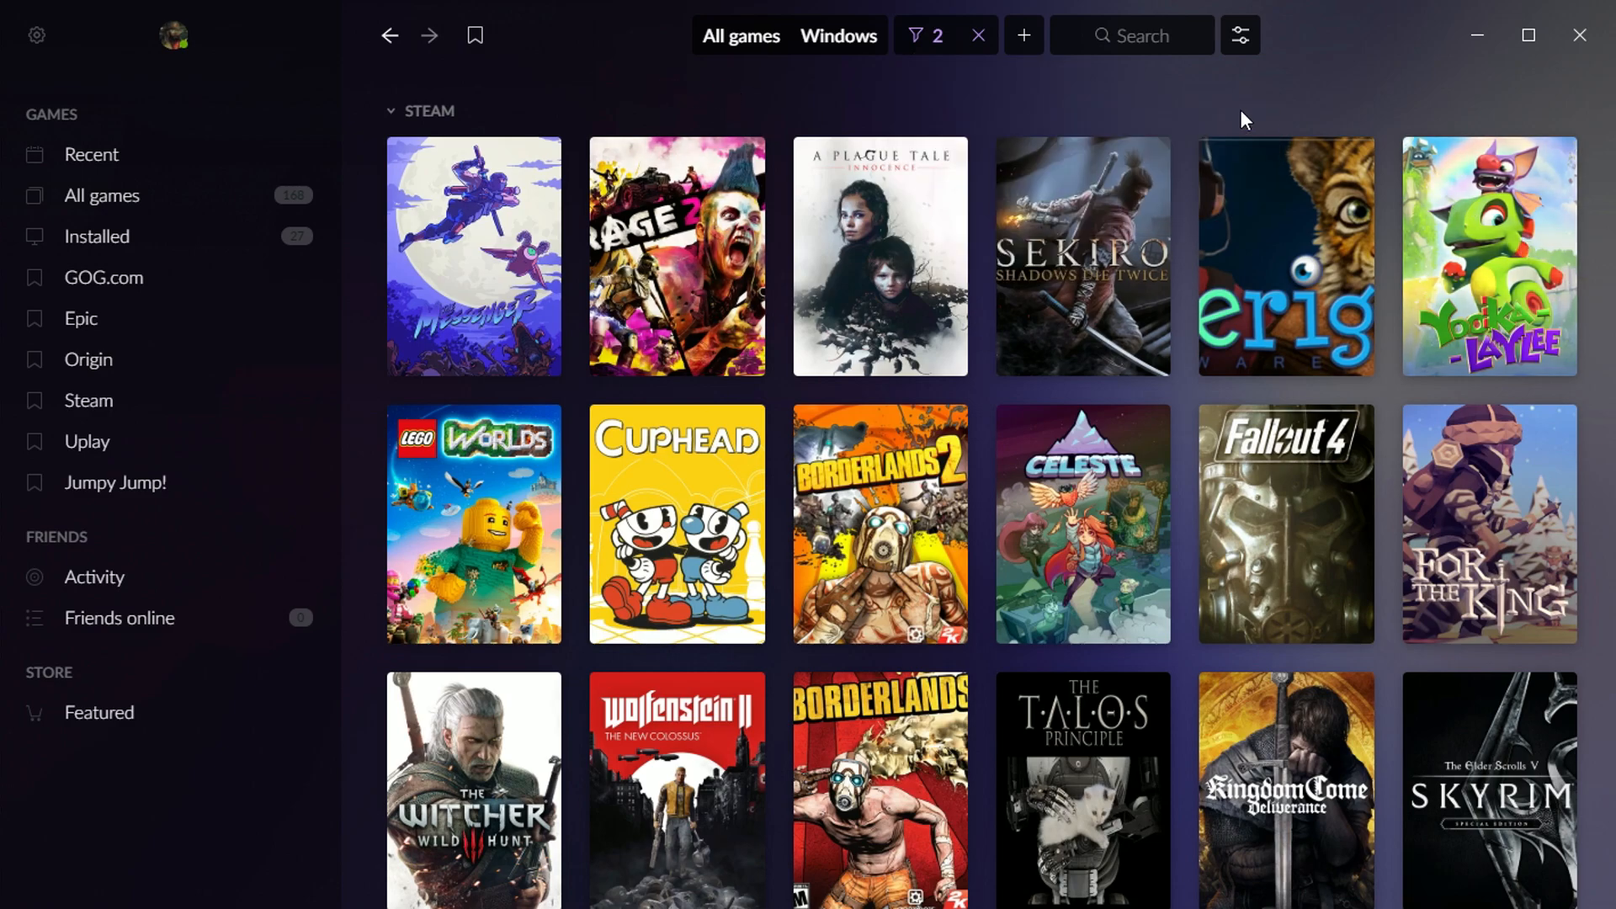
{"action": "left_click", "coordinate": [1240, 33]}
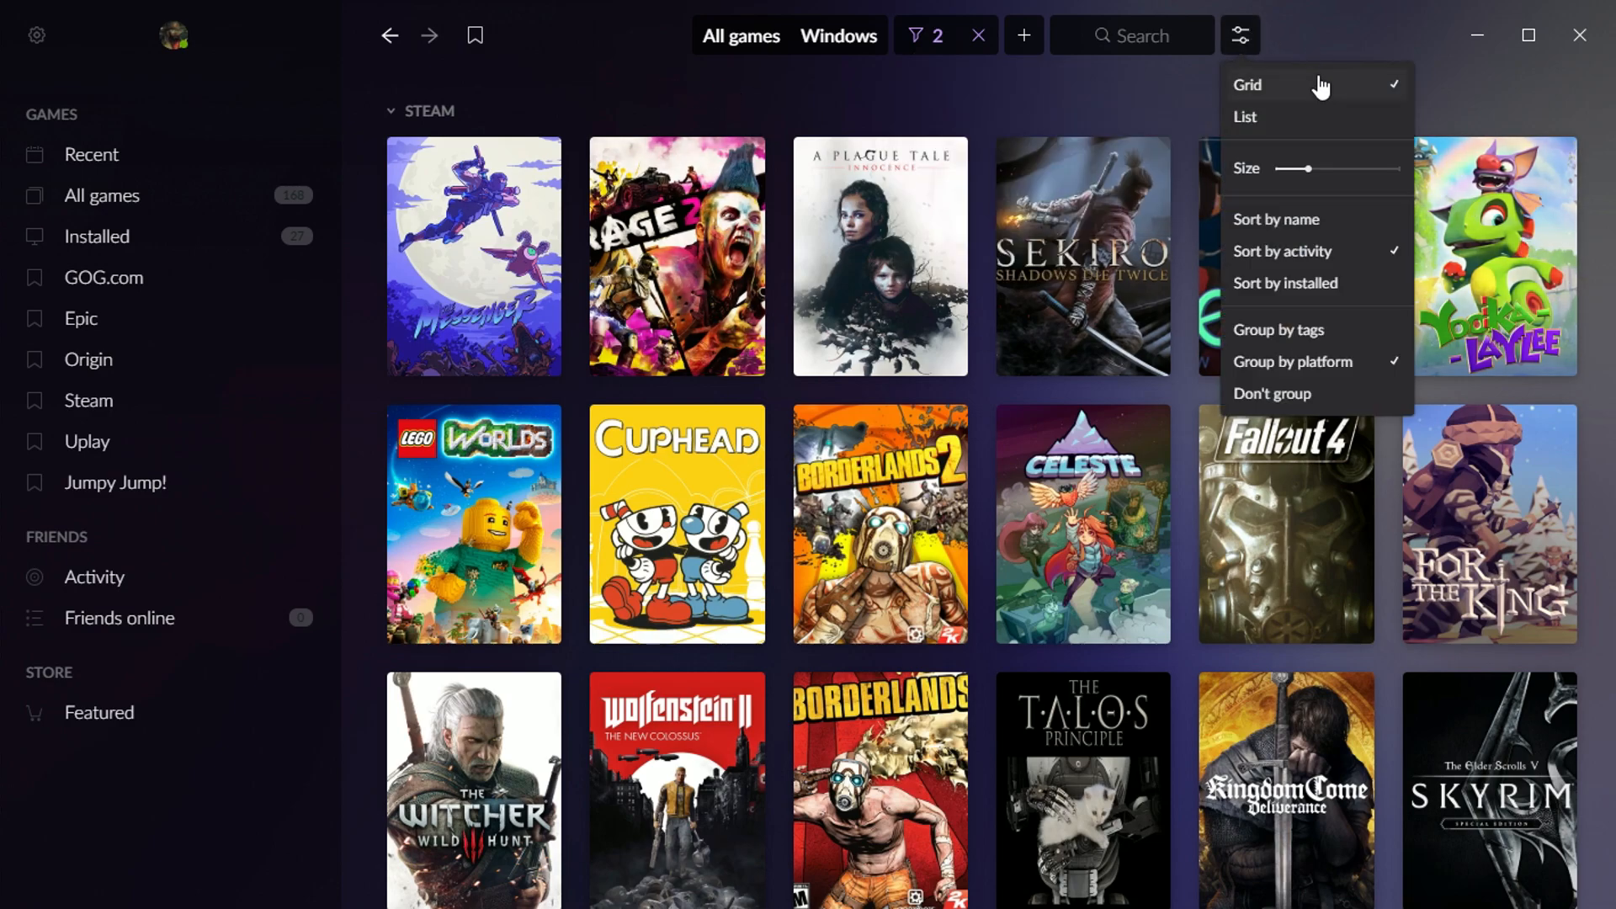
{"action": "left_click", "coordinate": [1245, 116]}
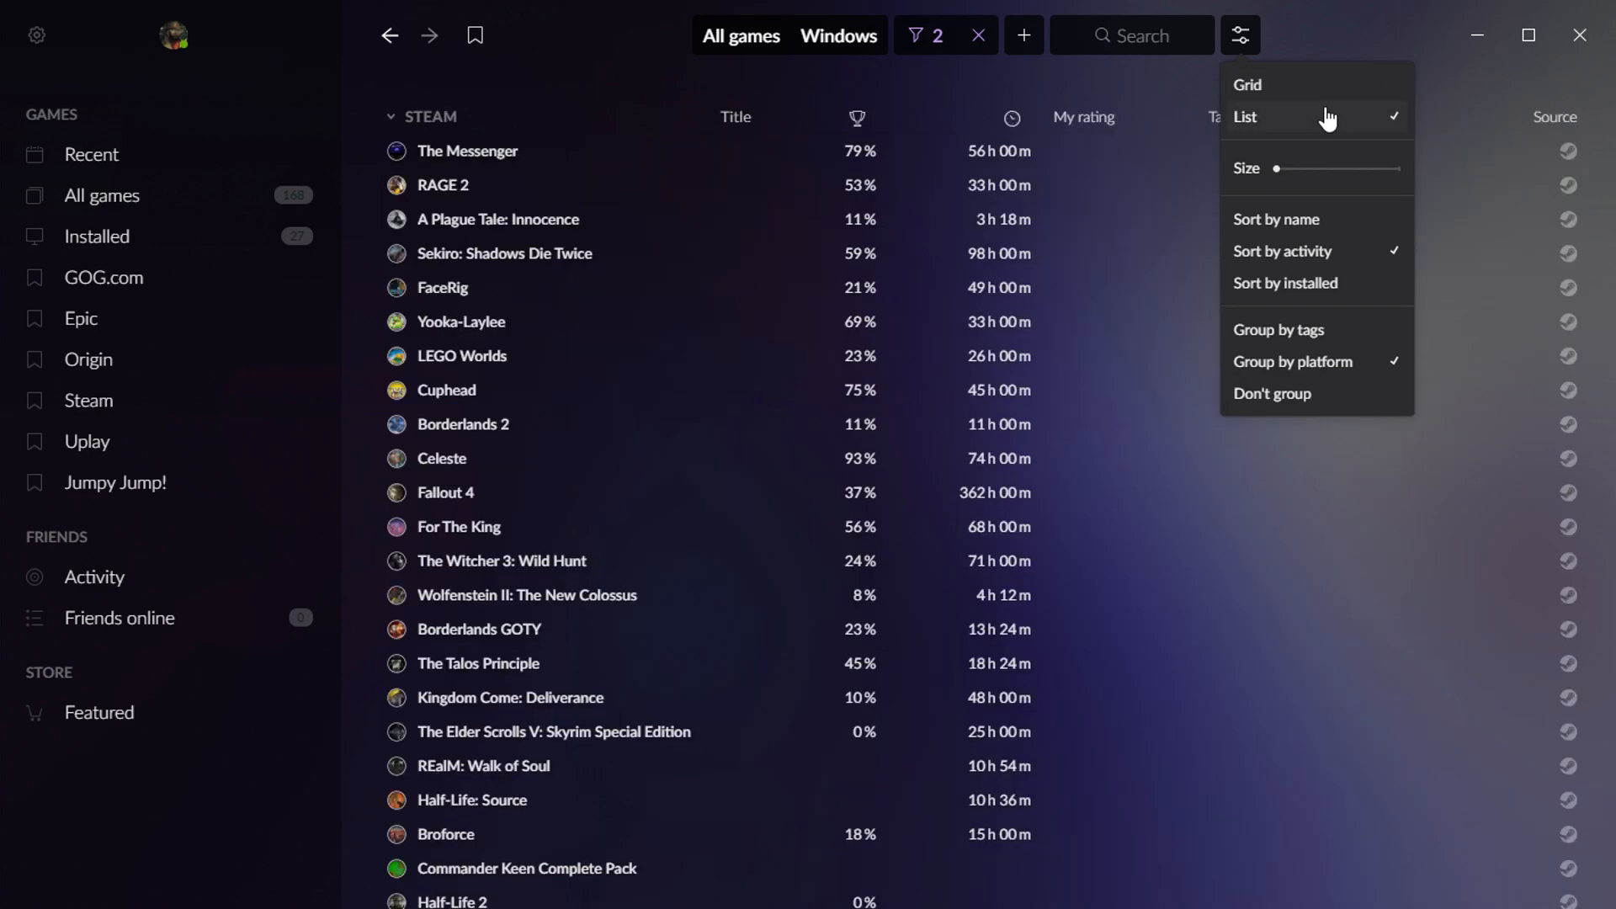
{"action": "mouse_move", "coordinate": [822, 842]}
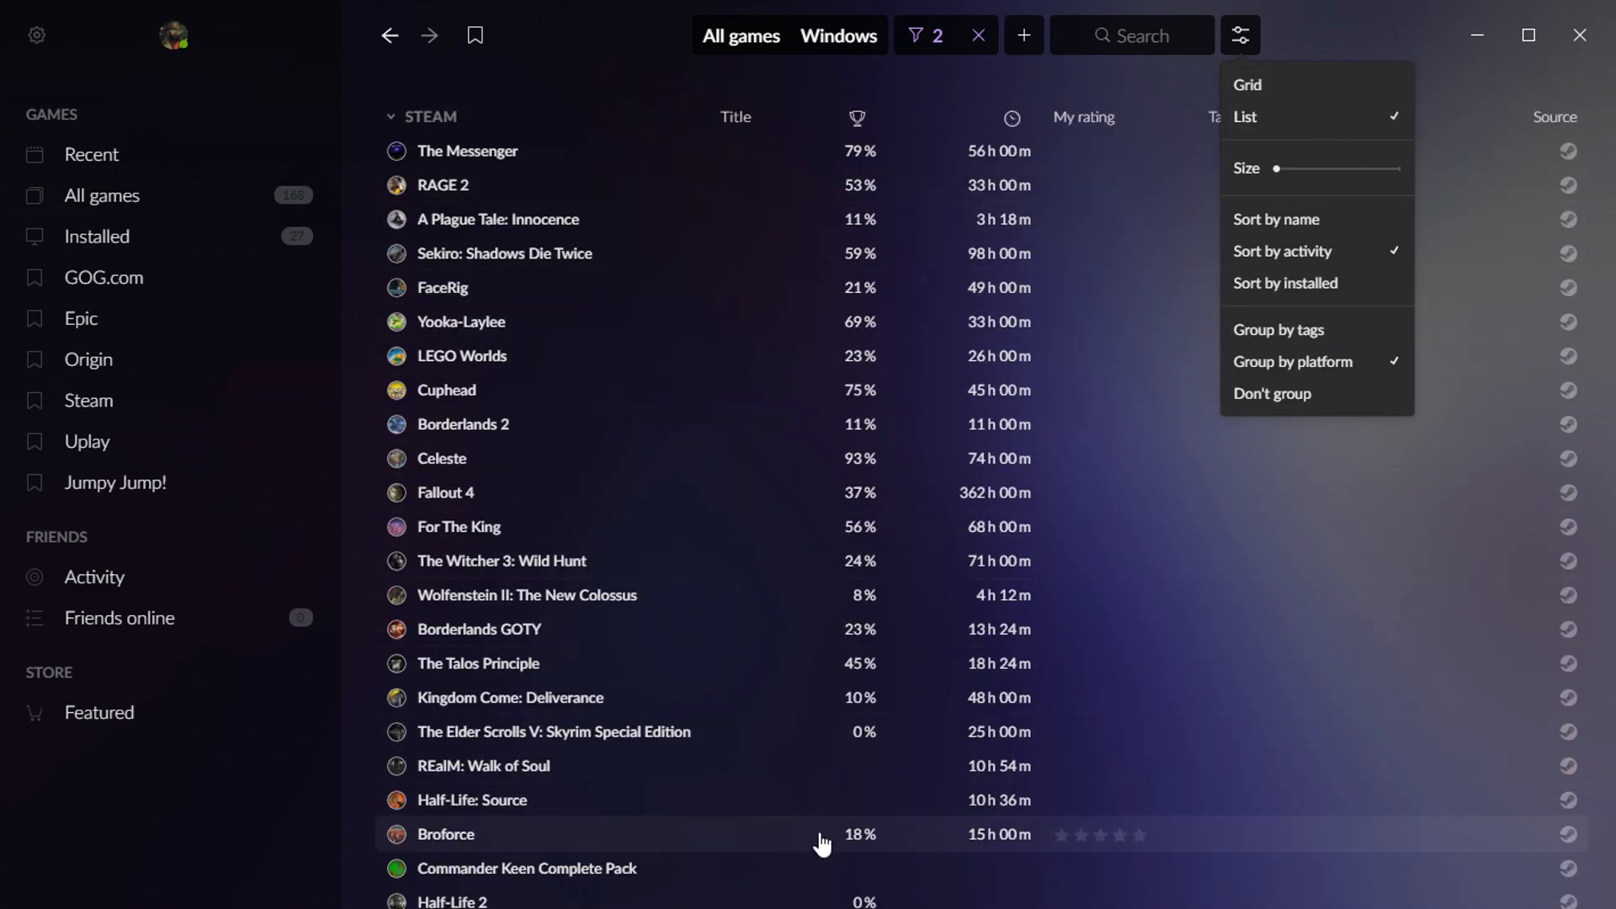
{"action": "scroll", "scroll_direction": "down", "scroll_amount": 3}
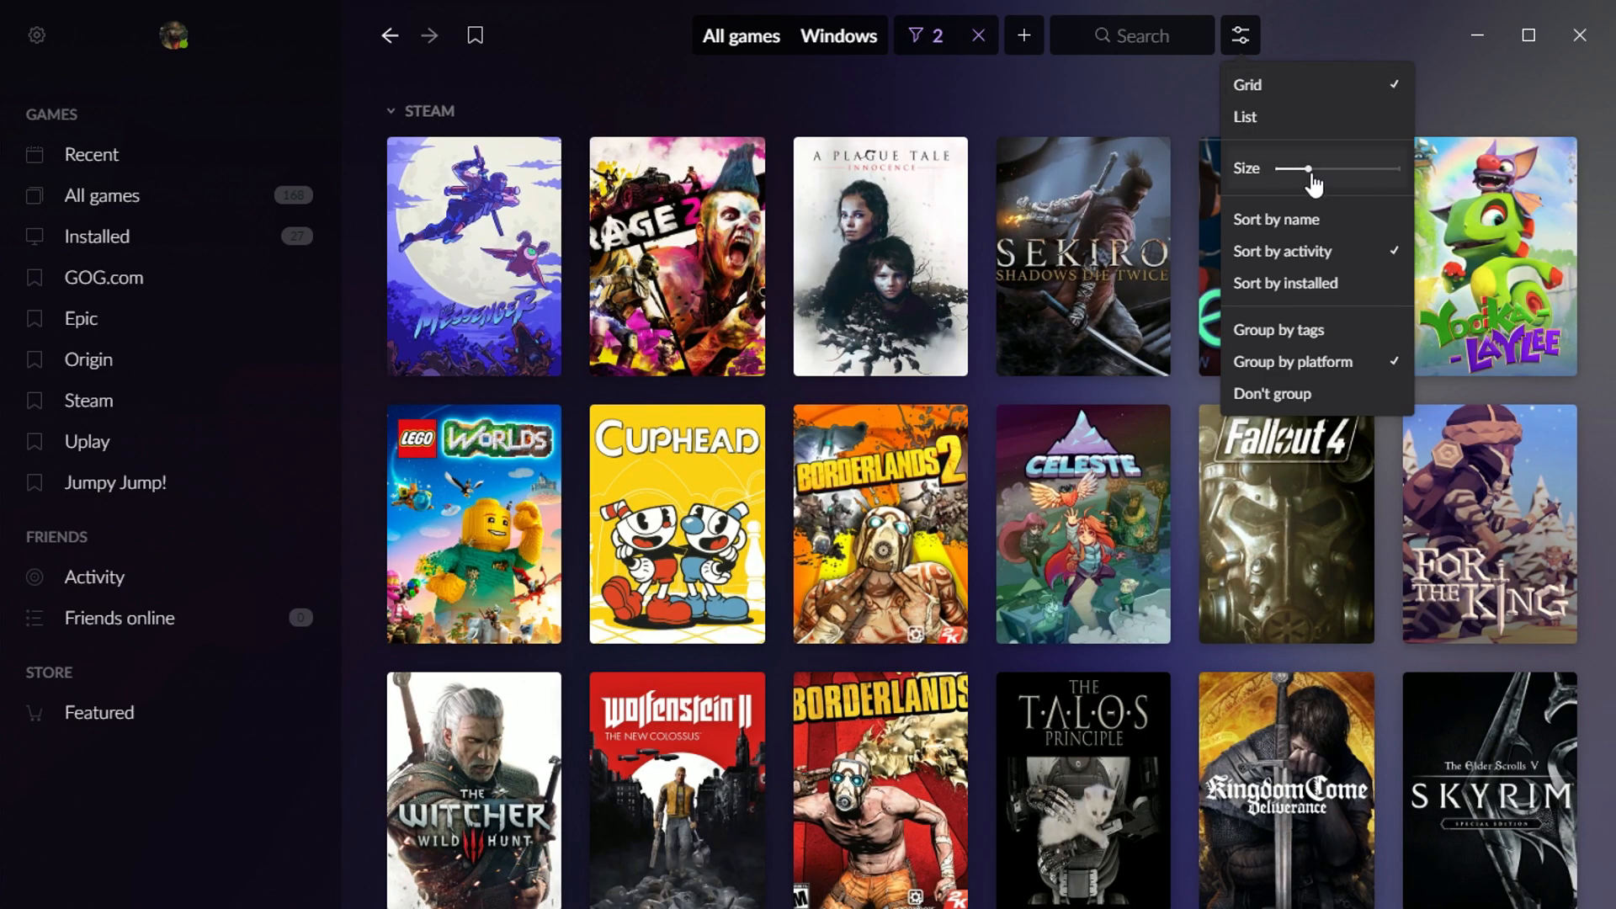
{"action": "left_click_drag", "start_coordinate": [1304, 169], "coordinate": [1340, 168]}
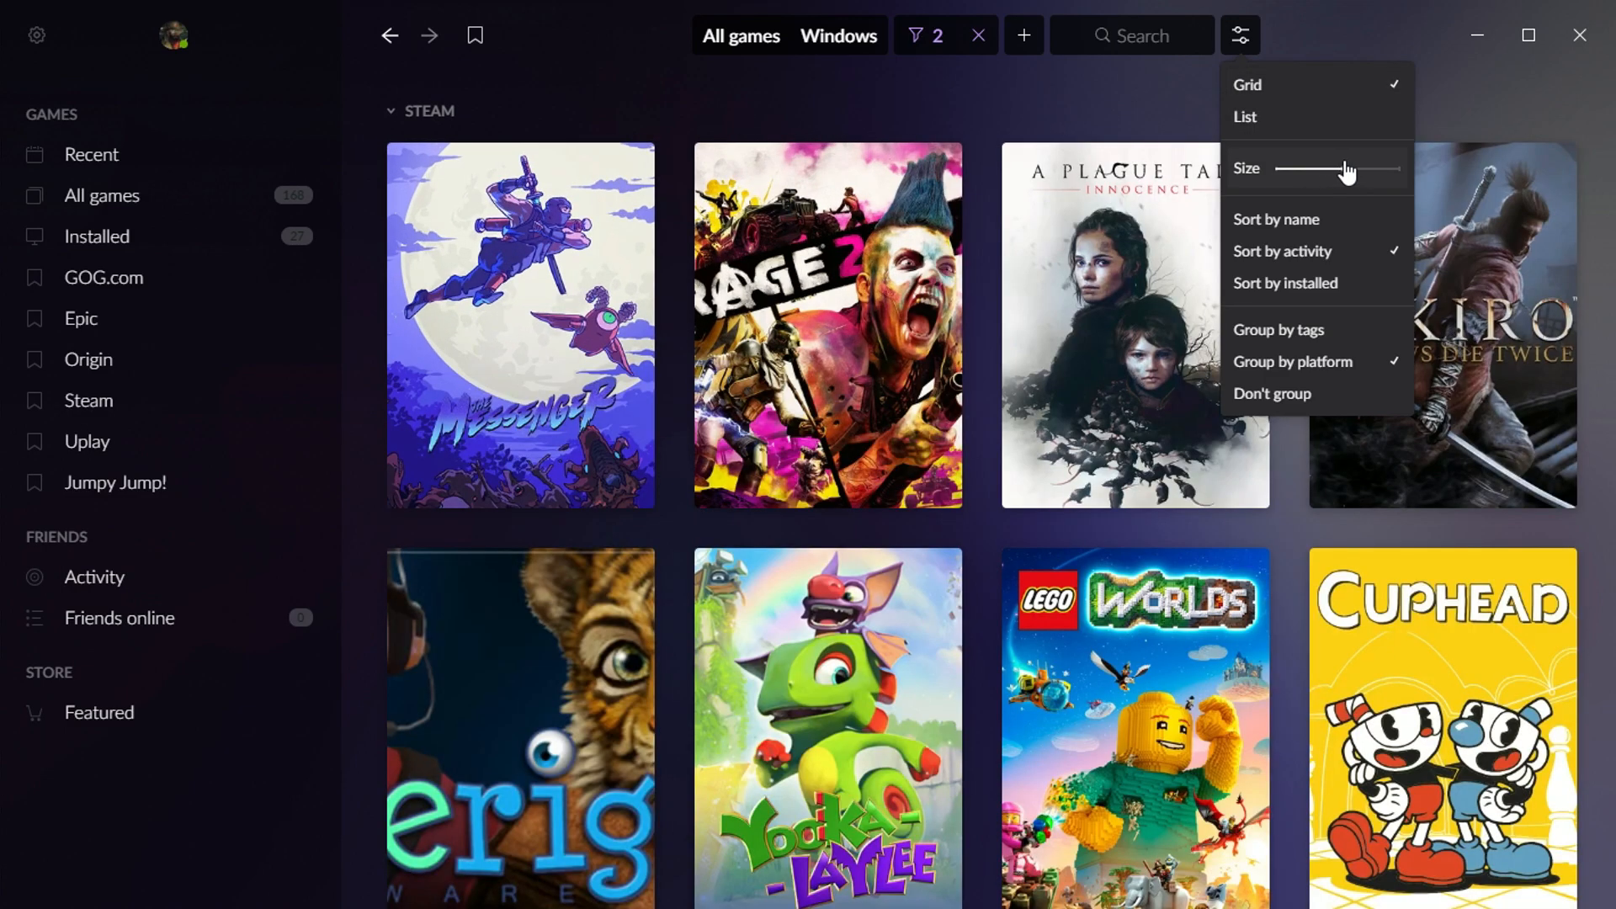
{"action": "left_click_drag", "start_coordinate": [1361, 169], "coordinate": [1309, 168]}
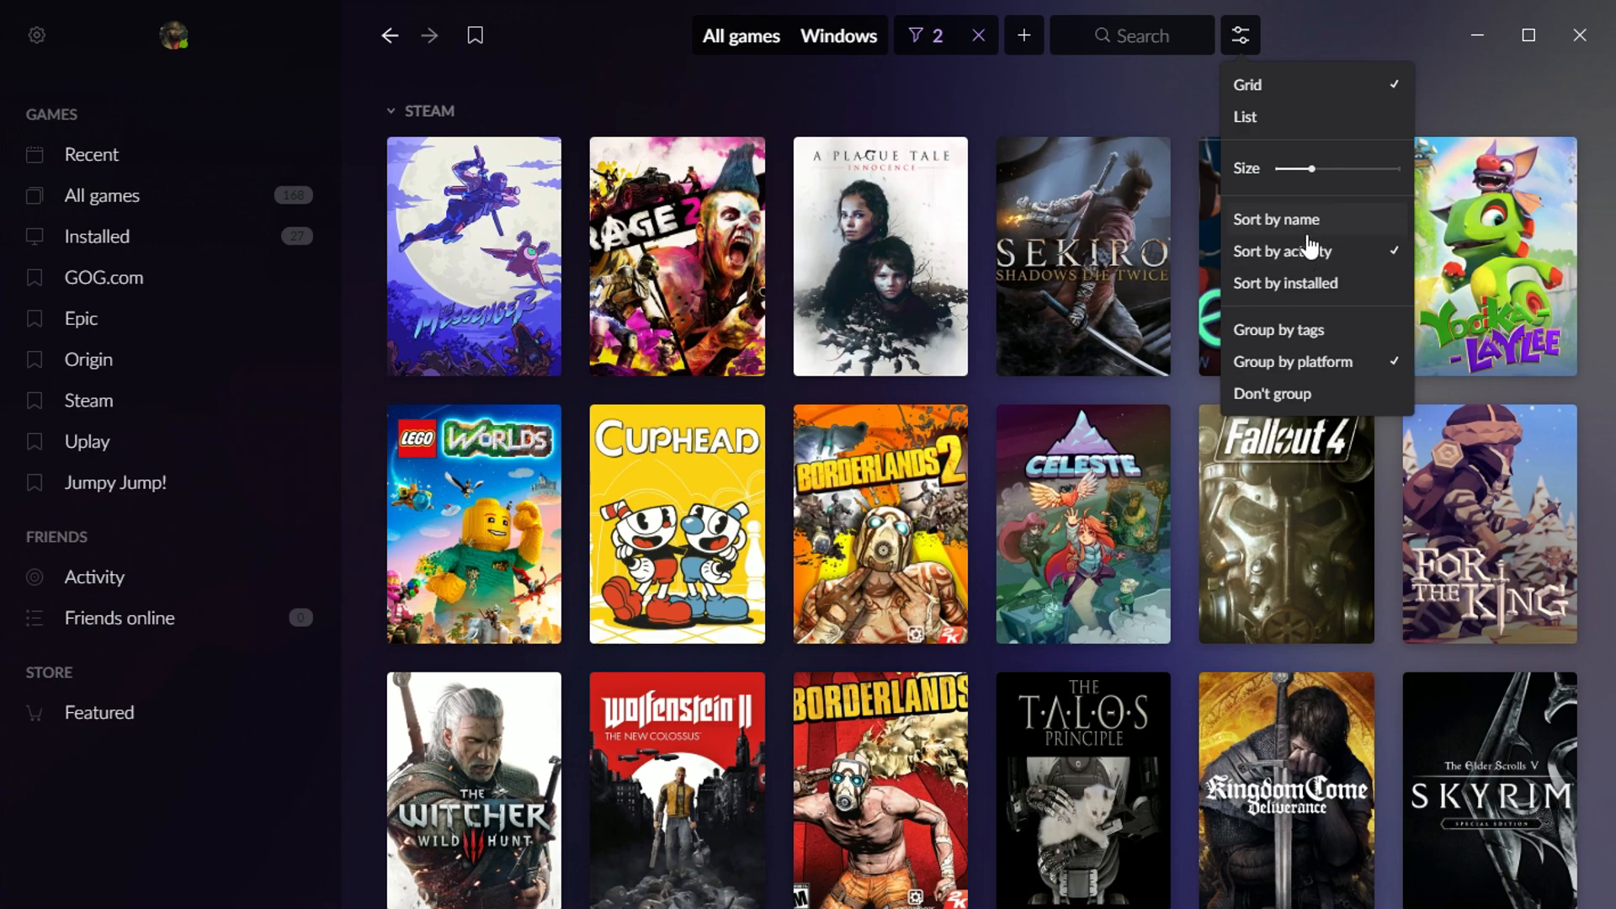
{"action": "left_click", "coordinate": [1276, 219]}
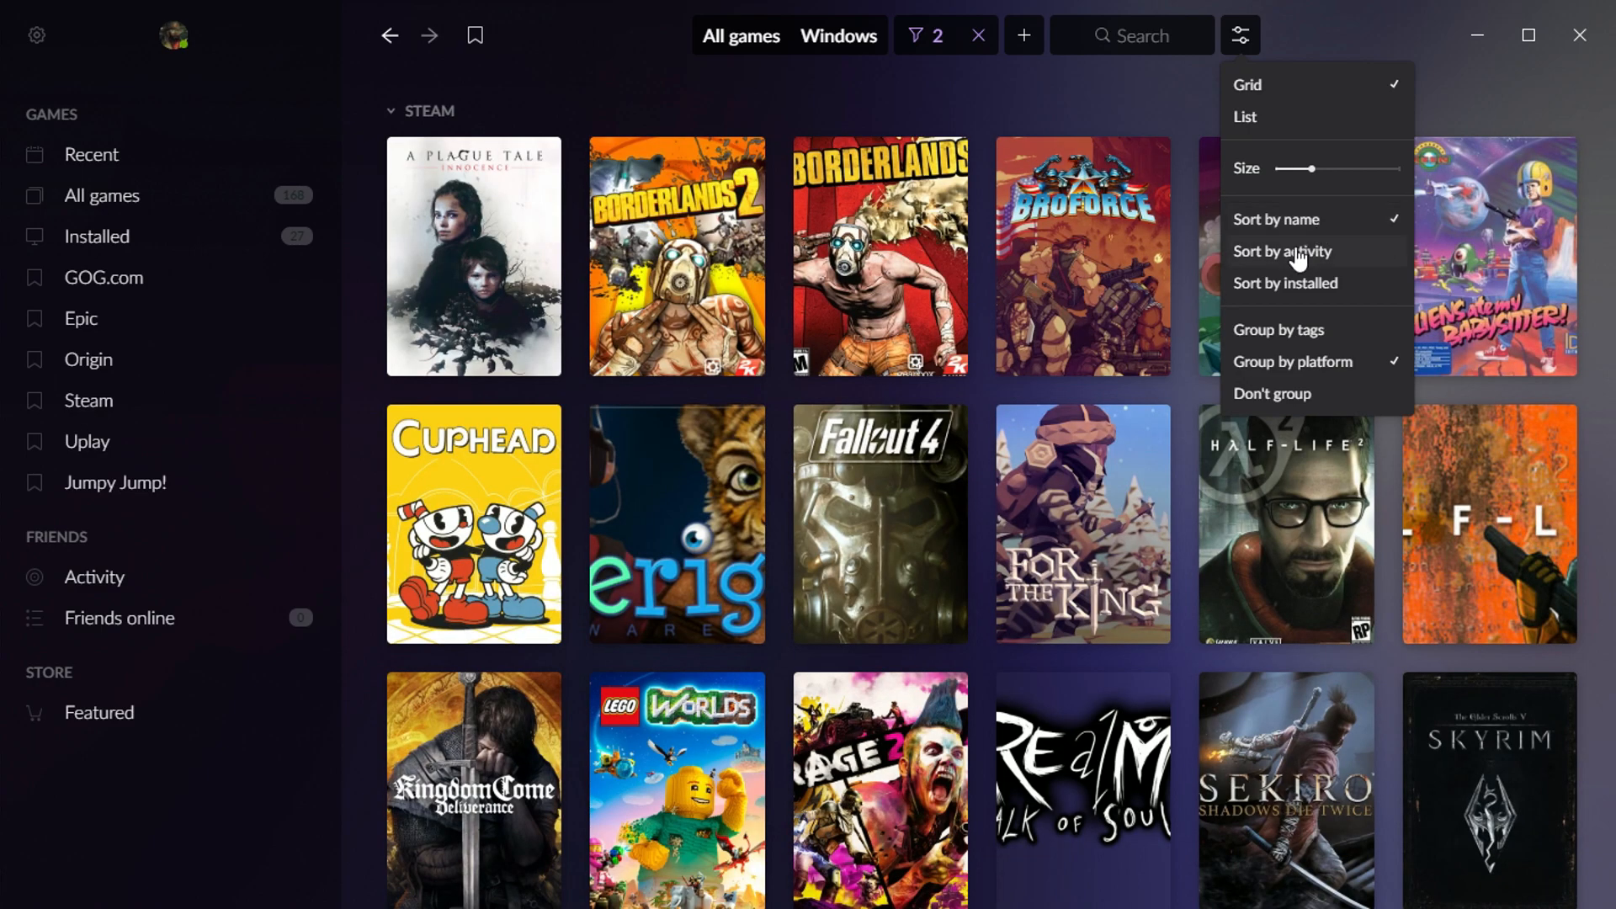
{"action": "left_click", "coordinate": [1281, 251]}
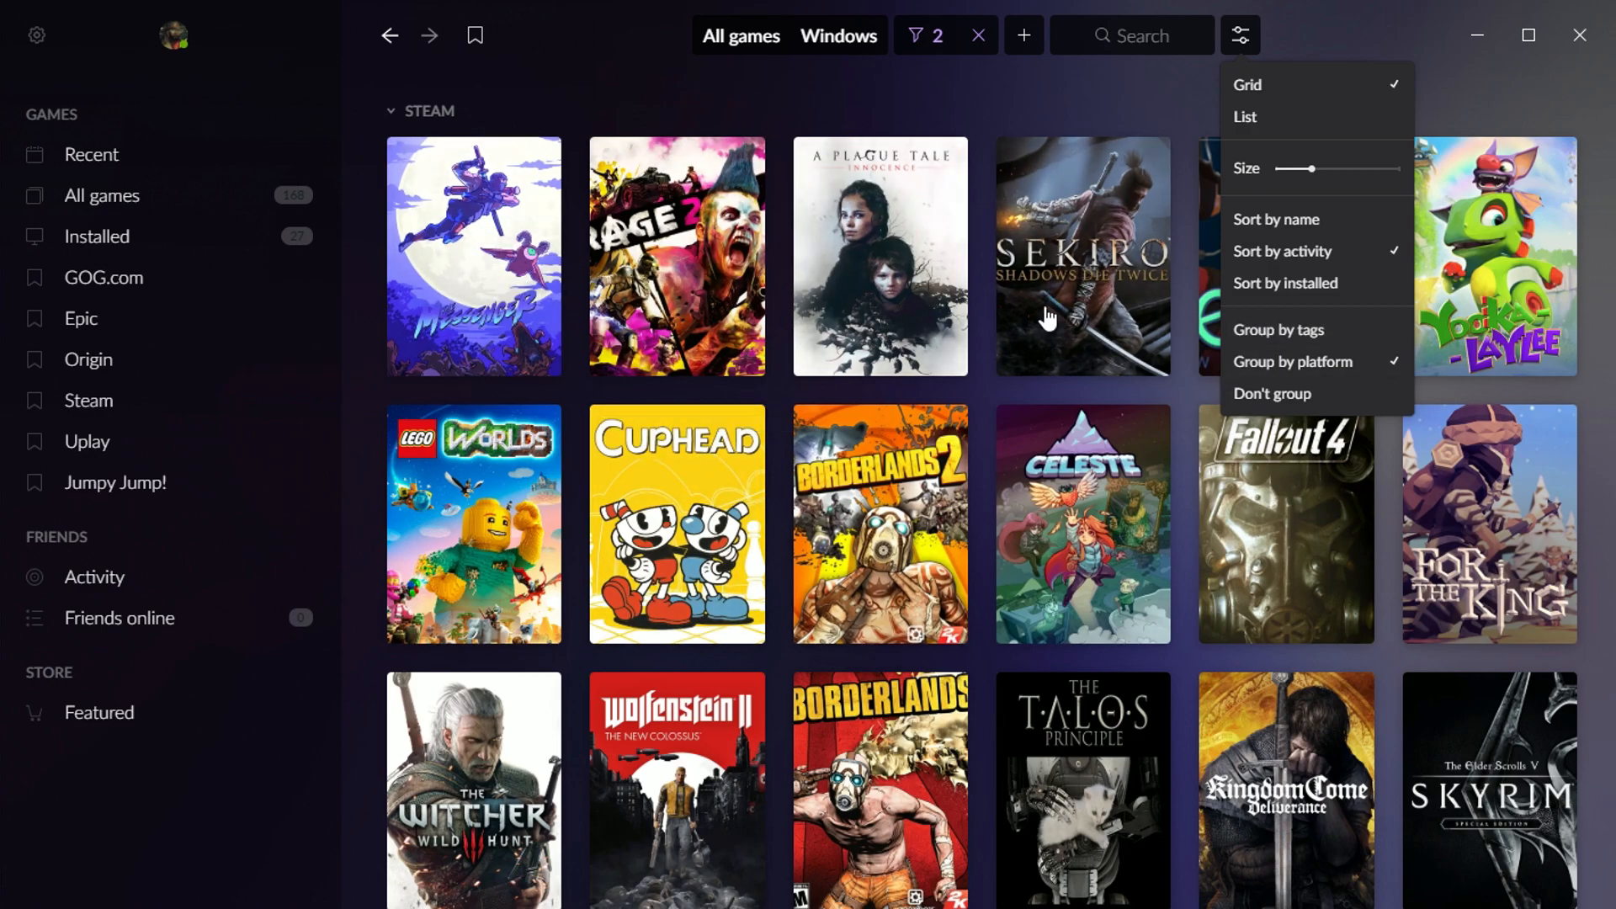
{"action": "left_click", "coordinate": [1285, 283]}
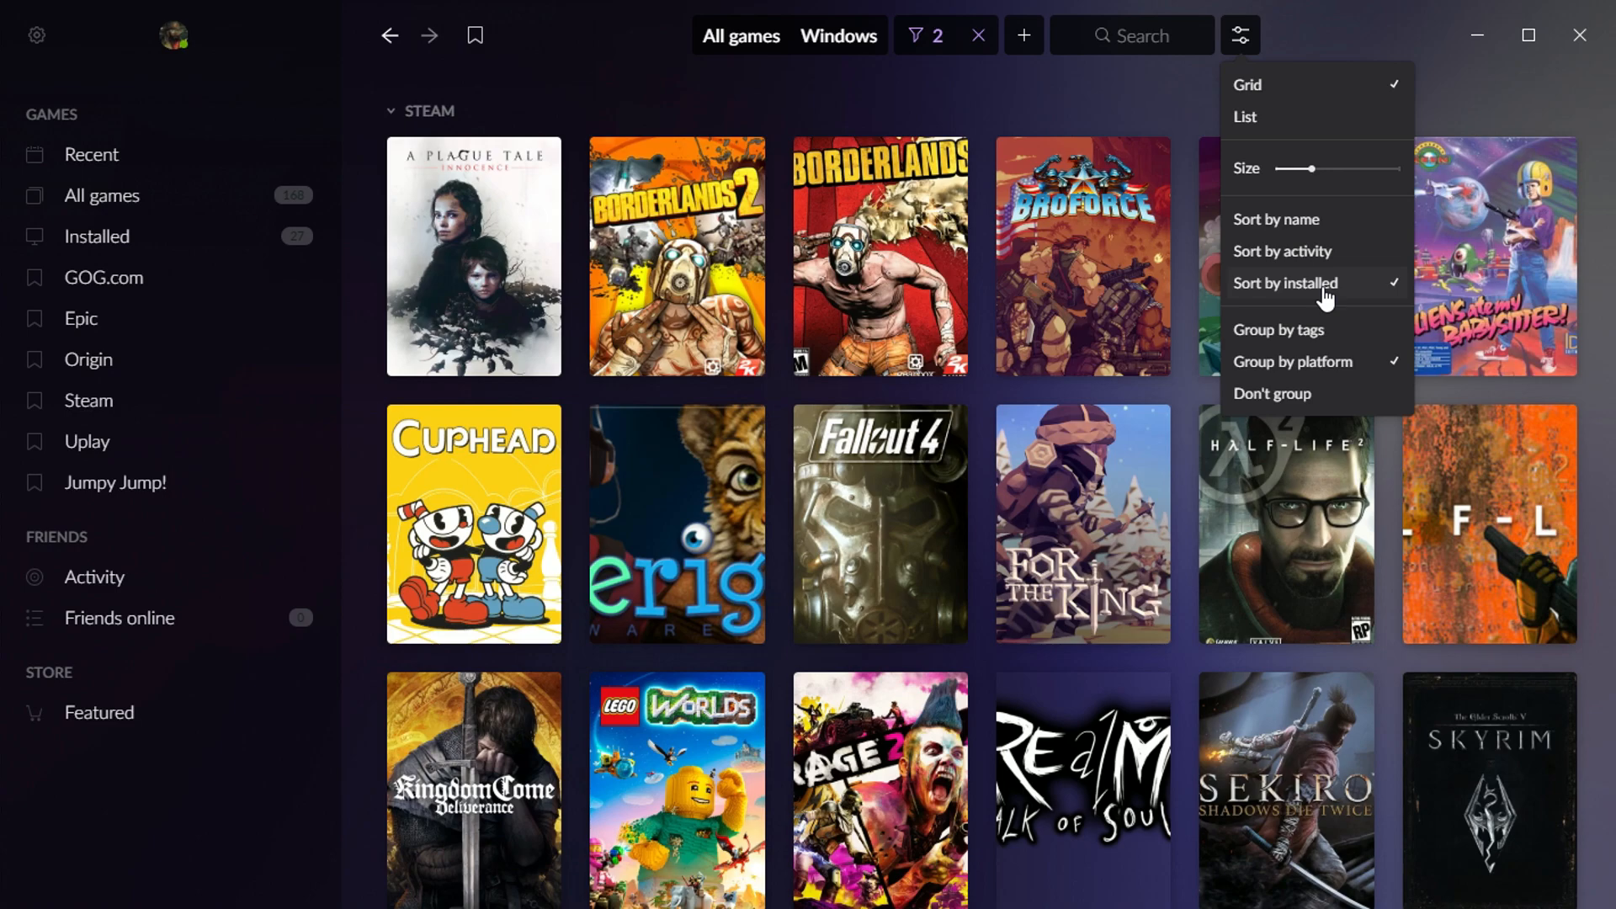
{"action": "mouse_move", "coordinate": [1081, 467]}
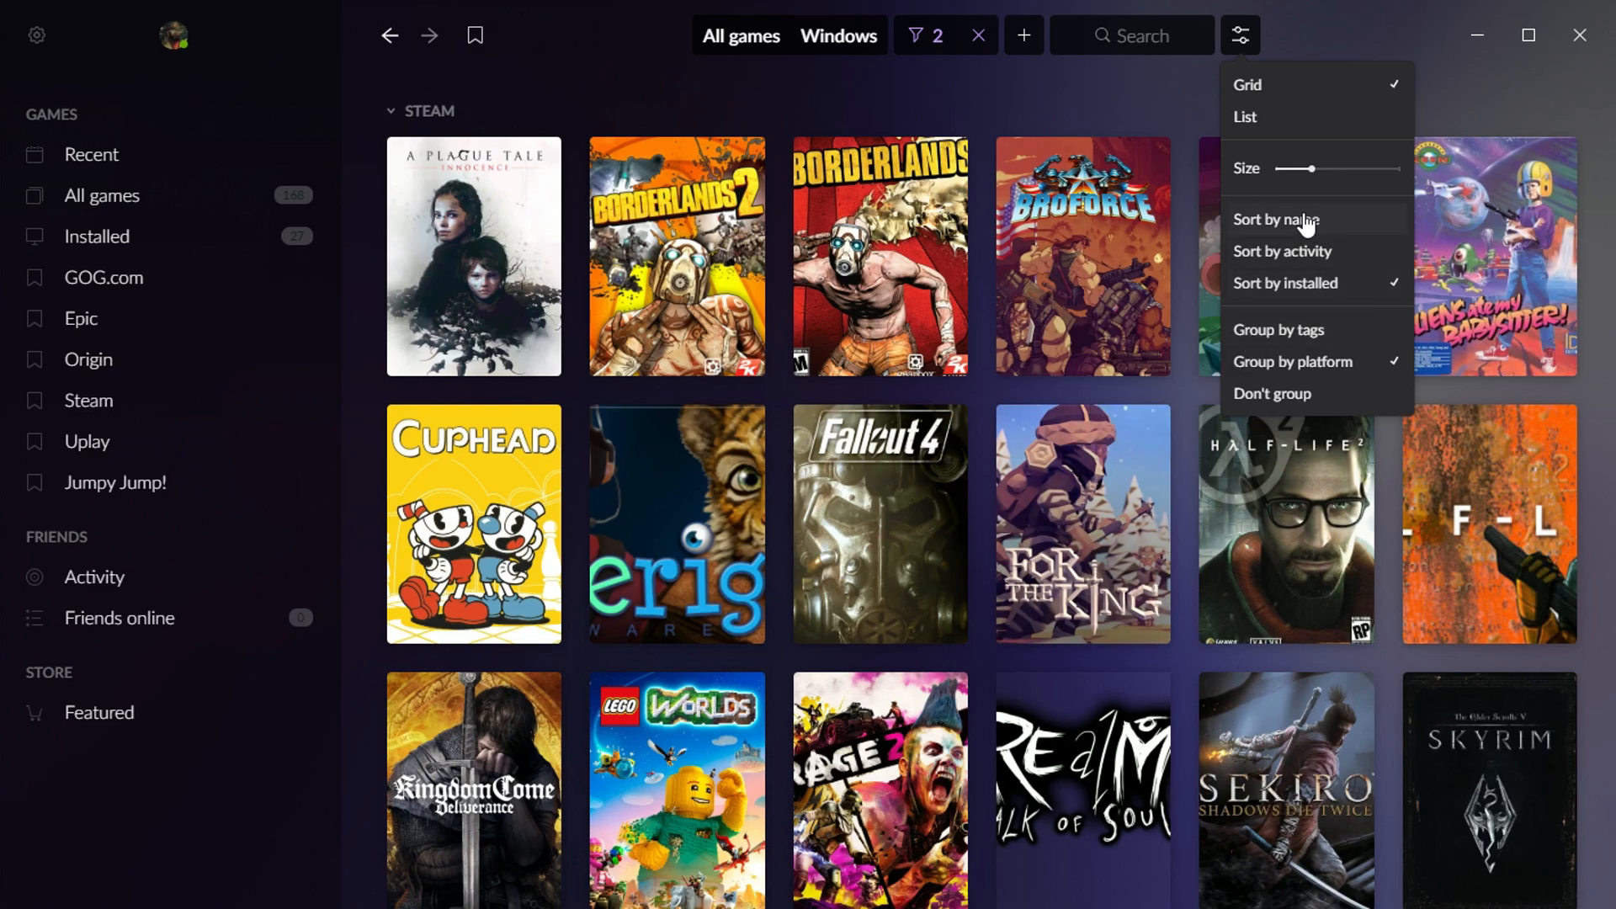
{"action": "mouse_move", "coordinate": [1257, 261]}
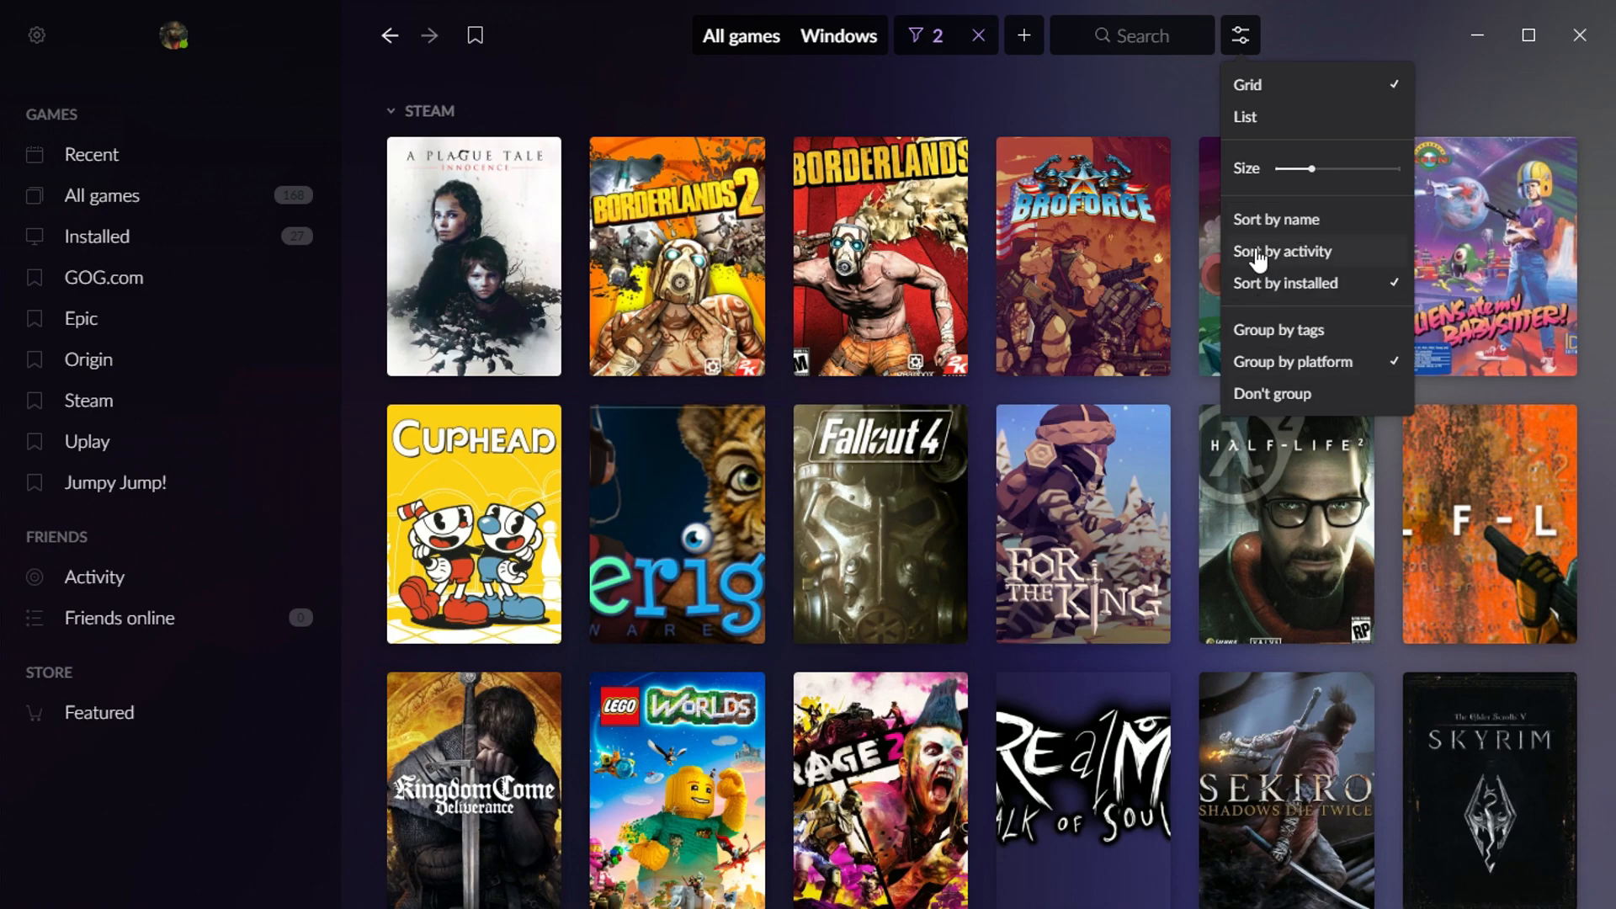
{"action": "left_click", "coordinate": [1281, 251]}
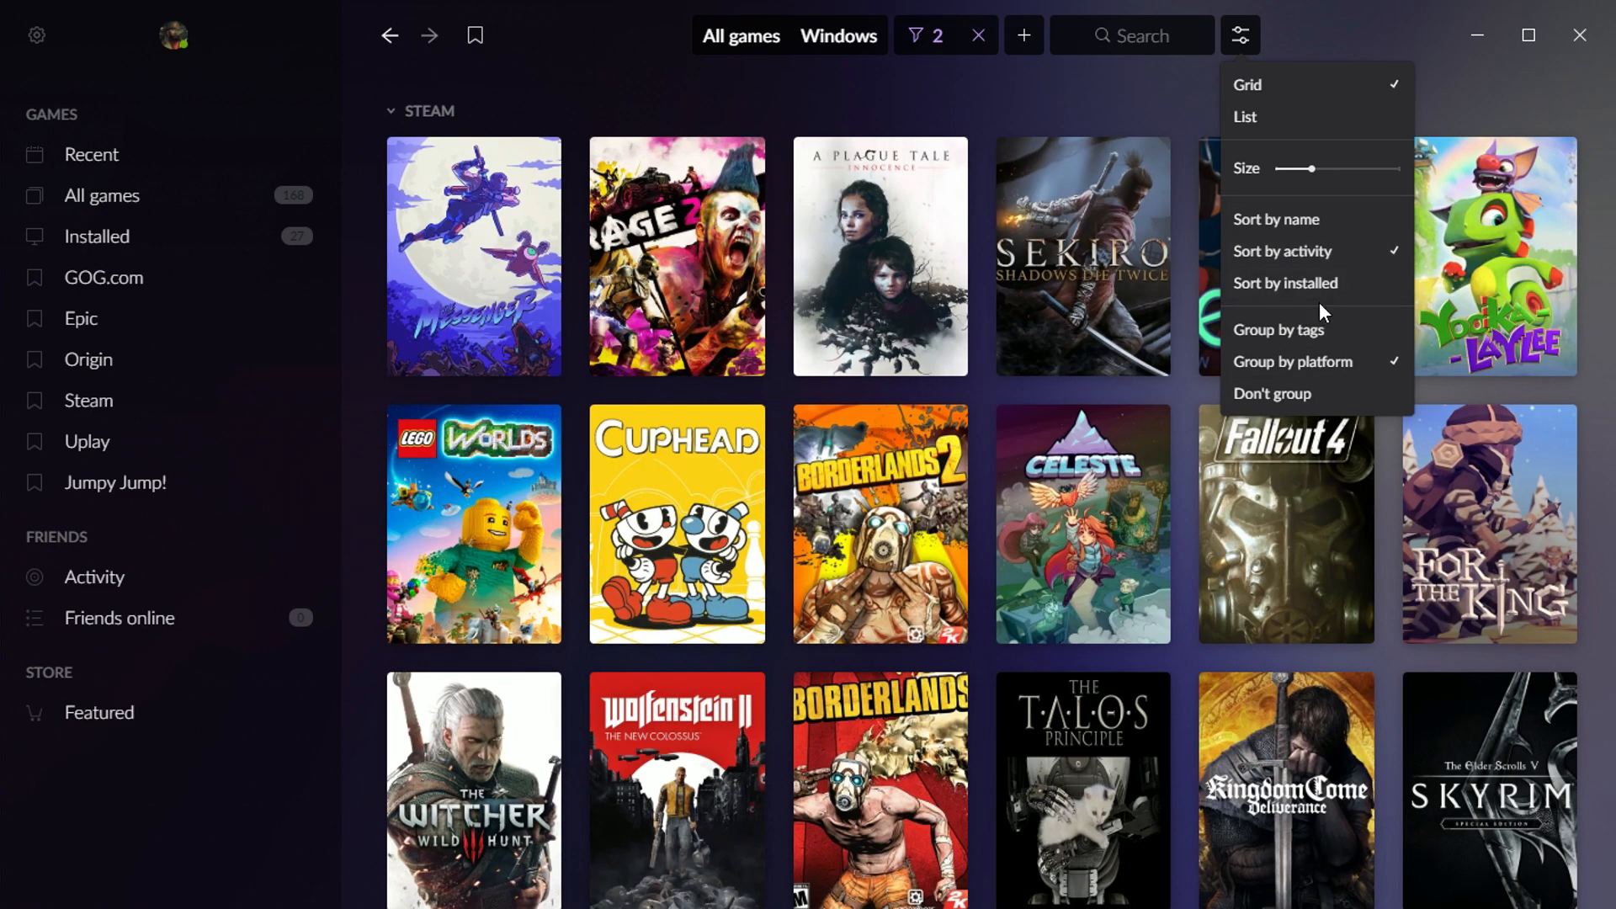
{"action": "left_click", "coordinate": [1278, 329]}
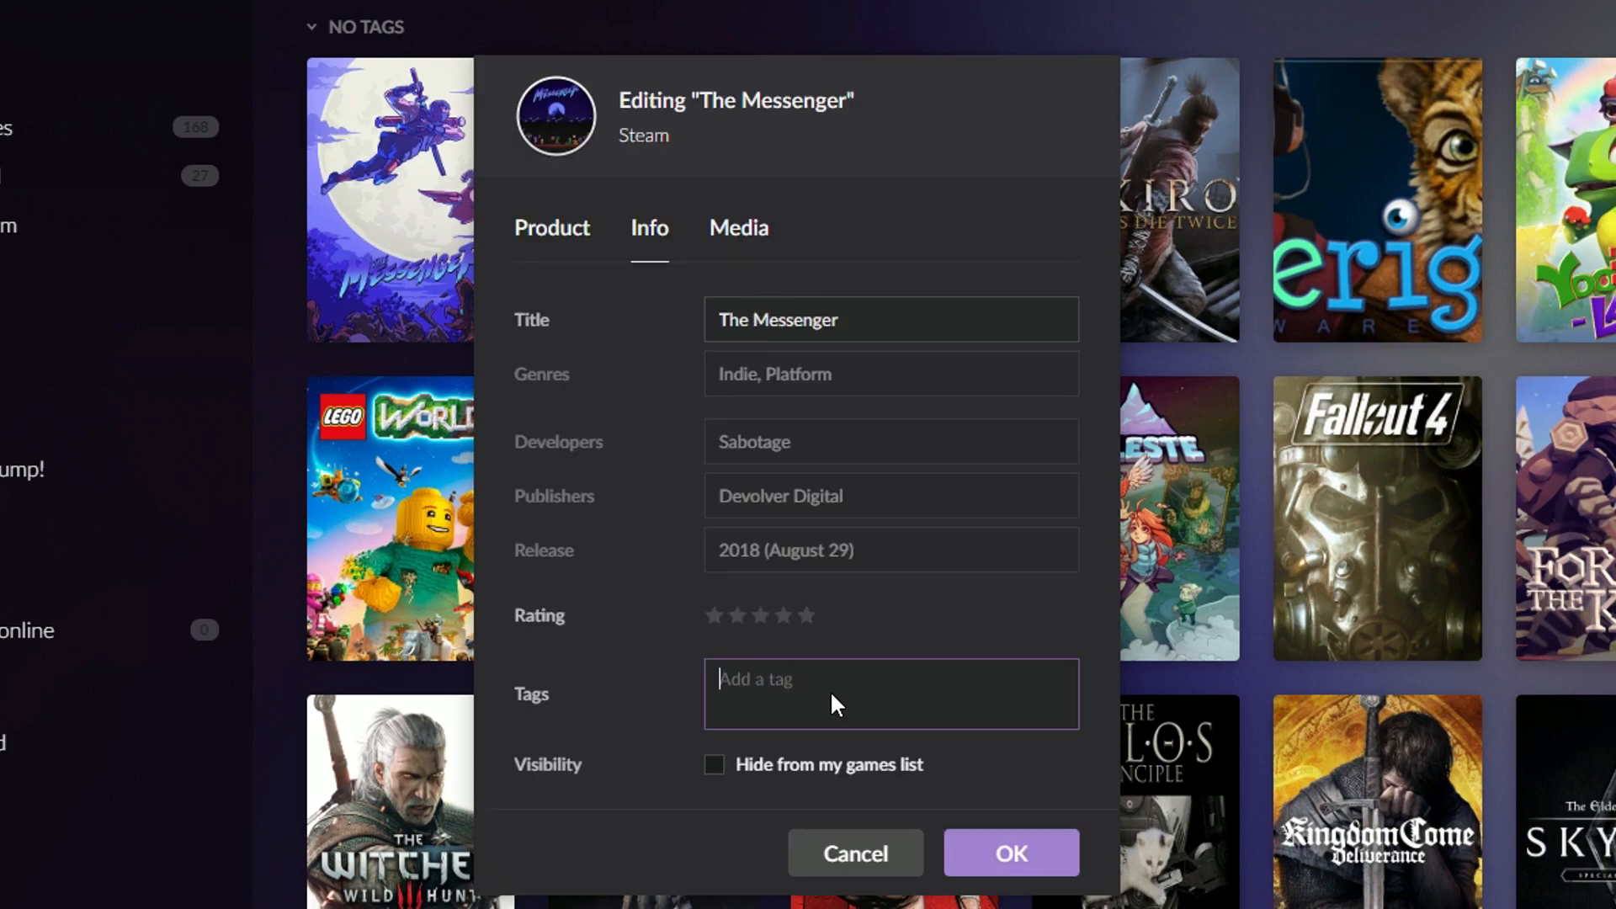
Add the Favorites tag to the chosen games.
{"action": "type", "text": "fa"}
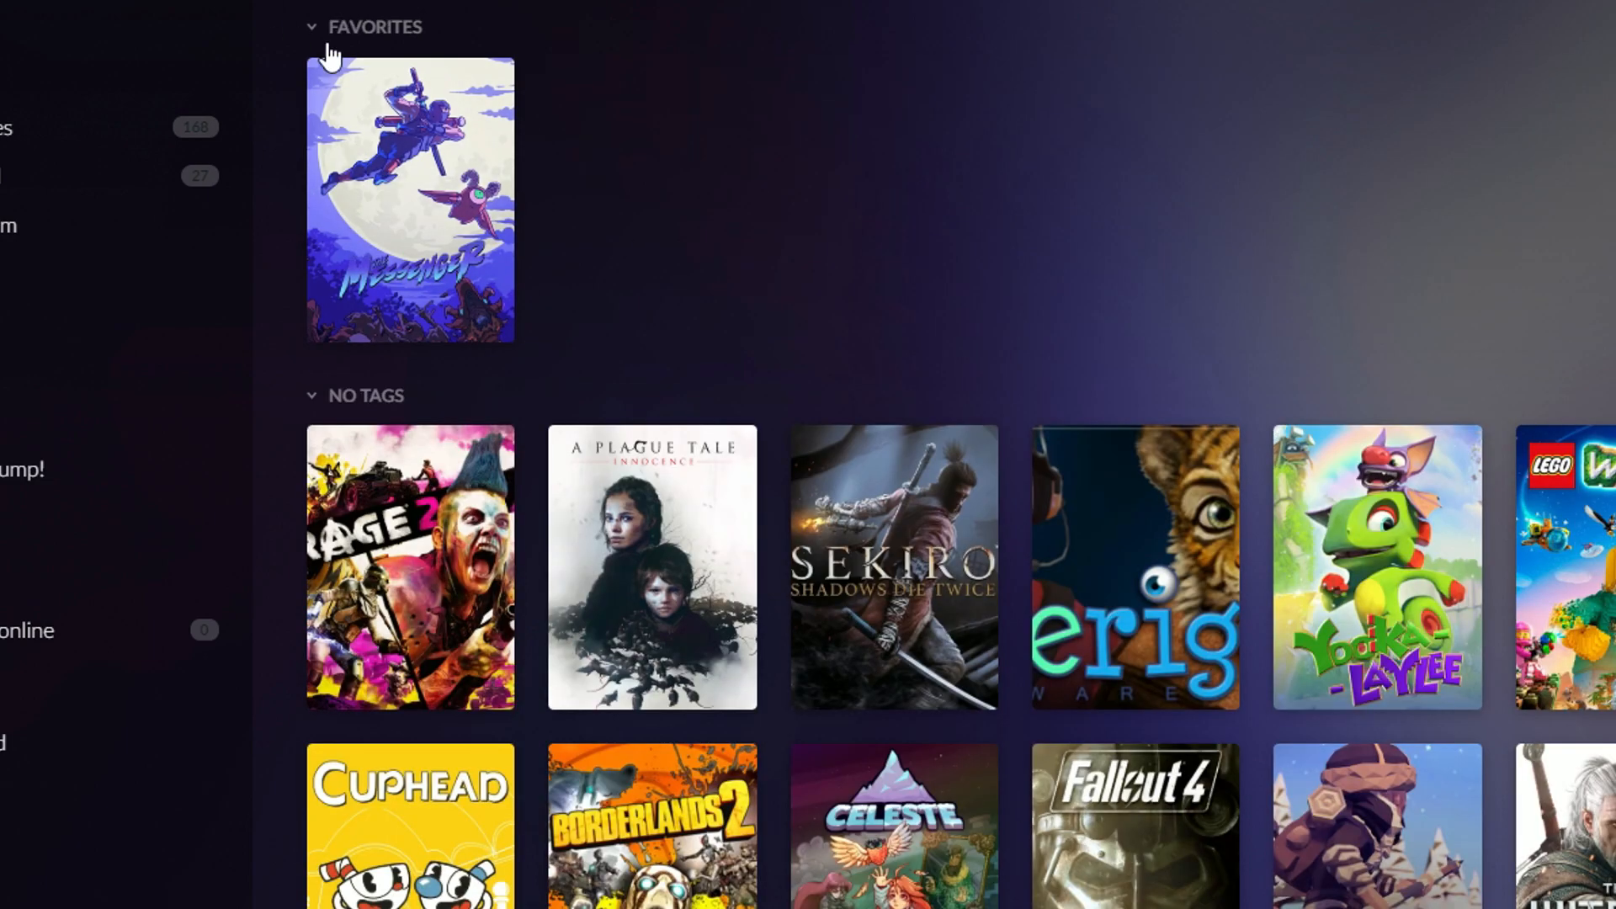
{"action": "mouse_move", "coordinate": [789, 655]}
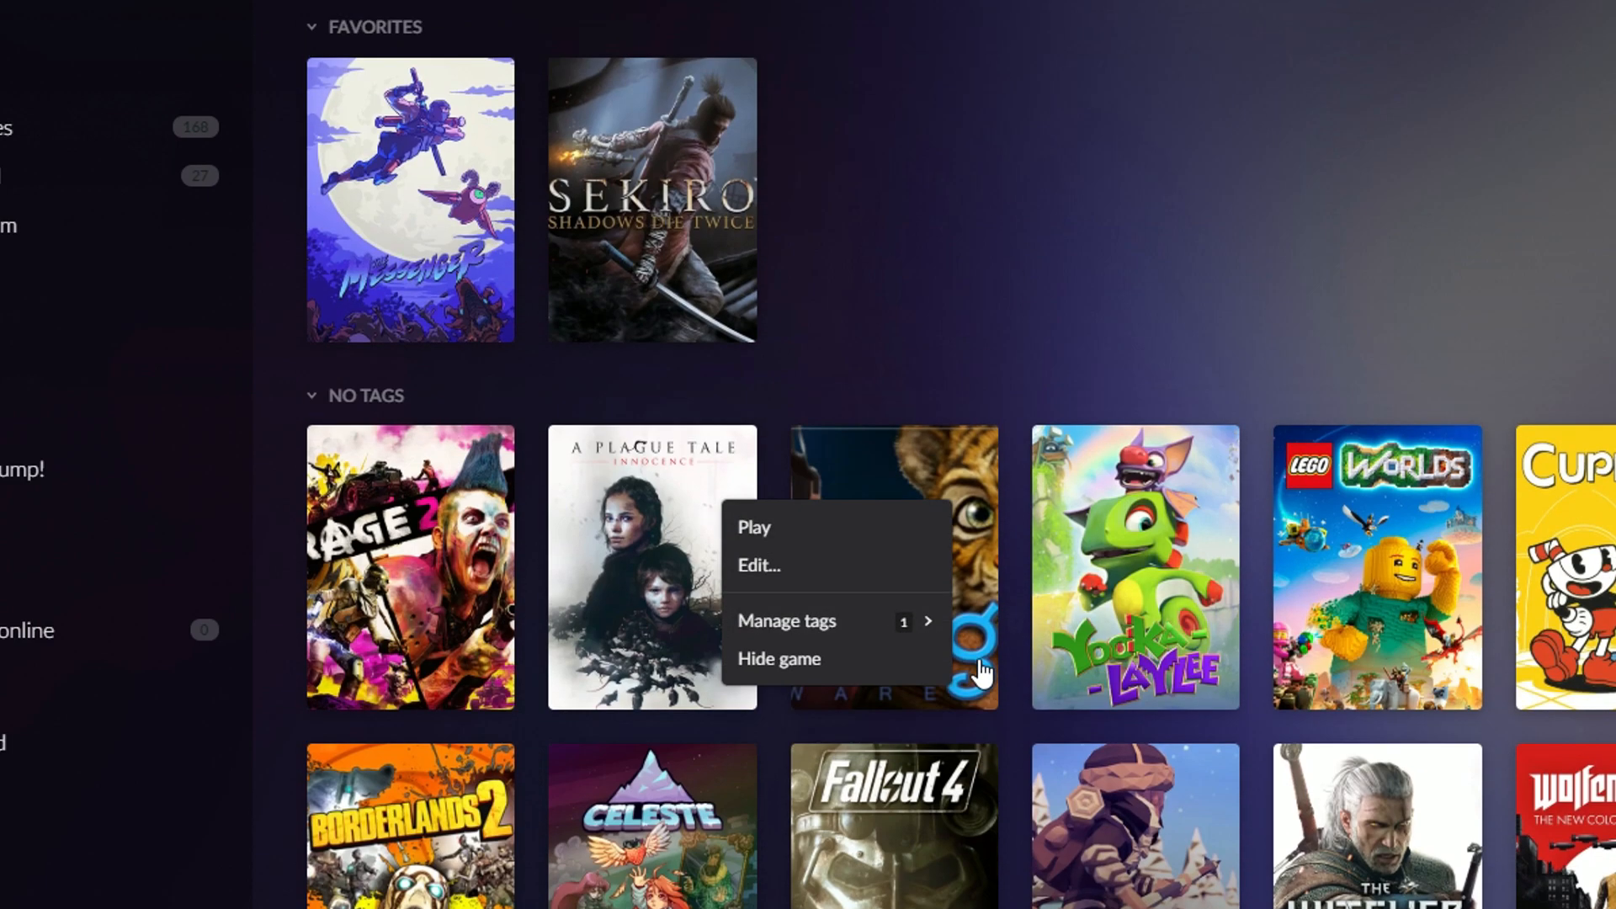
{"action": "left_click", "coordinate": [1139, 289]}
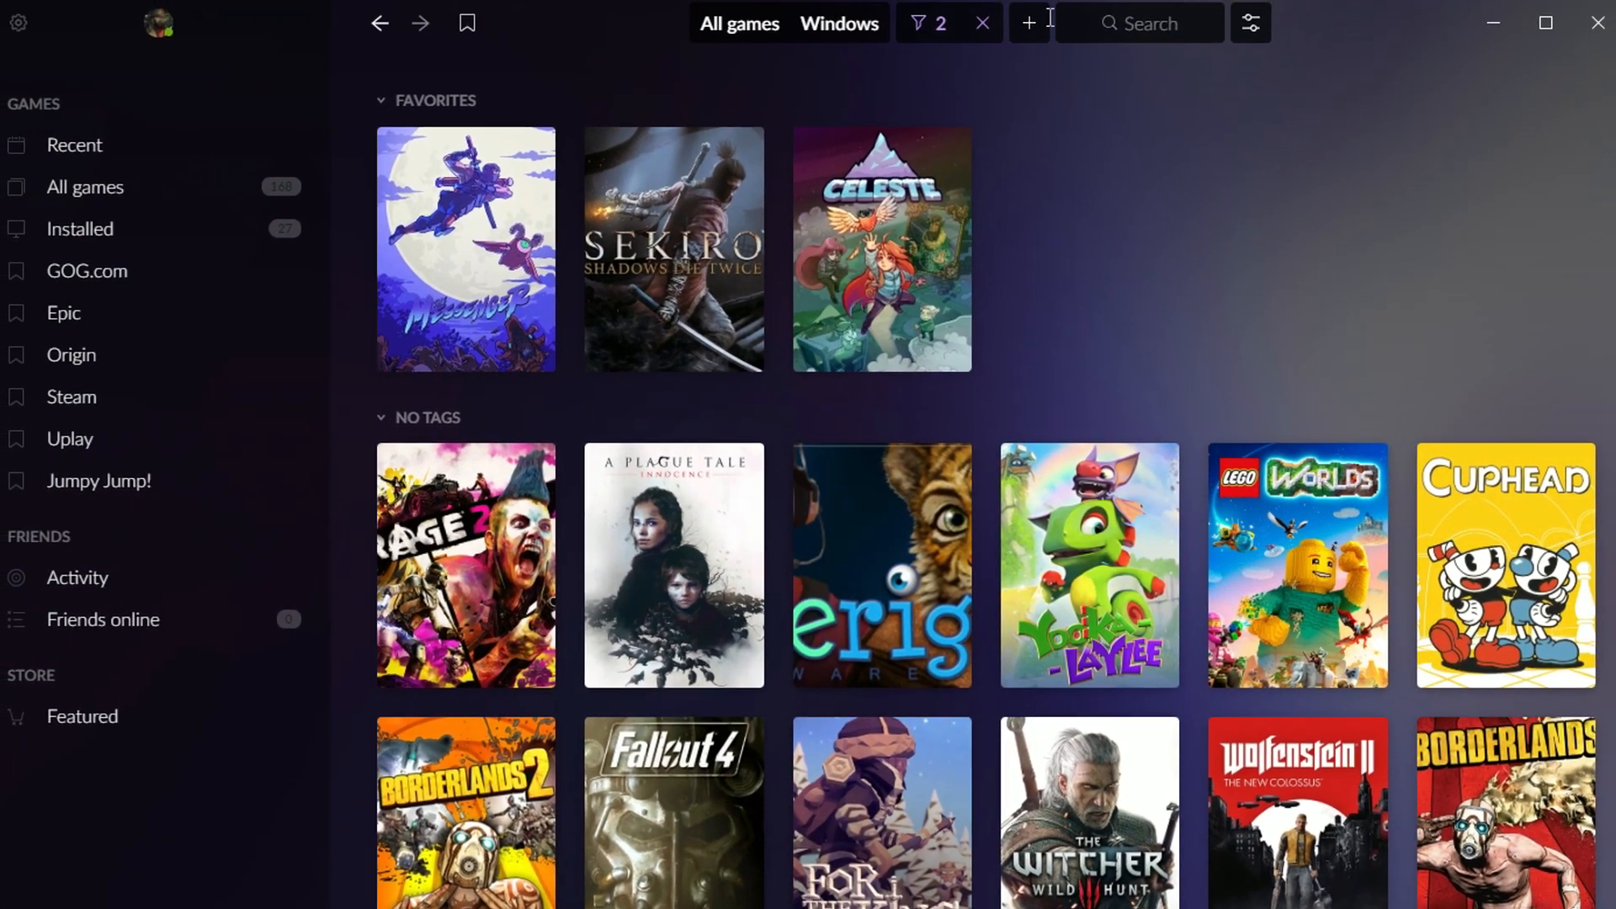
{"action": "left_click", "coordinate": [1250, 23]}
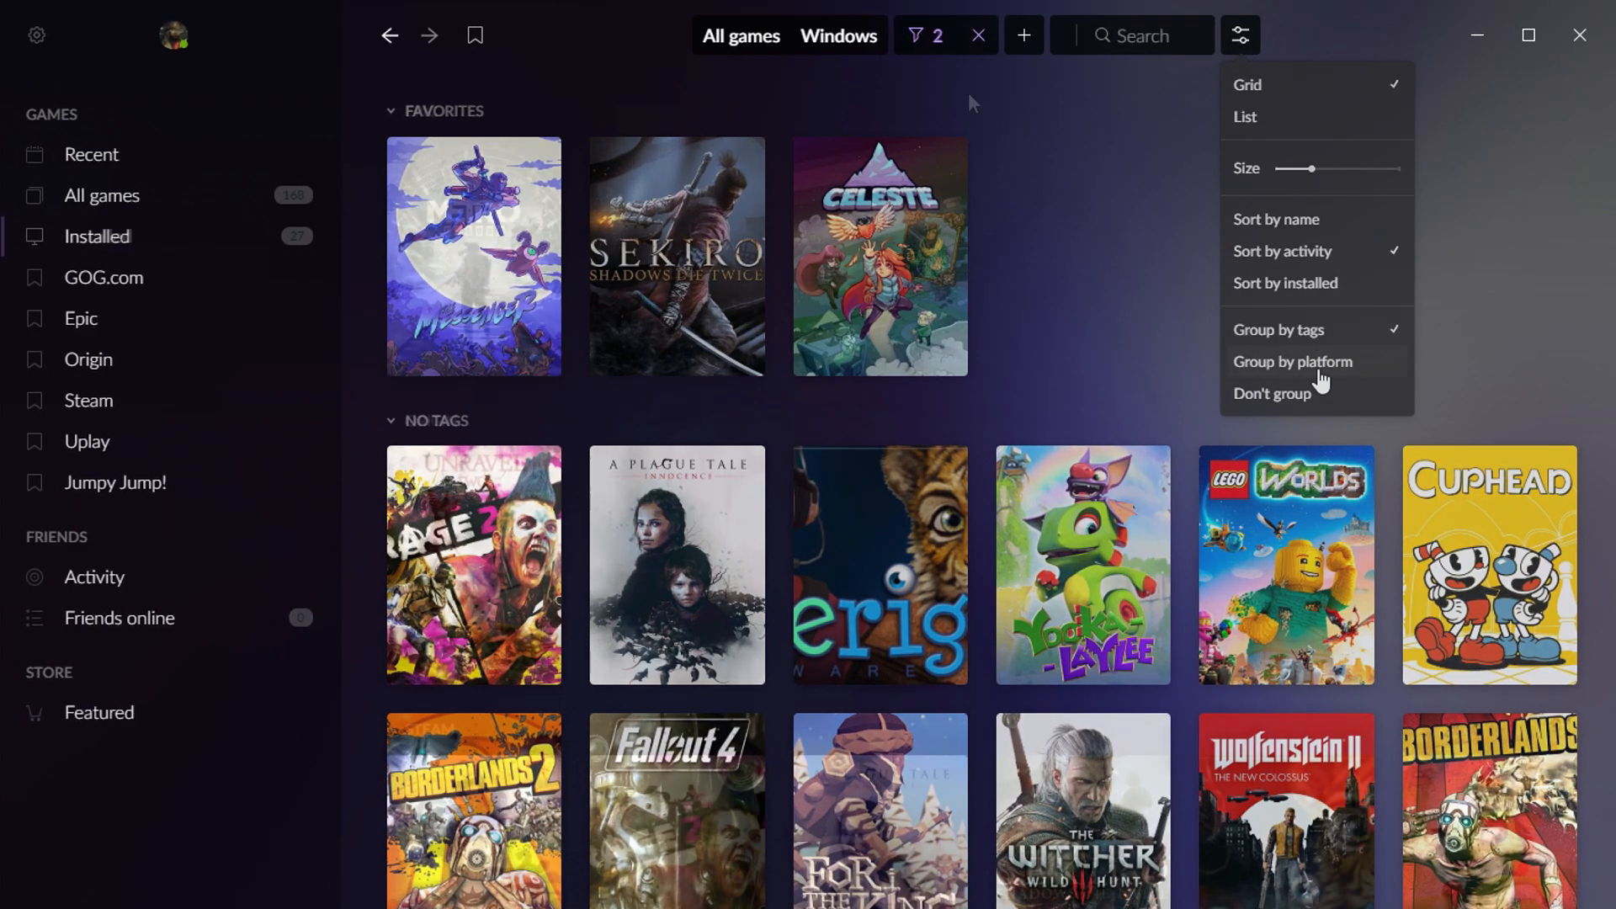
Group the library by platform and search the library for 'se'.
{"action": "left_click", "coordinate": [1293, 362]}
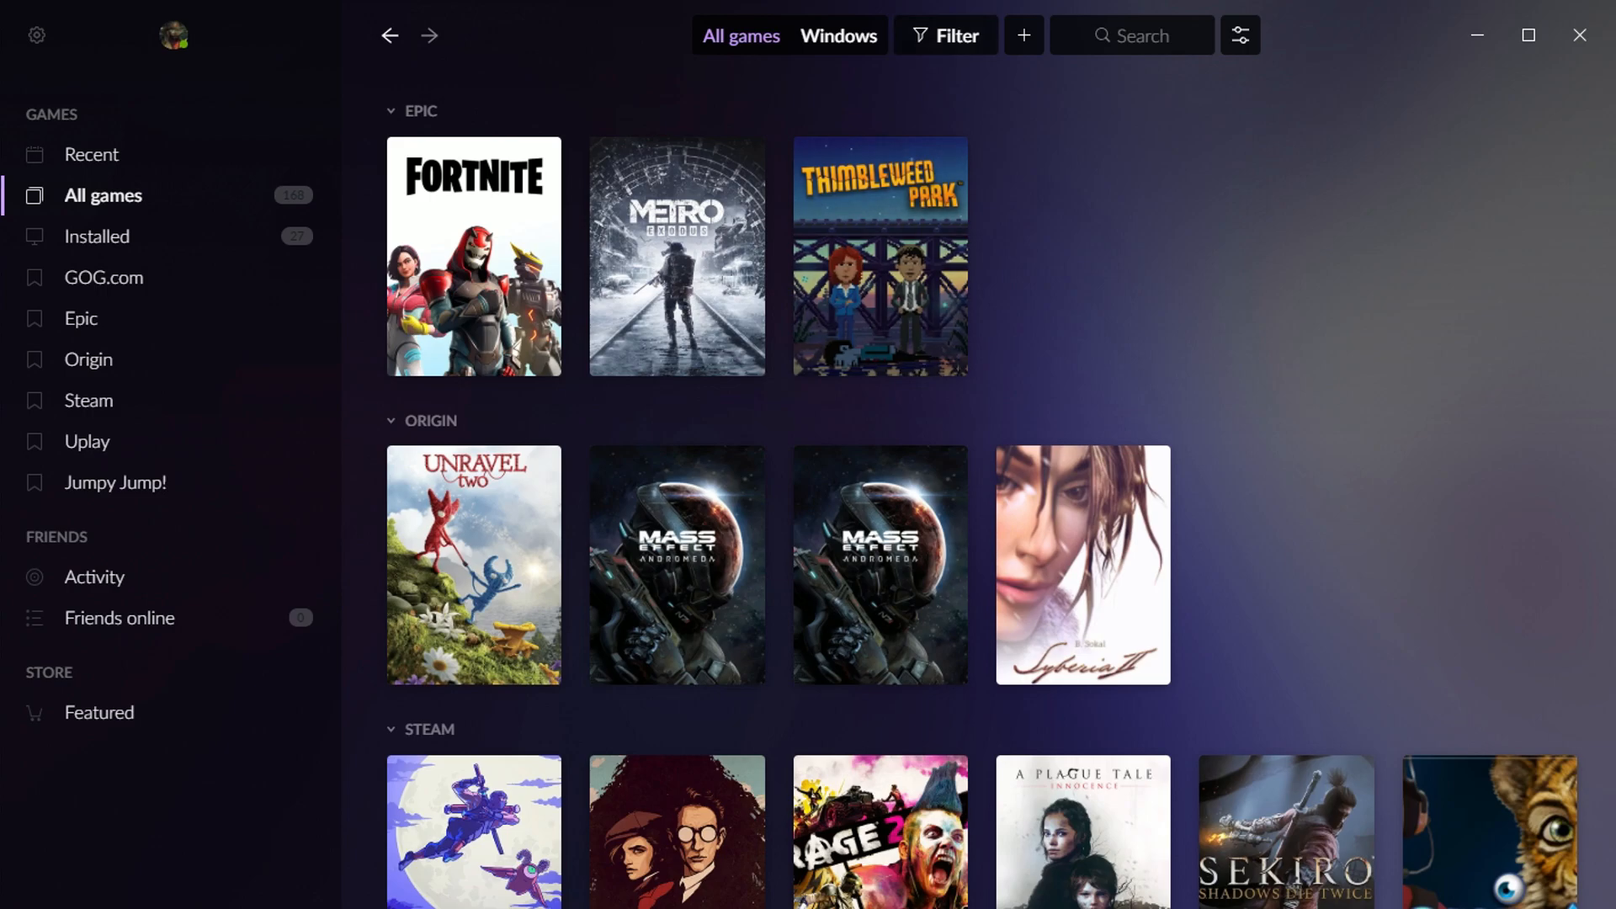
{"action": "left_click", "coordinate": [1130, 35]}
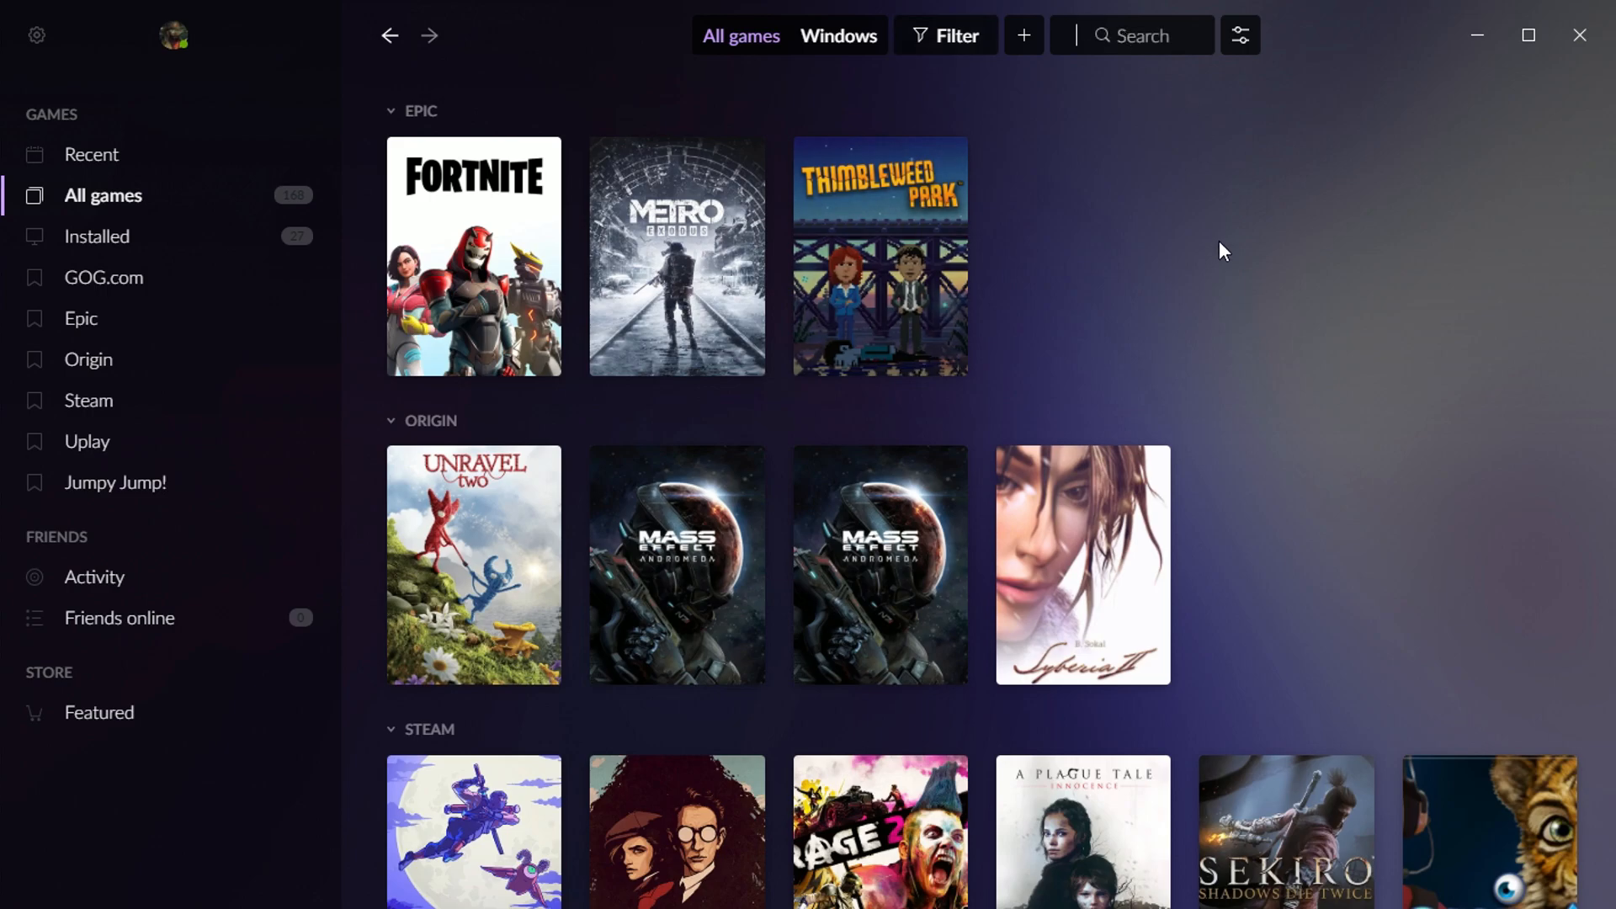
{"action": "type", "text": "se"}
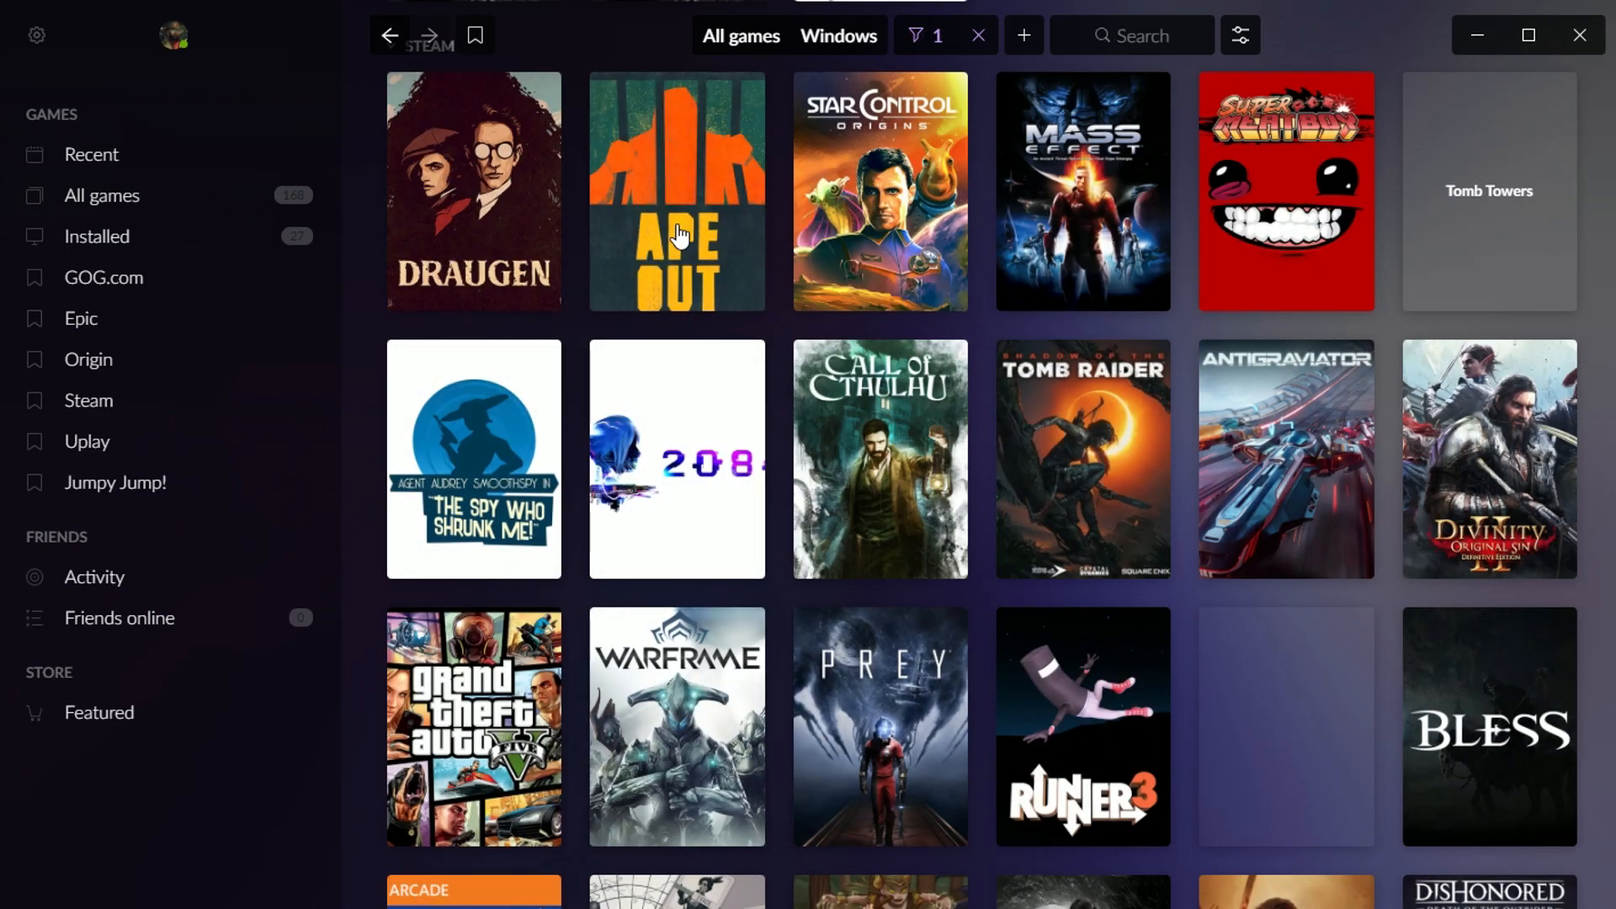
Right-click the orange uninstalled Steam game cover to show its Install option.
{"action": "right_click", "coordinate": [677, 191]}
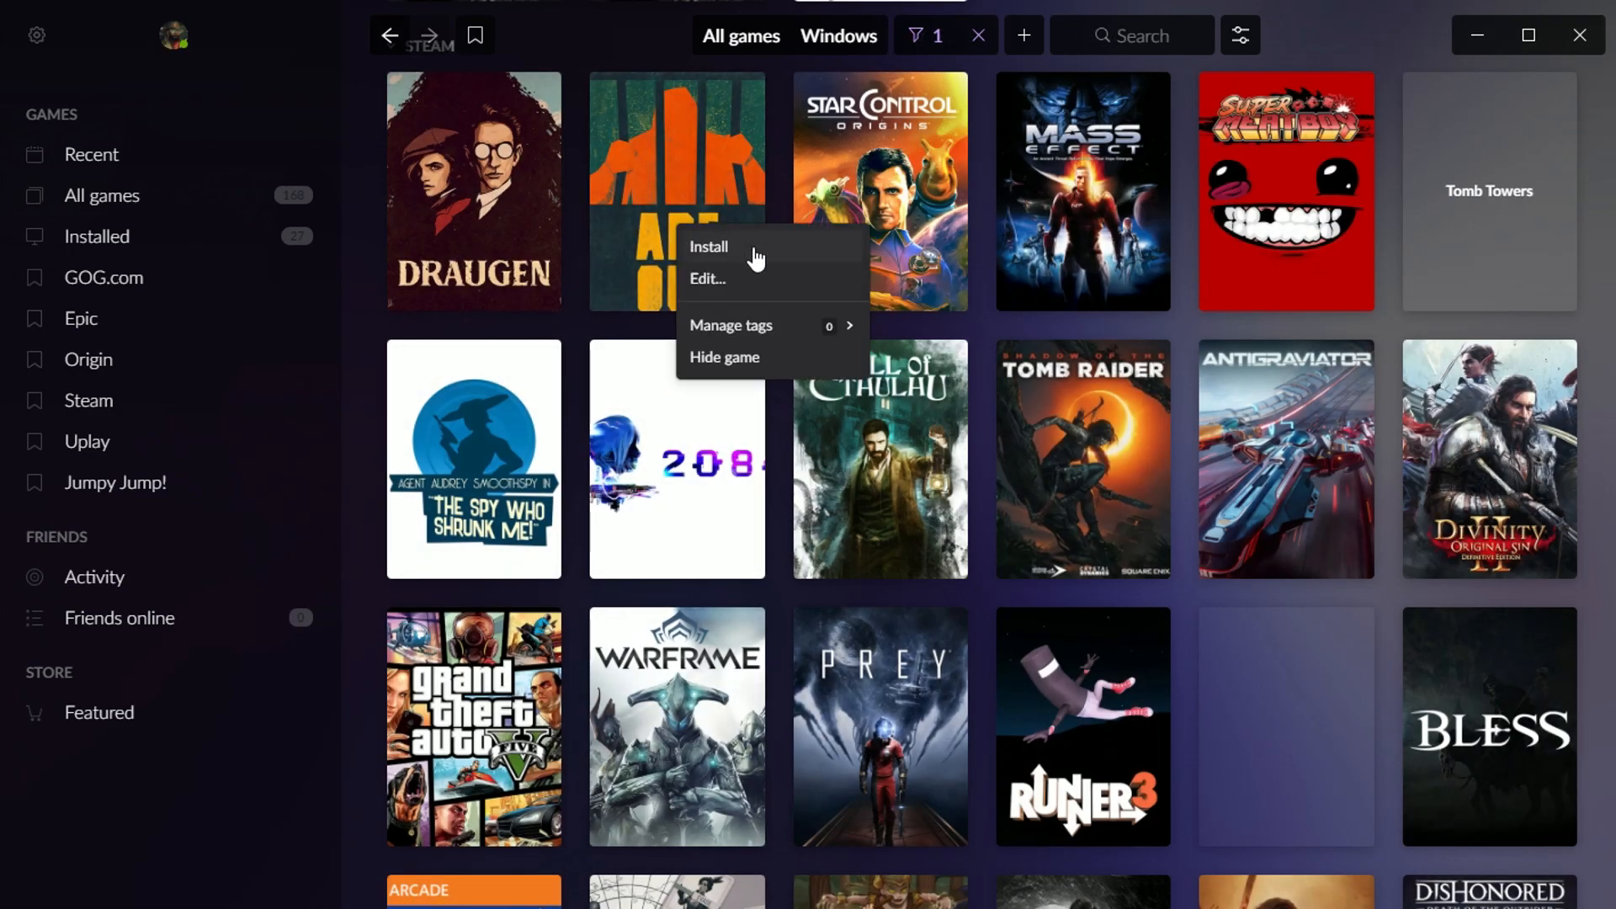